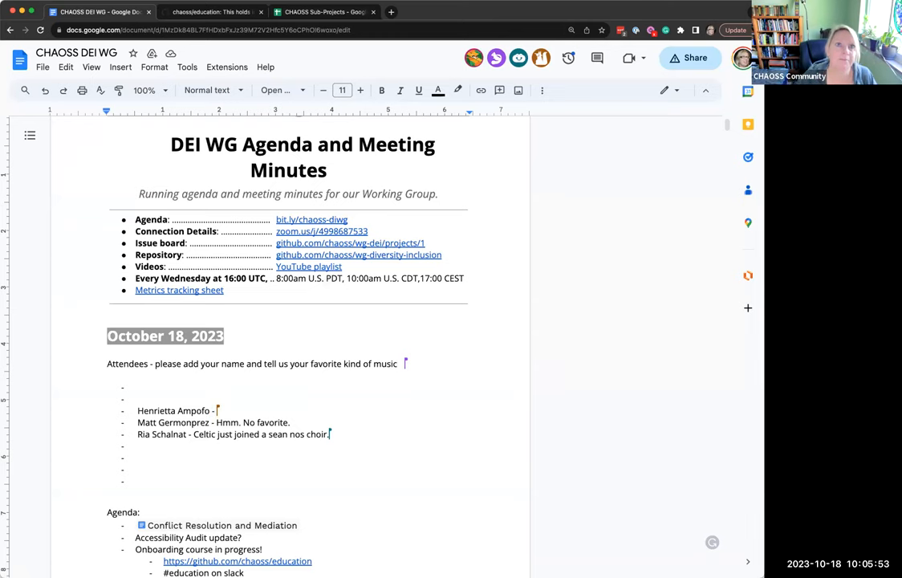
Note favourite music after attendee names — Afrobeats, and for Elizabeth a lot of different kinds.
type("Afrobeats")
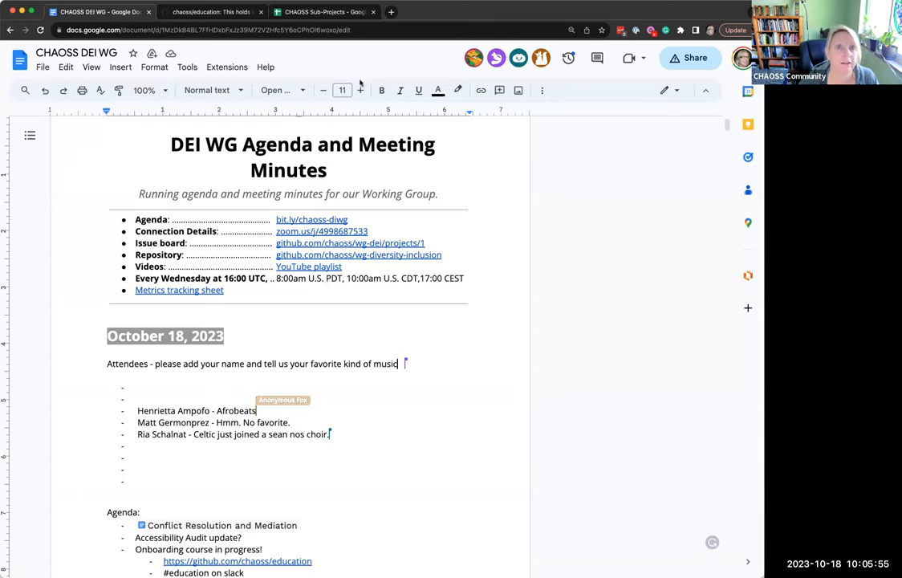
mouse_move(359, 90)
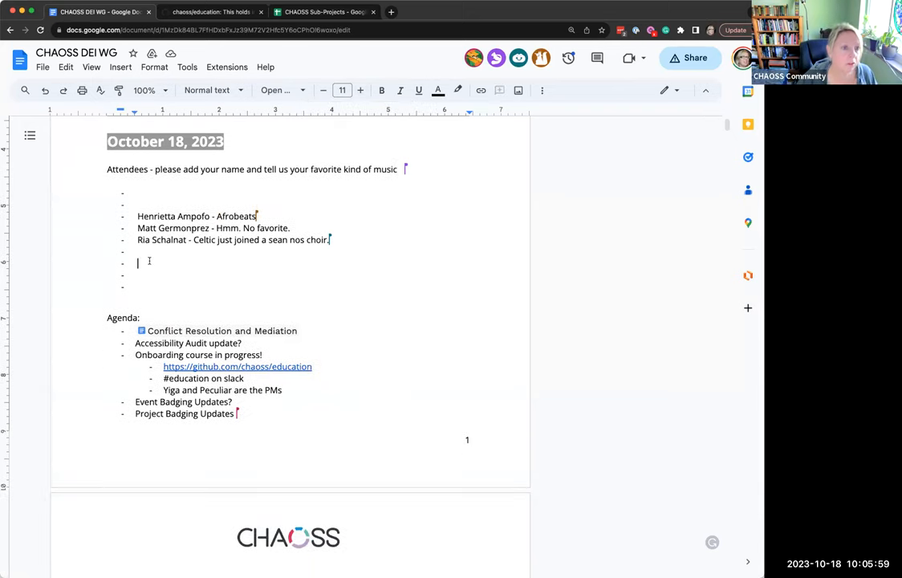
type("Elizabeth Barron - a lot of different kin")
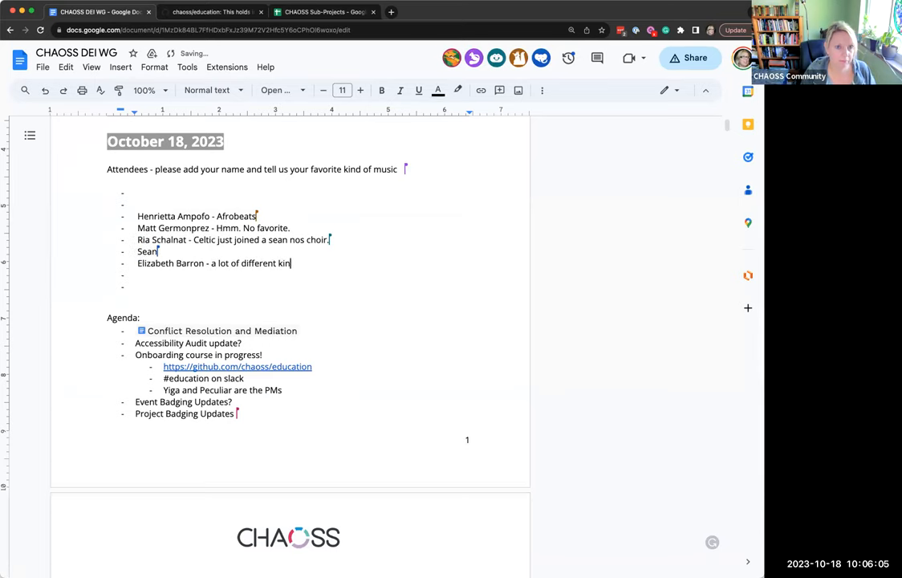
type("ds")
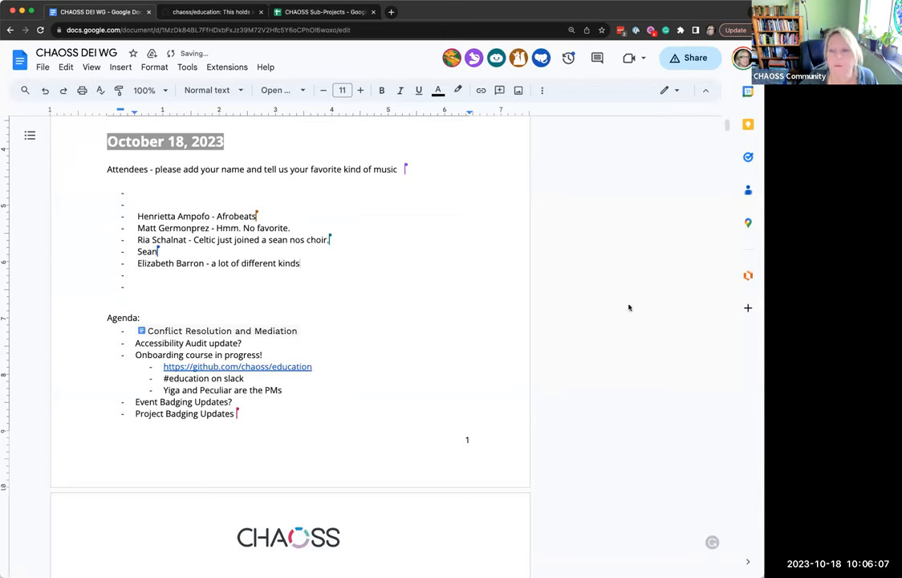
mouse_move(507, 350)
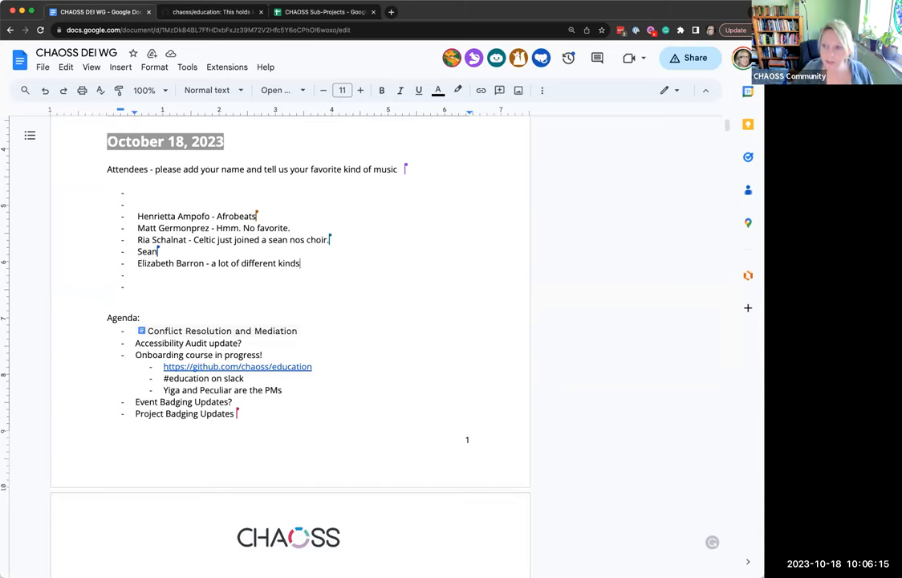
mouse_move(221, 330)
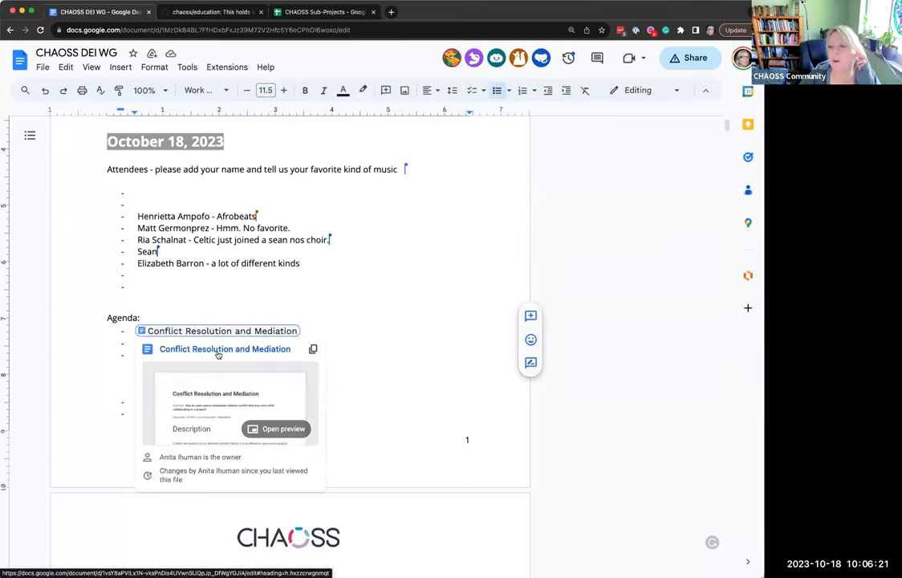
mouse_move(241, 392)
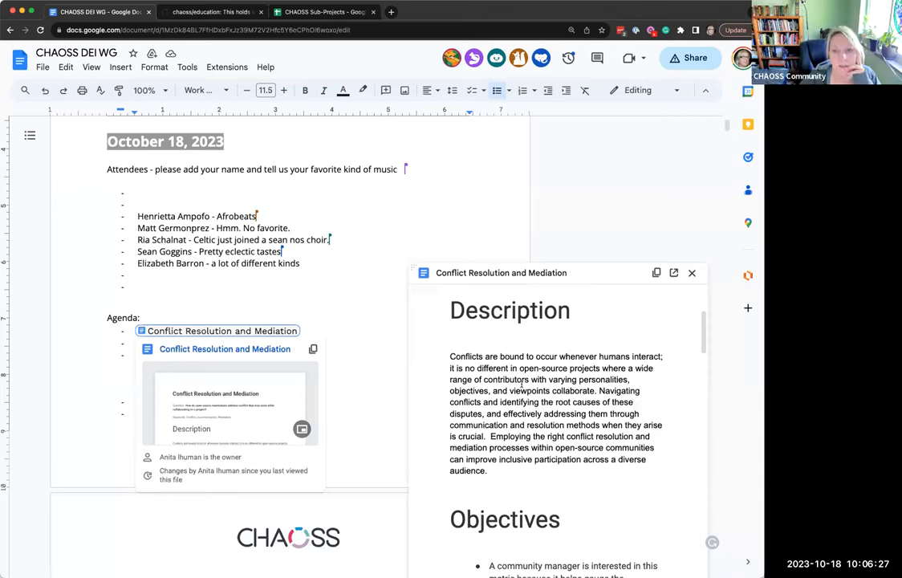
Review the linked Conflict Resolution and Mediation document's description, implementation and references, accepting the account notice.
scroll("down", 3)
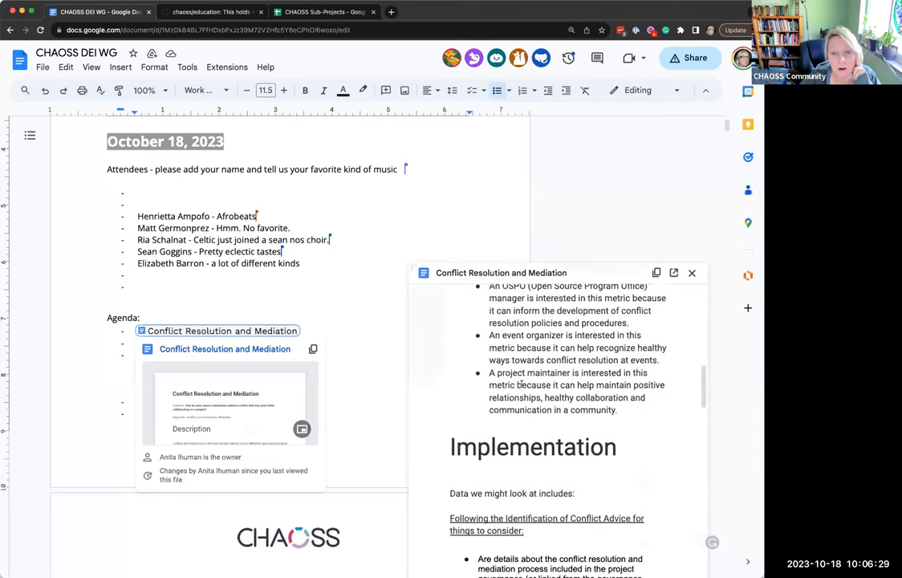
scroll("down", 3)
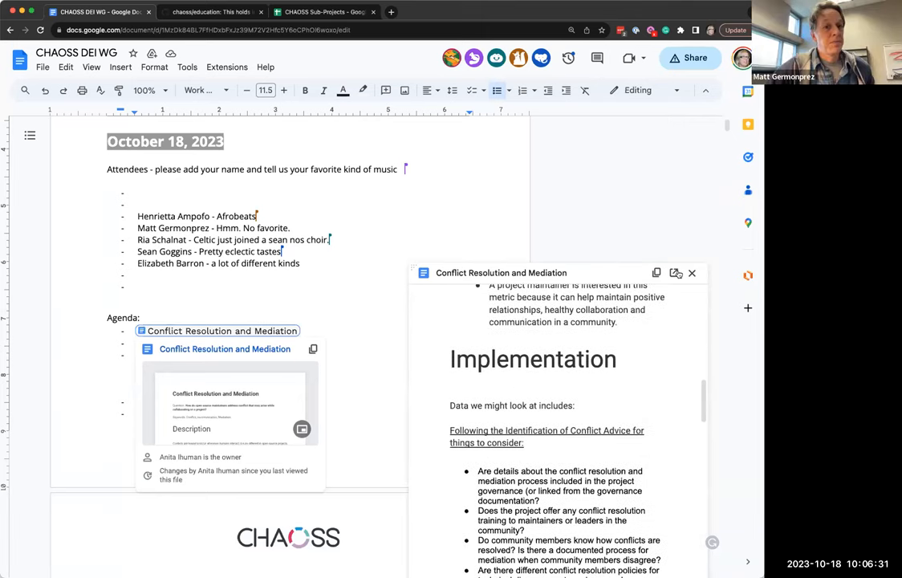
left_click(224, 348)
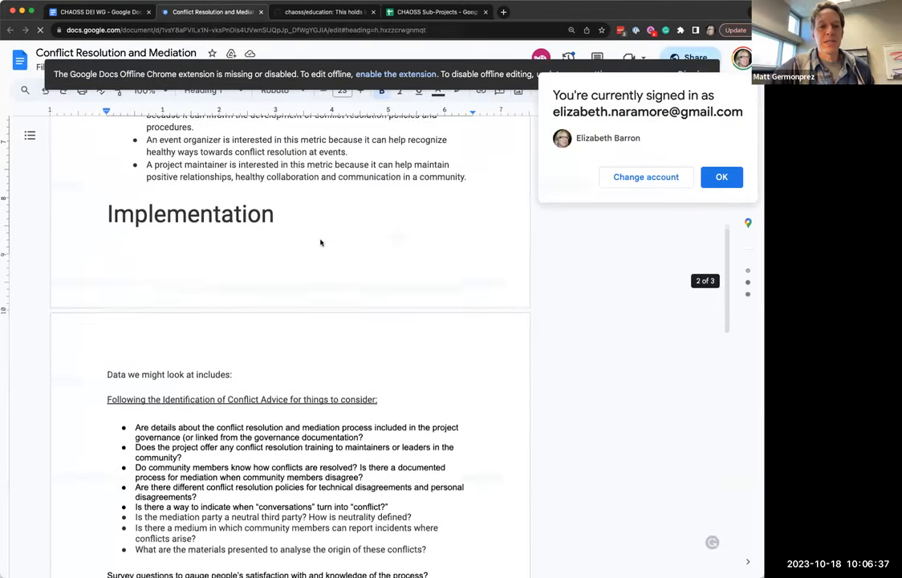
scroll("down", 3)
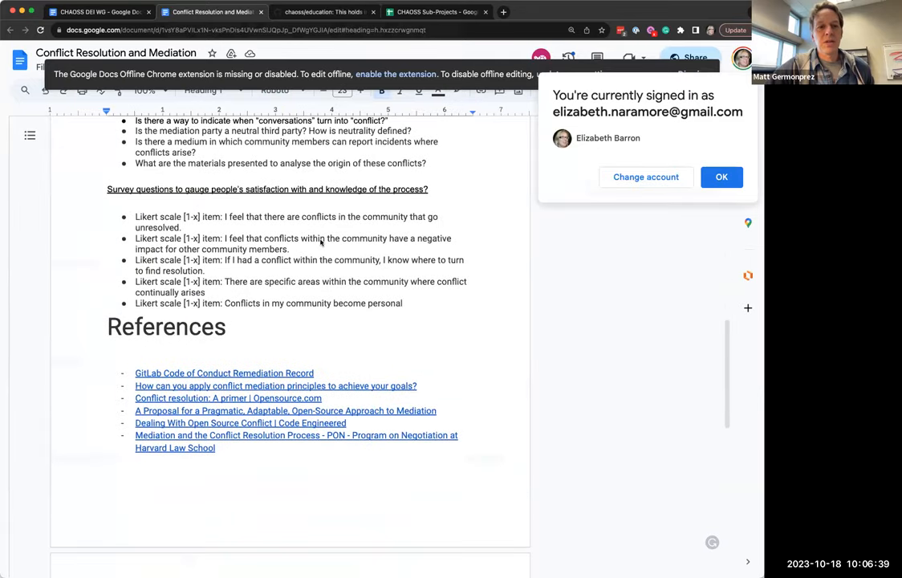
scroll("down", 3)
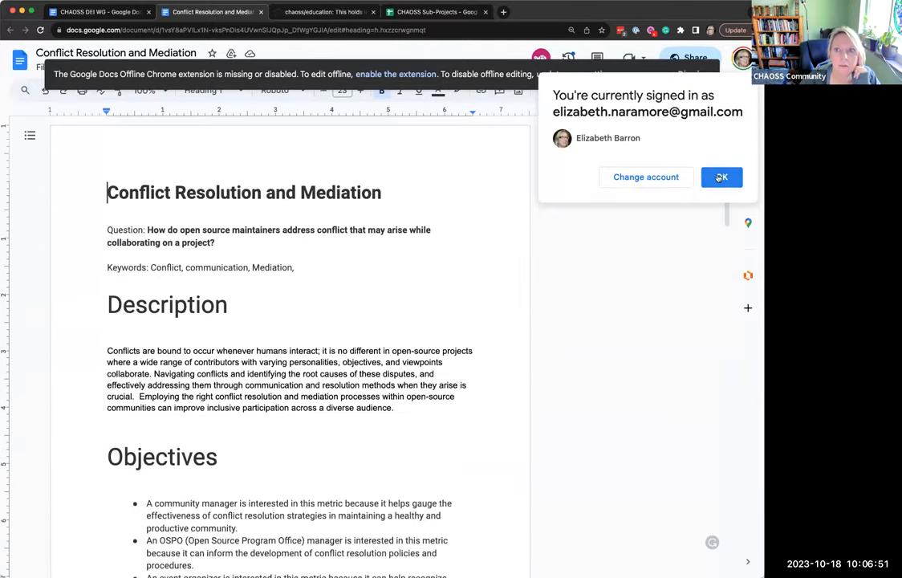
left_click(721, 177)
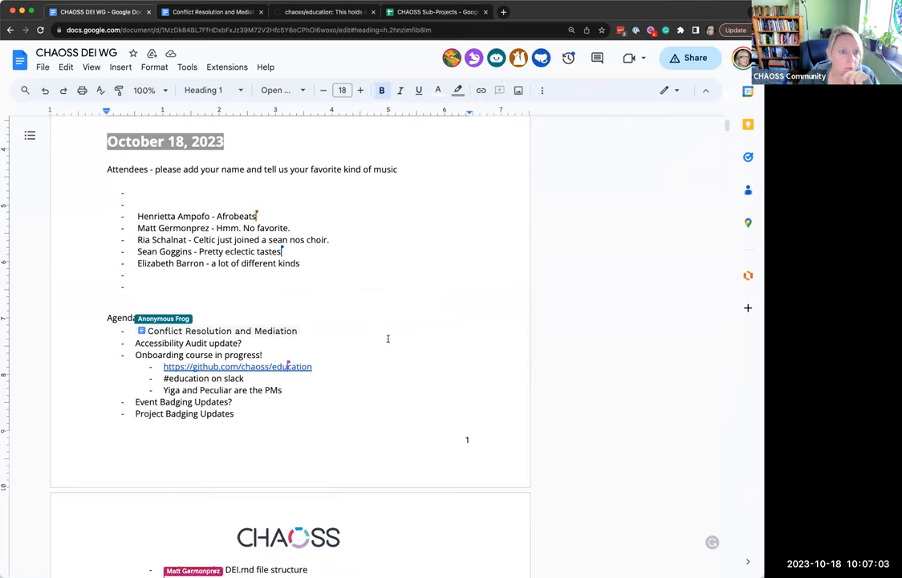
mouse_move(222, 331)
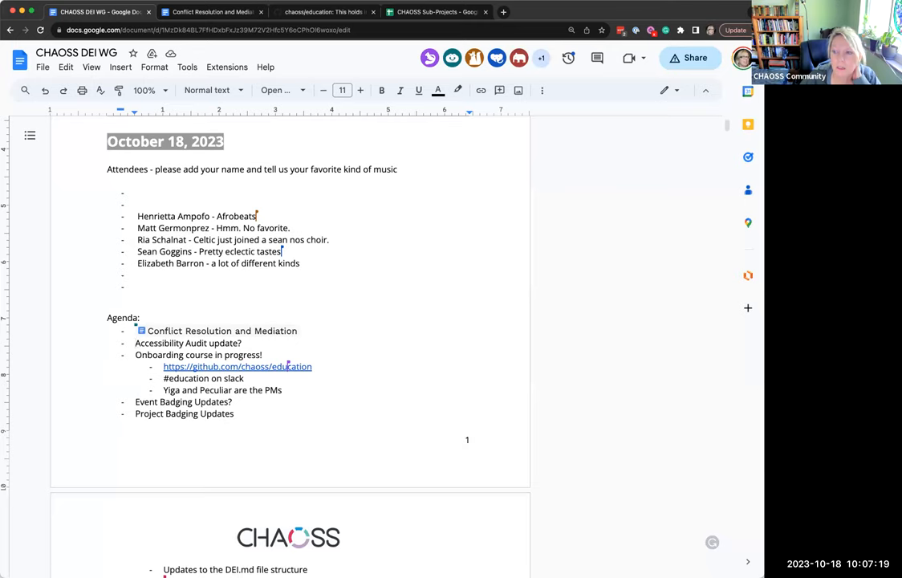
mouse_move(293, 354)
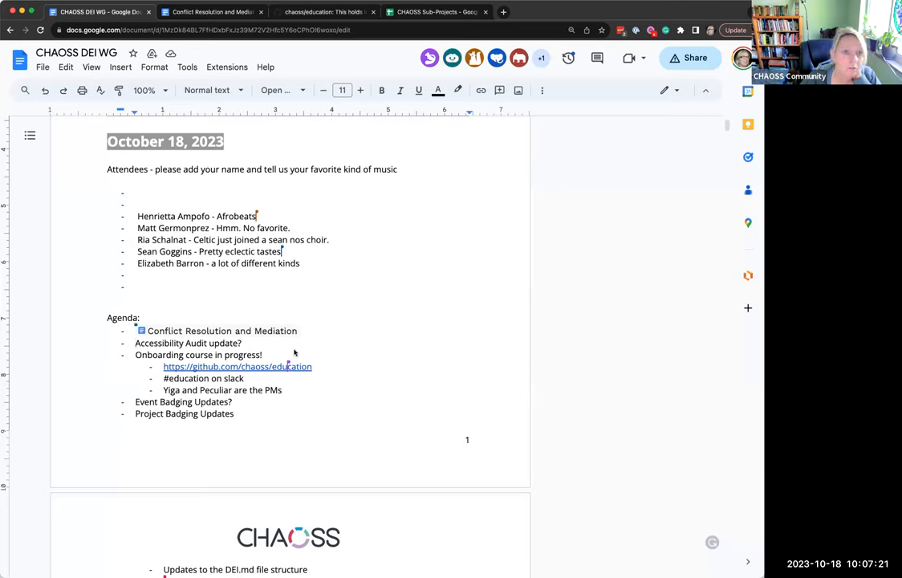
mouse_move(250, 343)
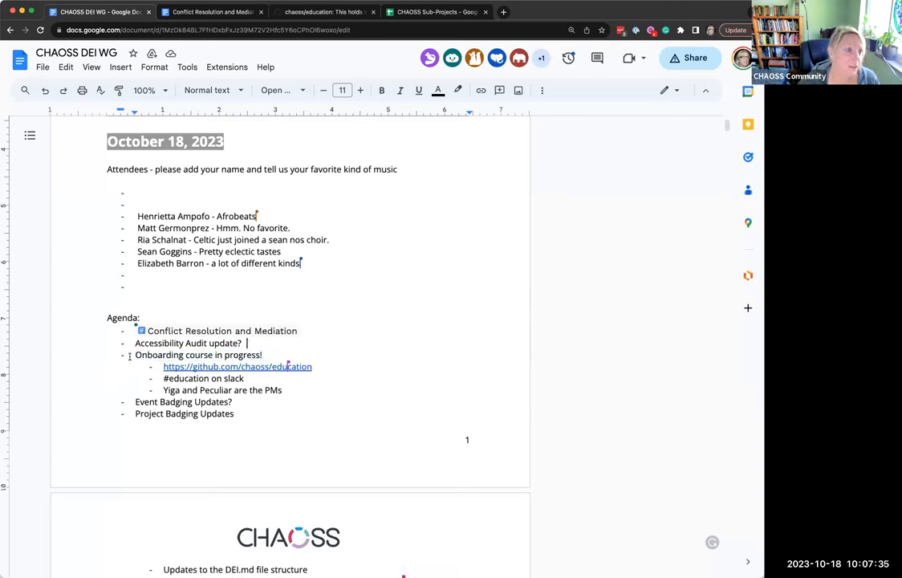
double_click(196, 355)
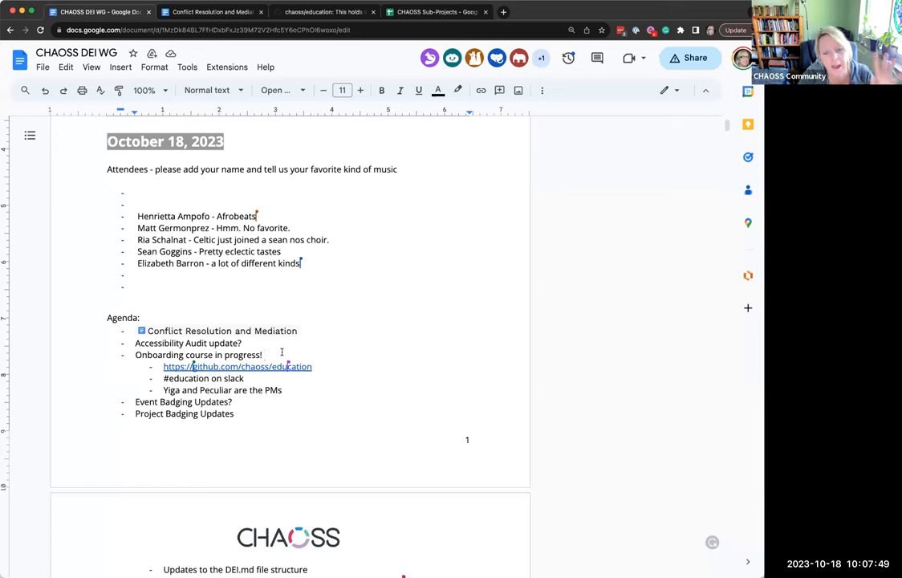
left_click(266, 355)
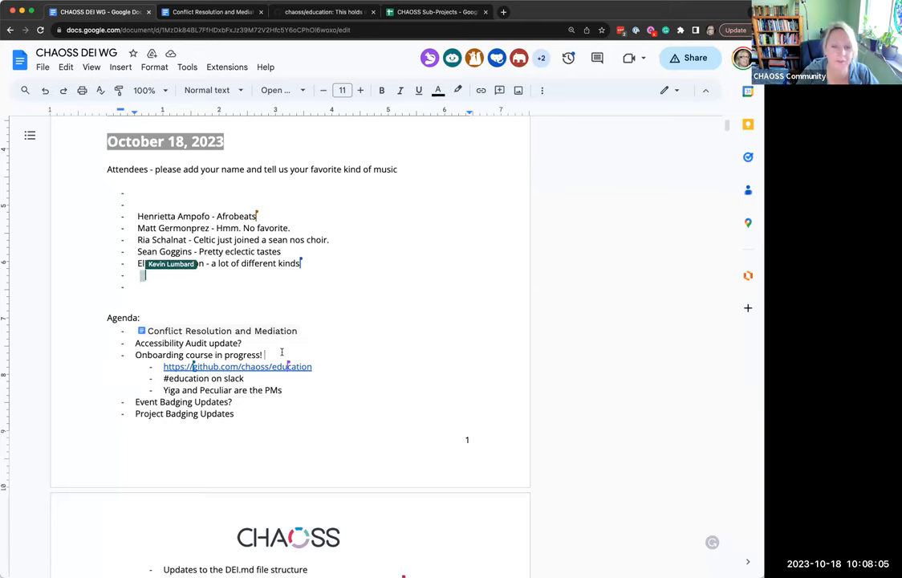
type("Kevin L")
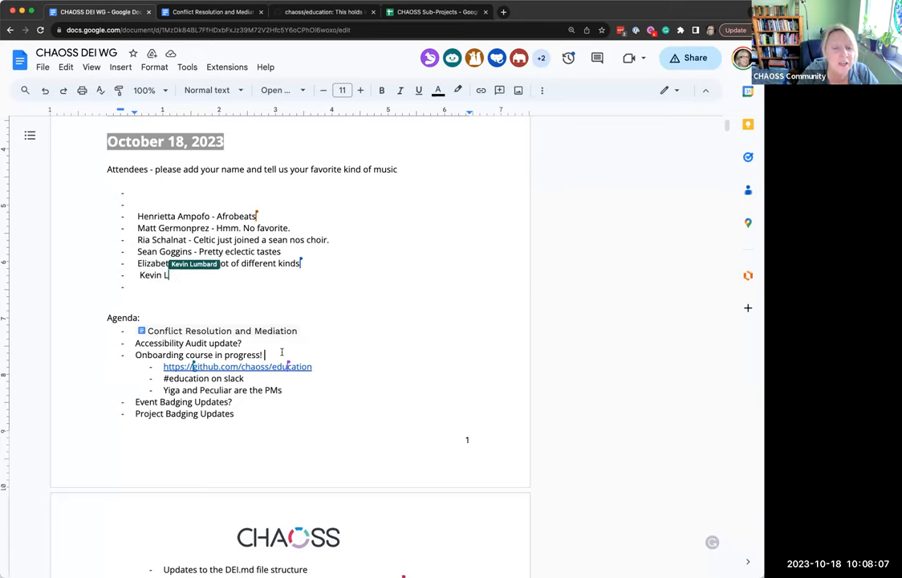
type("umbard")
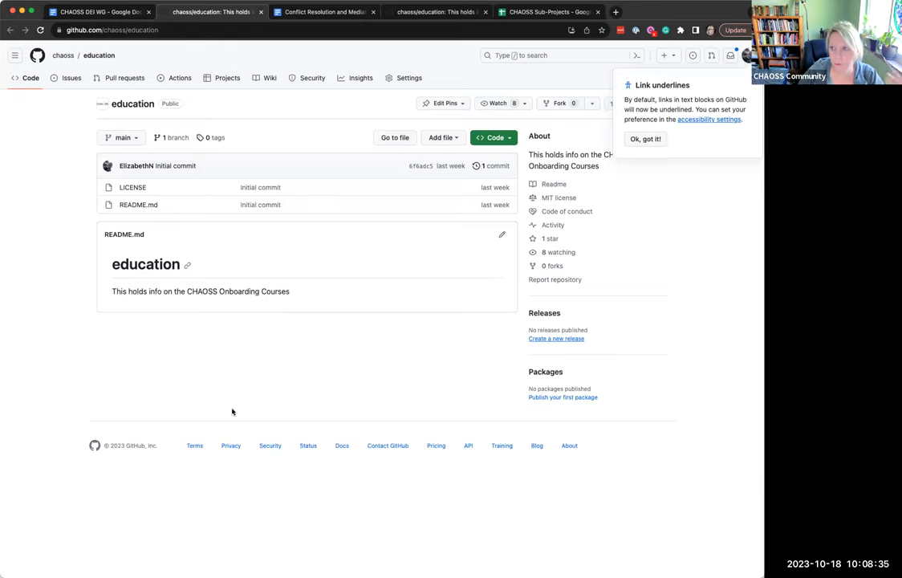
mouse_move(184, 357)
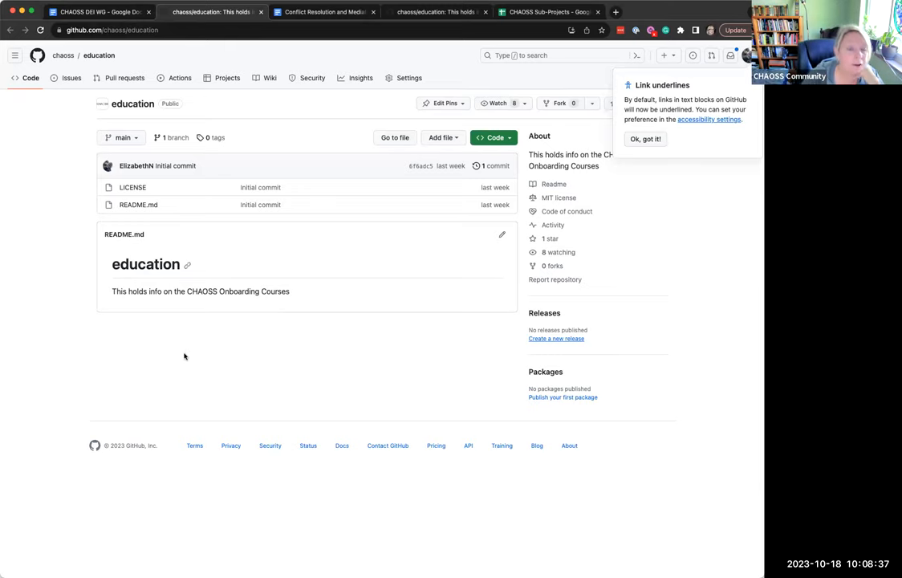
mouse_move(167, 348)
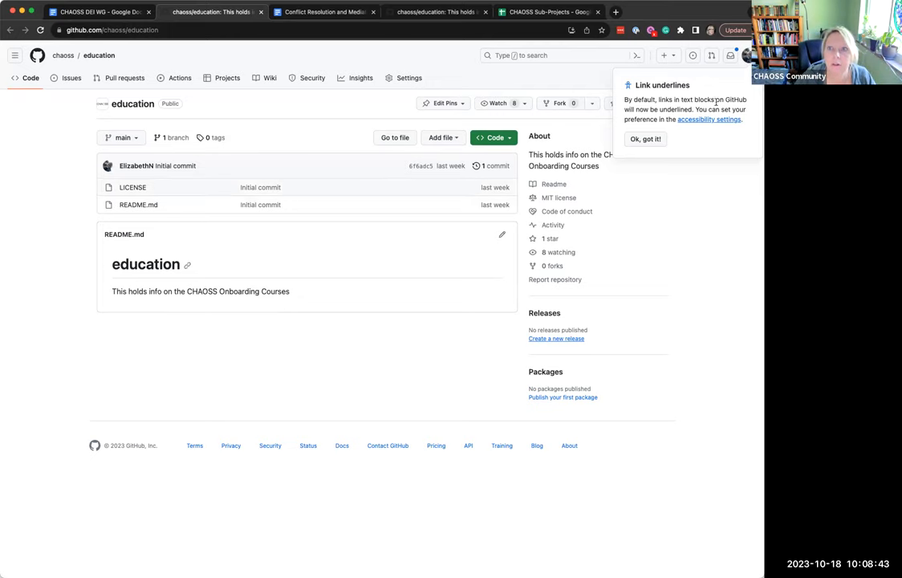
Acknowledge the link-underlines notice on chaoss/education and return to the meeting minutes.
left_click(645, 138)
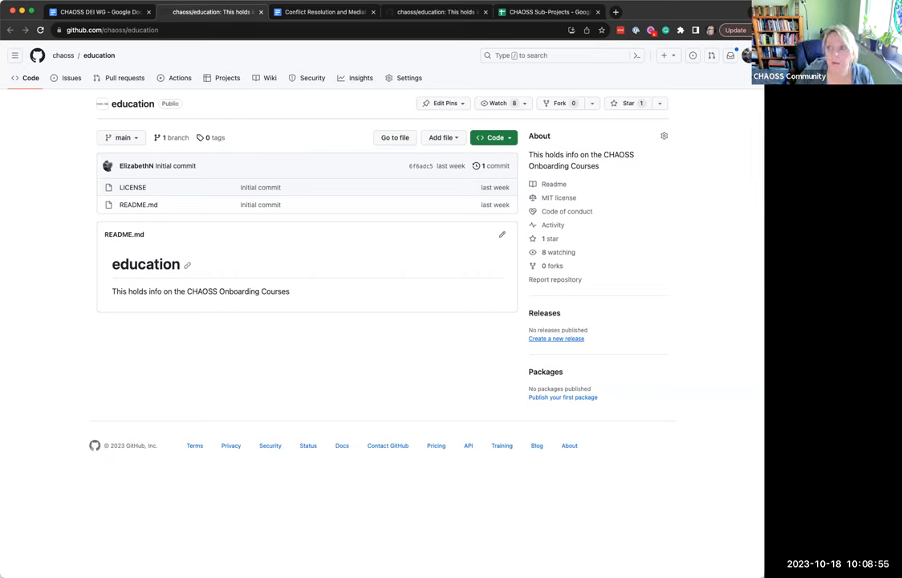
mouse_move(138, 26)
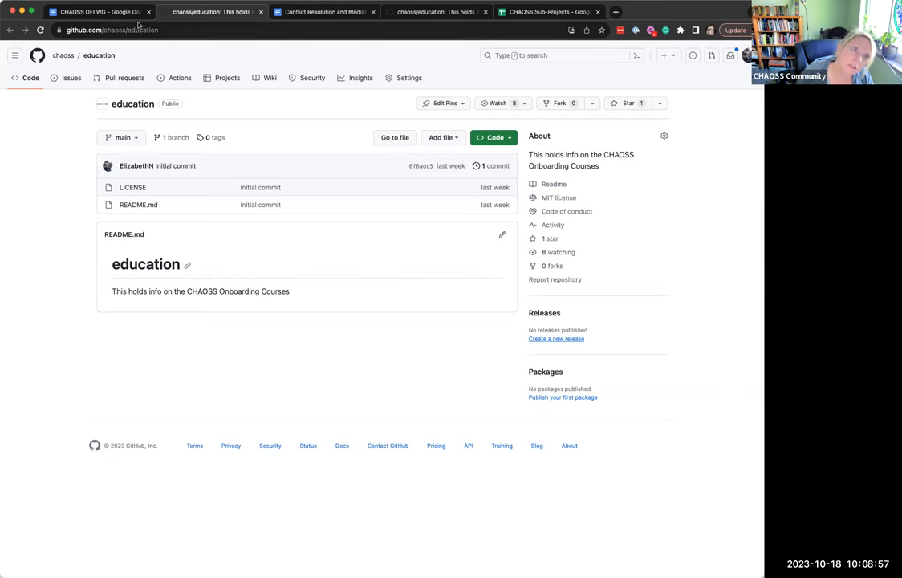
left_click(100, 11)
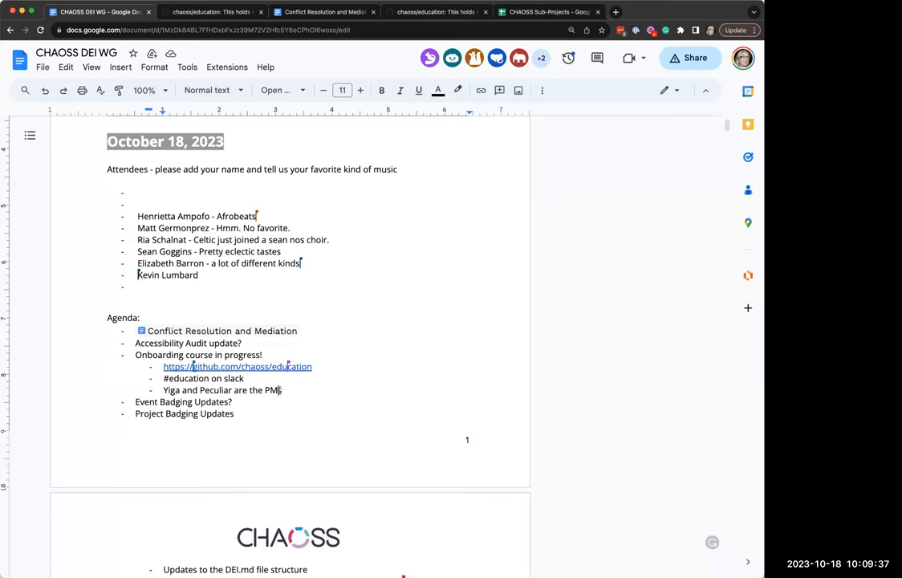
Note under the onboarding course item that there is a form to fill out to volunteer.
type("There is")
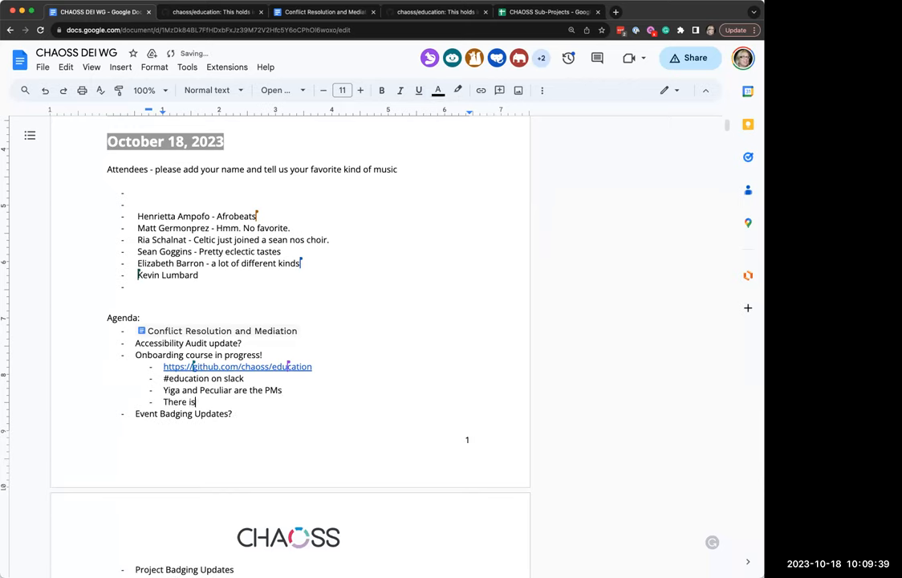
type("a form for")
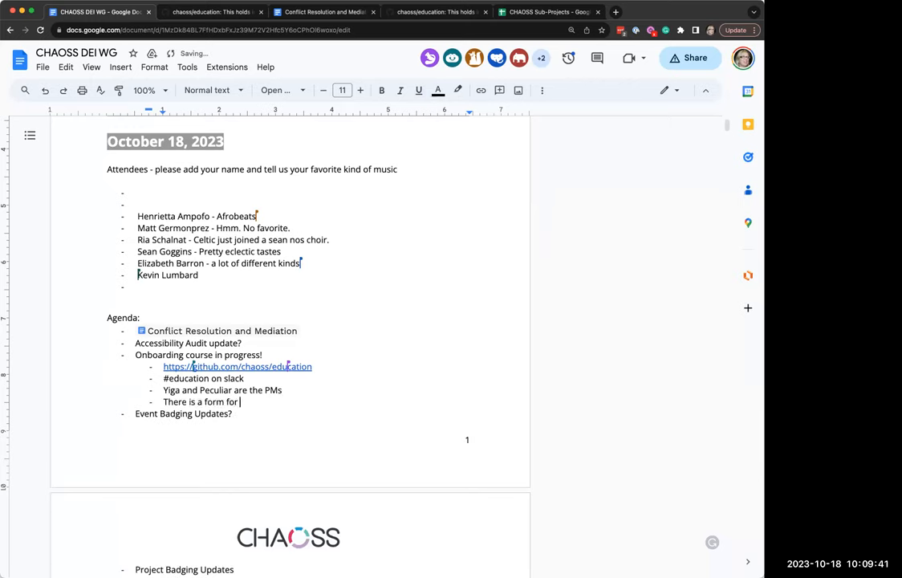
type("people to")
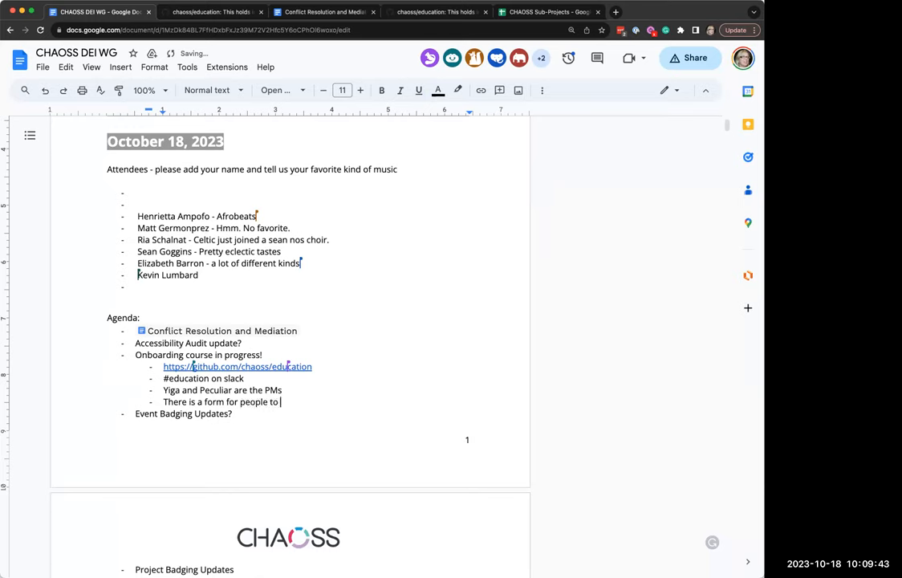
type("fill")
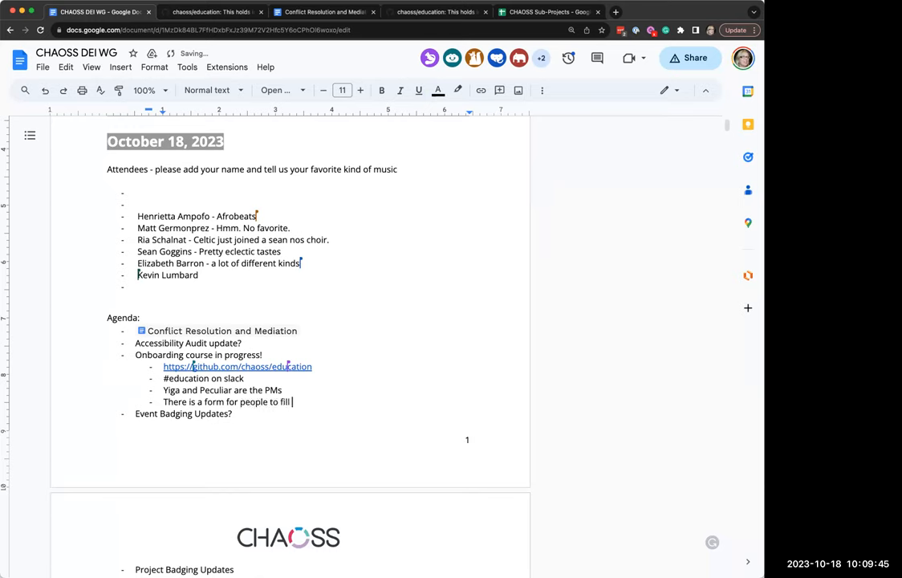
type("out if they want to")
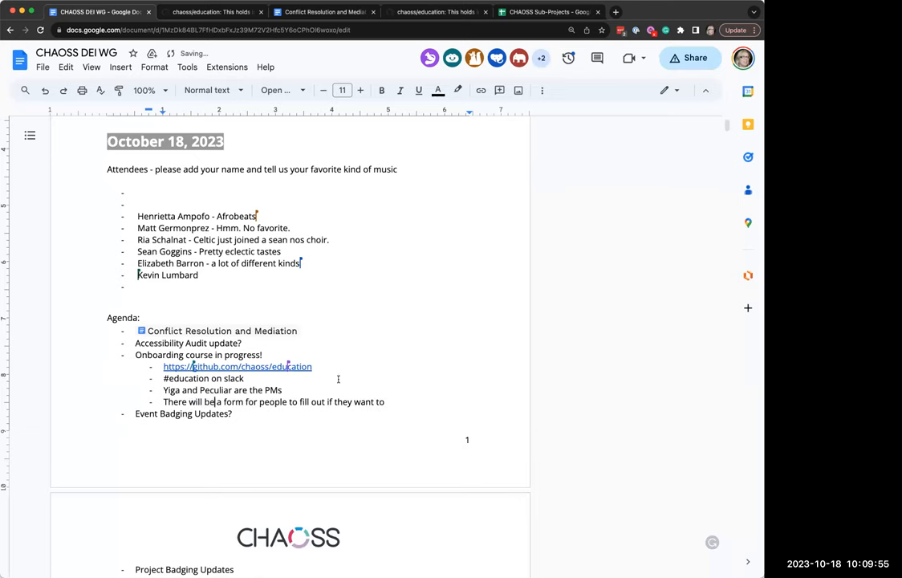
type("volunteer")
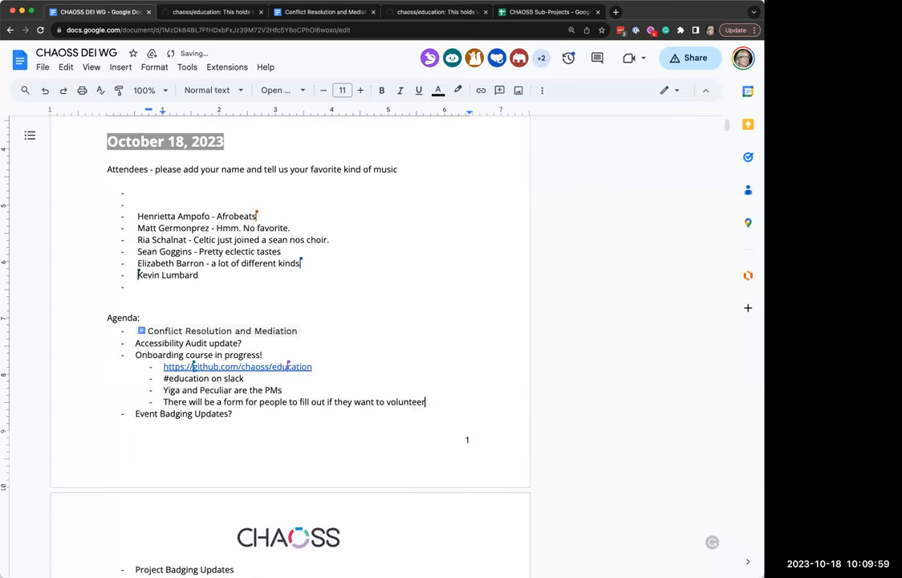
mouse_move(386, 348)
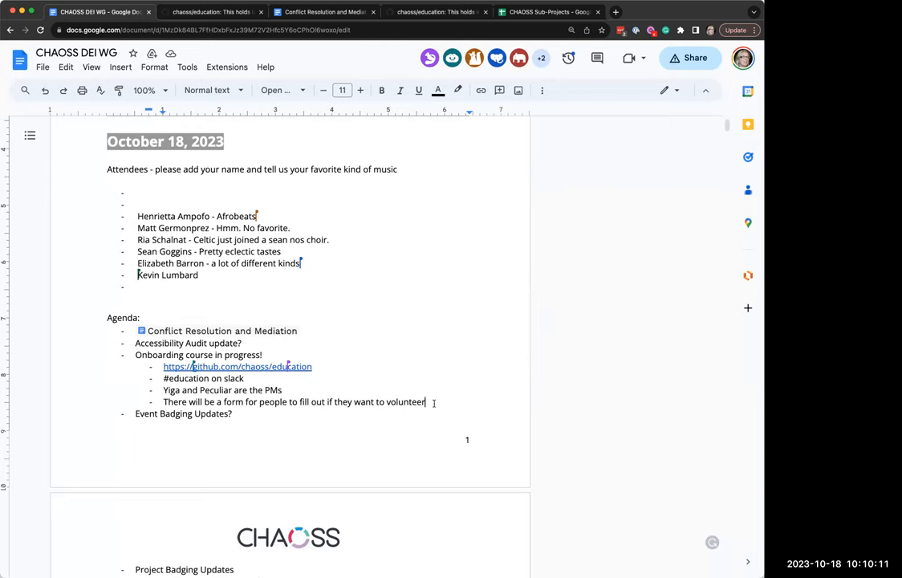
Add bullets about a sheet of all the courses needed and an upcoming project board.
type("We are wo")
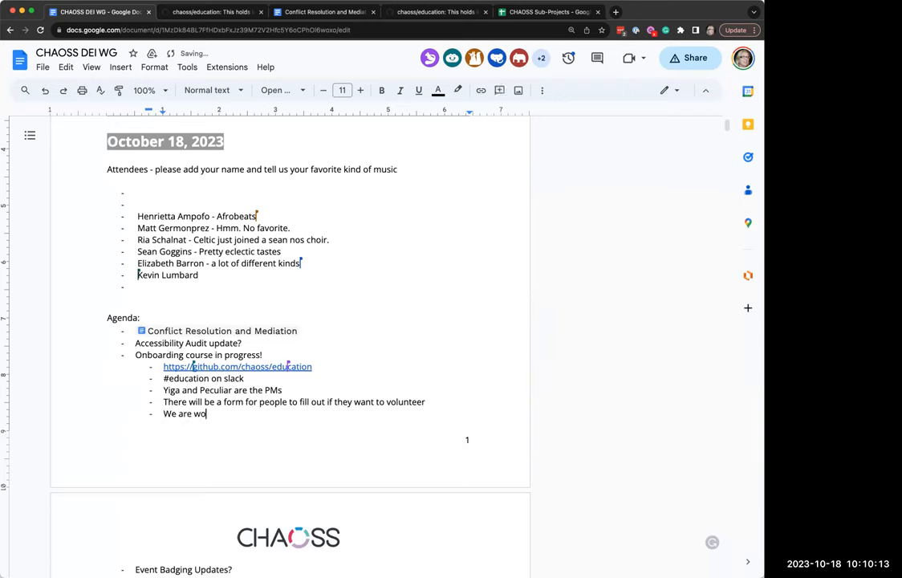
type("rking on a sheet")
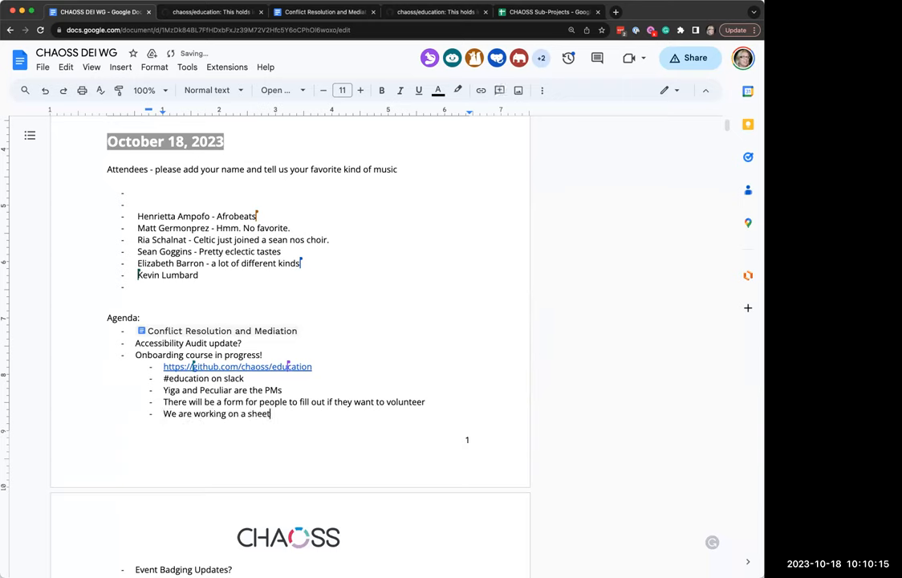
type("of all the ourses we")
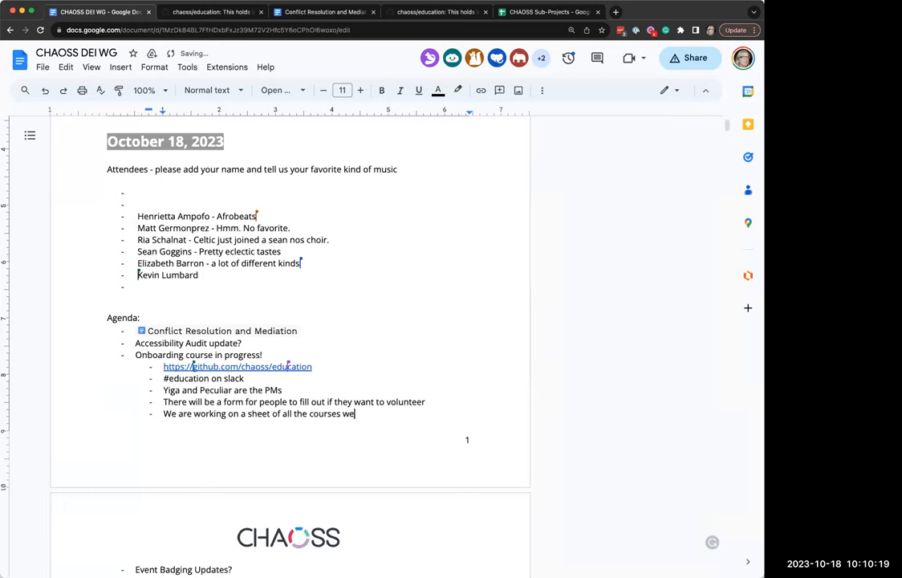
type("need")
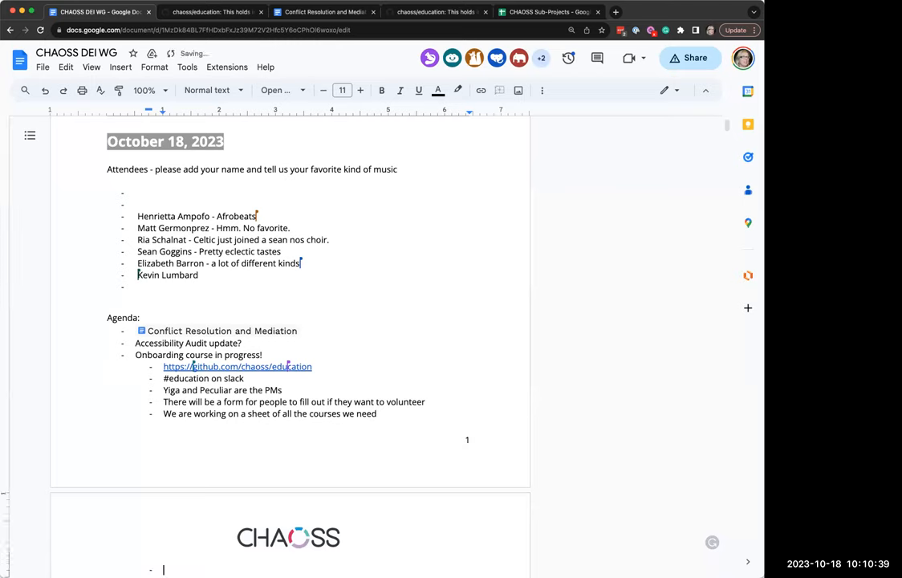
type("There will be a project board to track the tasks assigned to people")
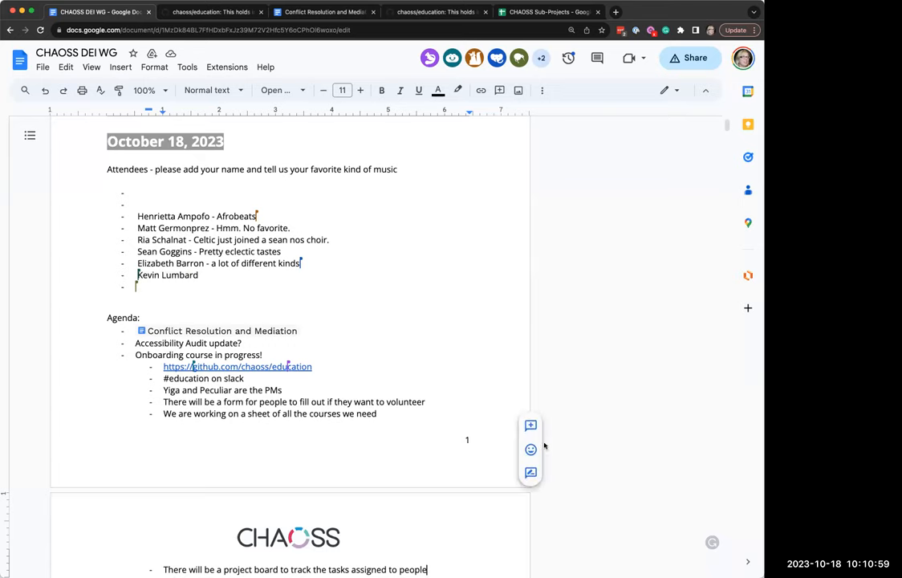
type("H")
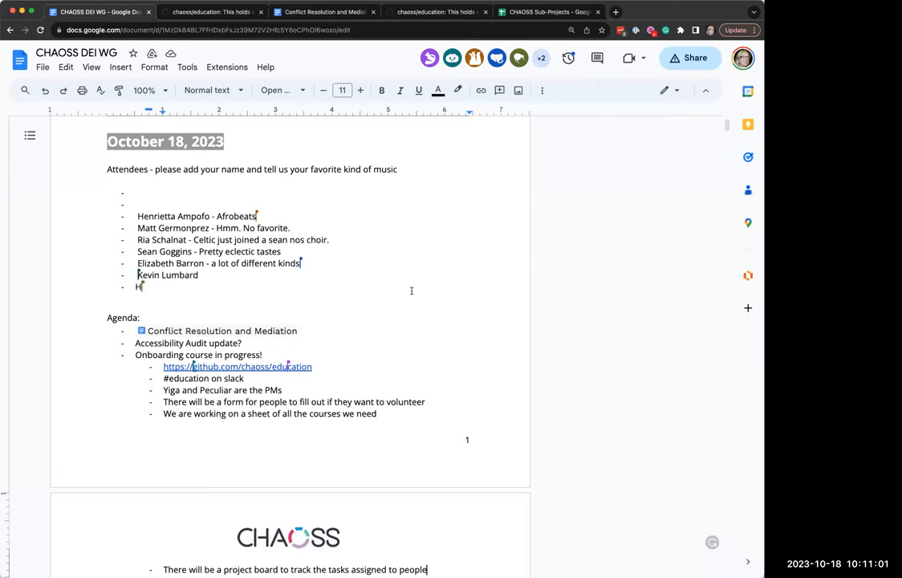
type("amza Danjaji")
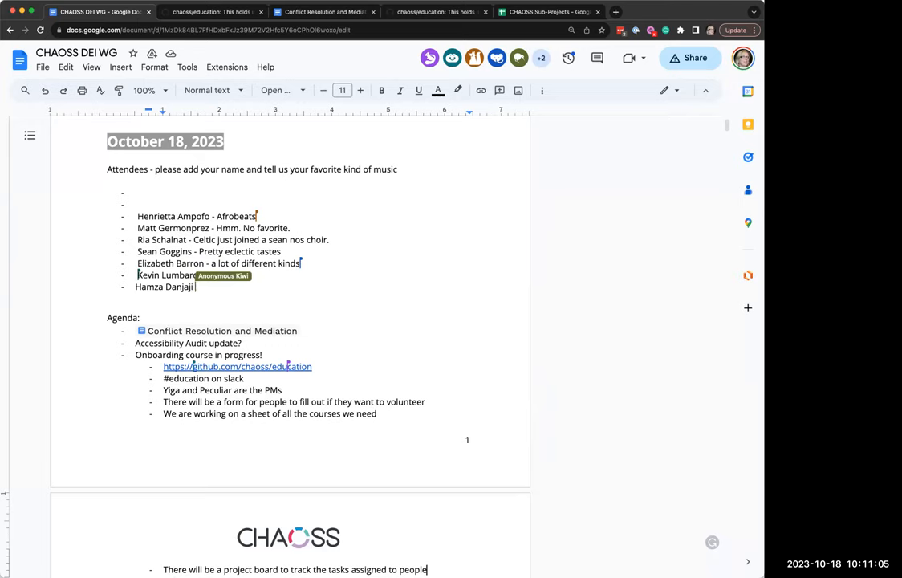
type("-")
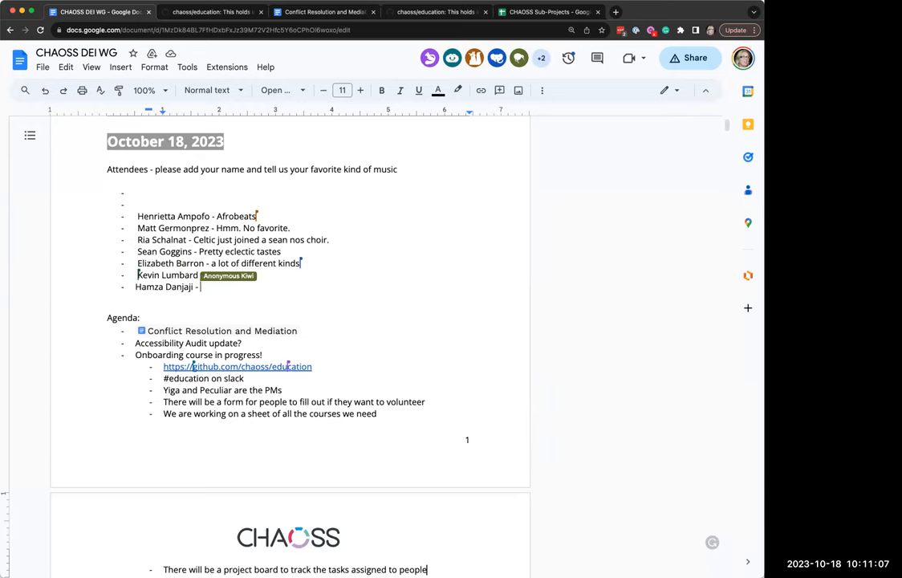
scroll("down", 3)
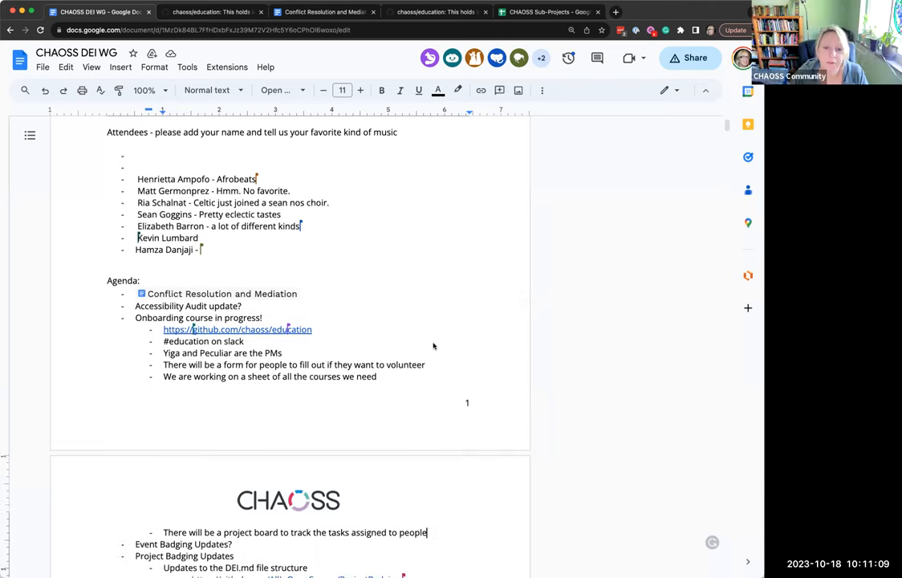
scroll("down", 3)
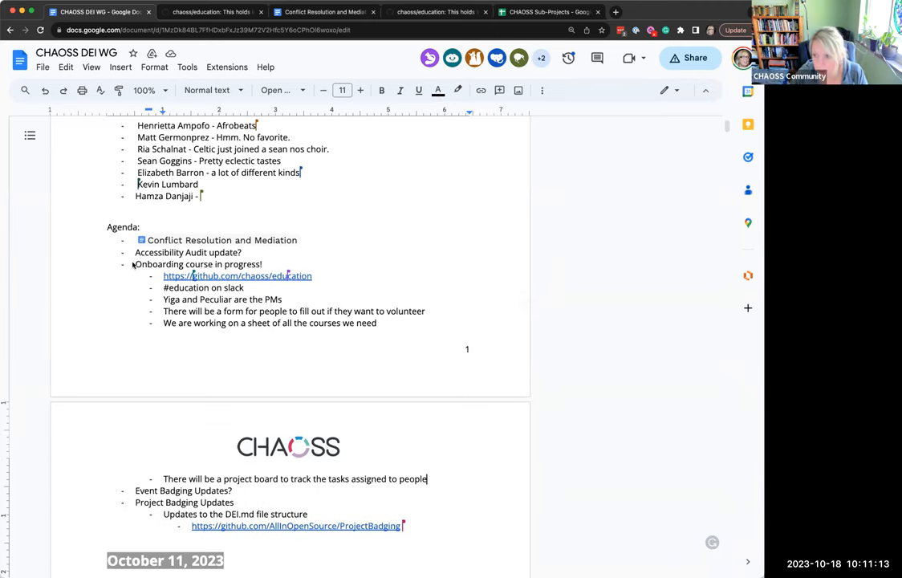
type("Hindi/")
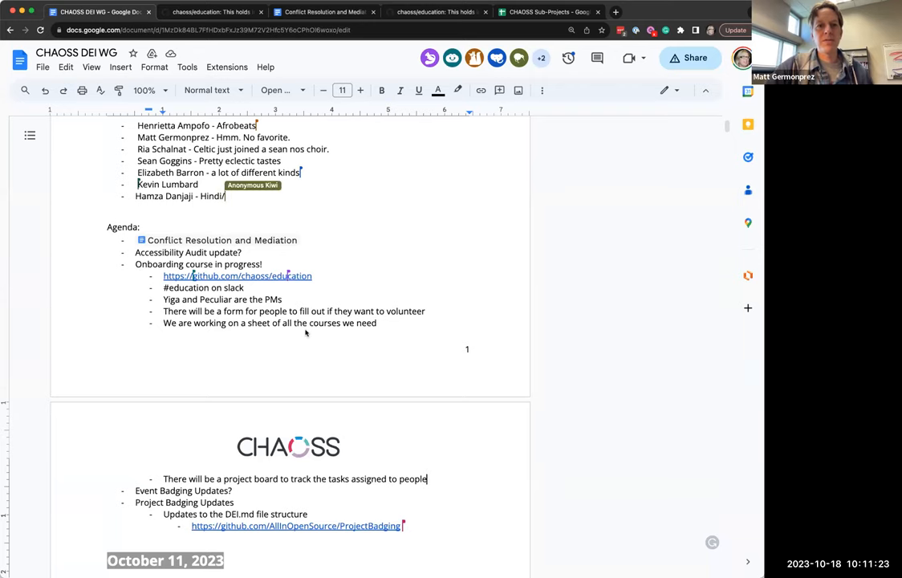
type("Boll")
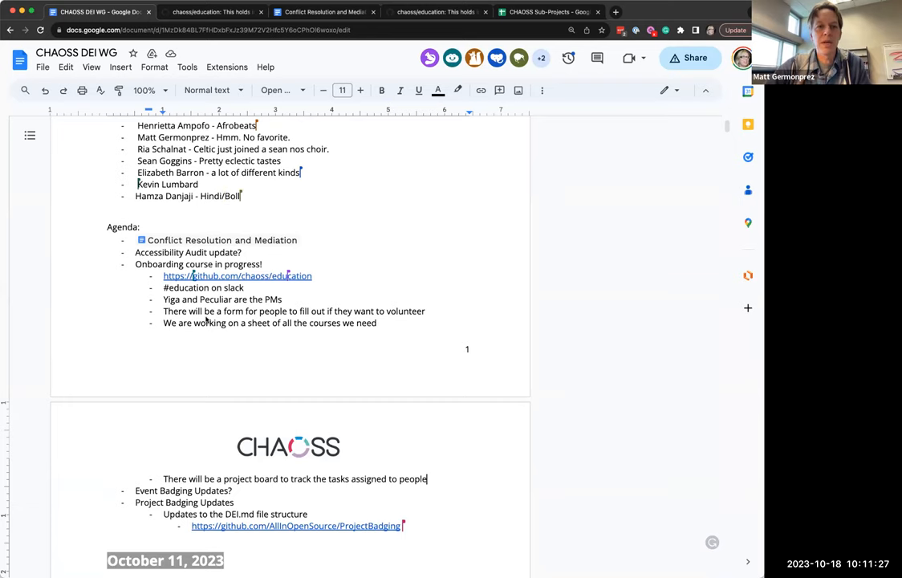
type("ywood")
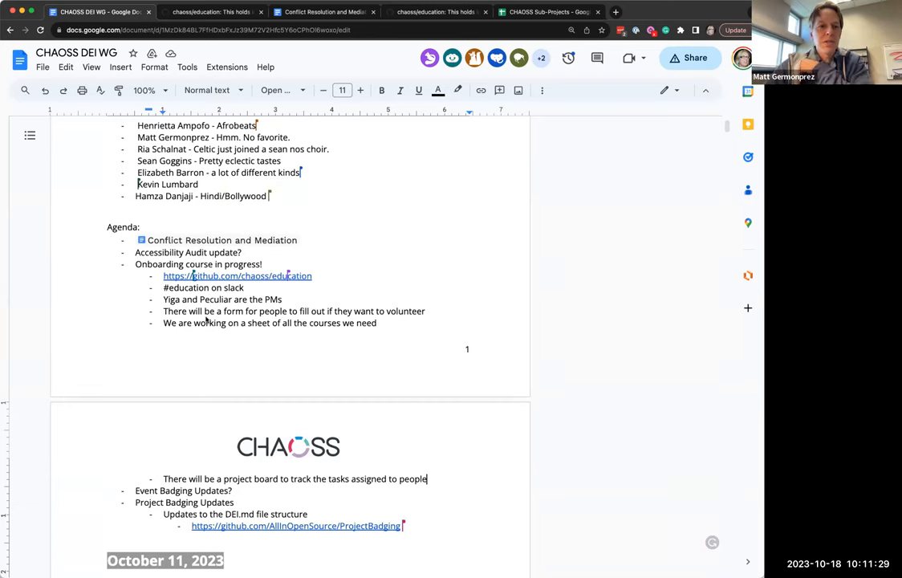
type("music")
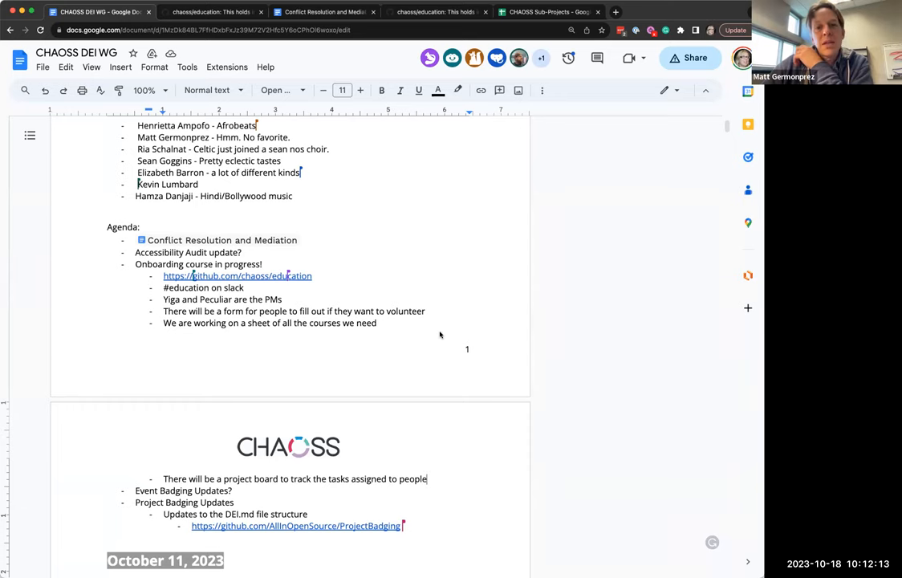
mouse_move(321, 341)
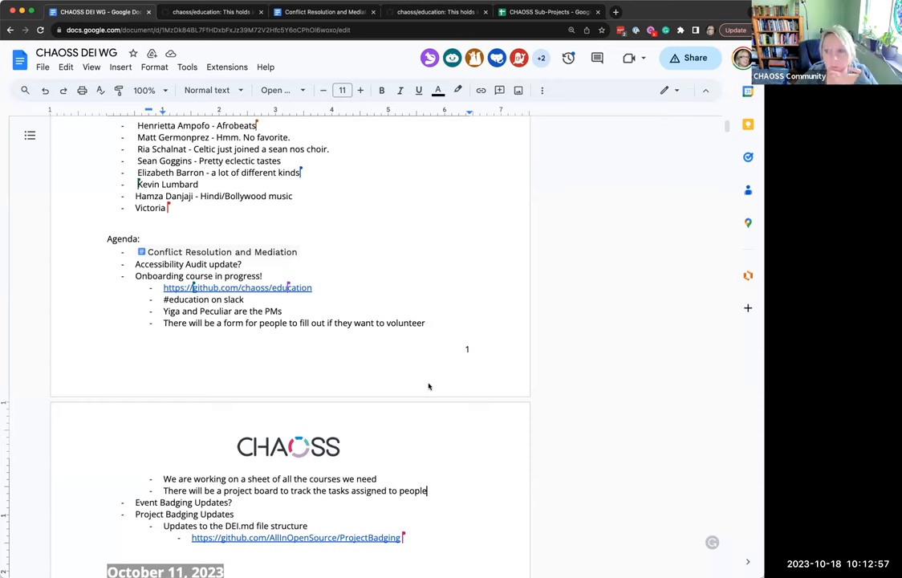
type("Ottah -")
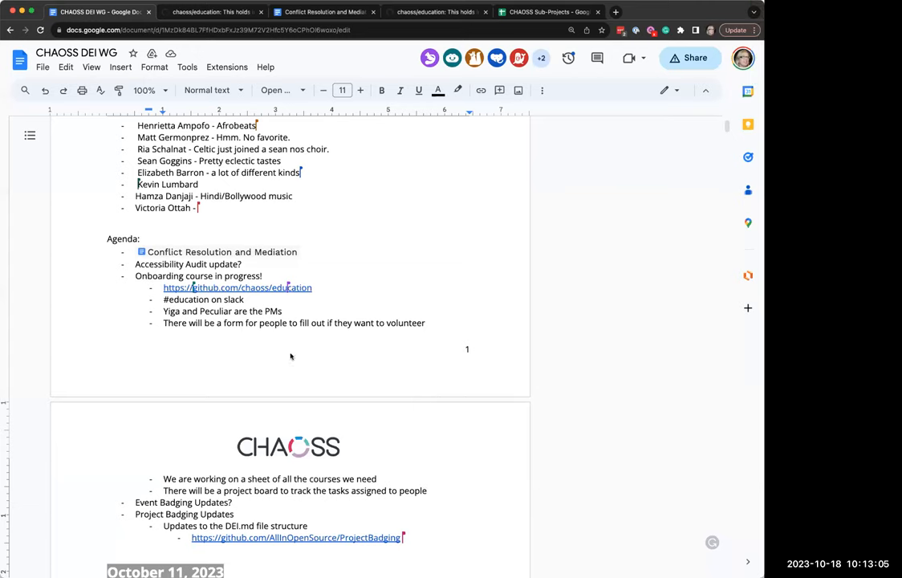
mouse_move(398, 348)
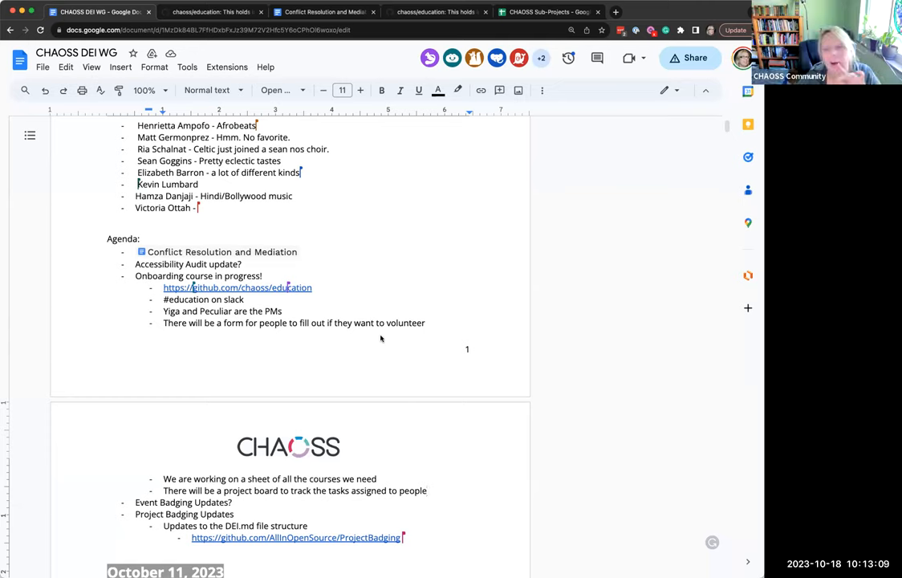
mouse_move(405, 323)
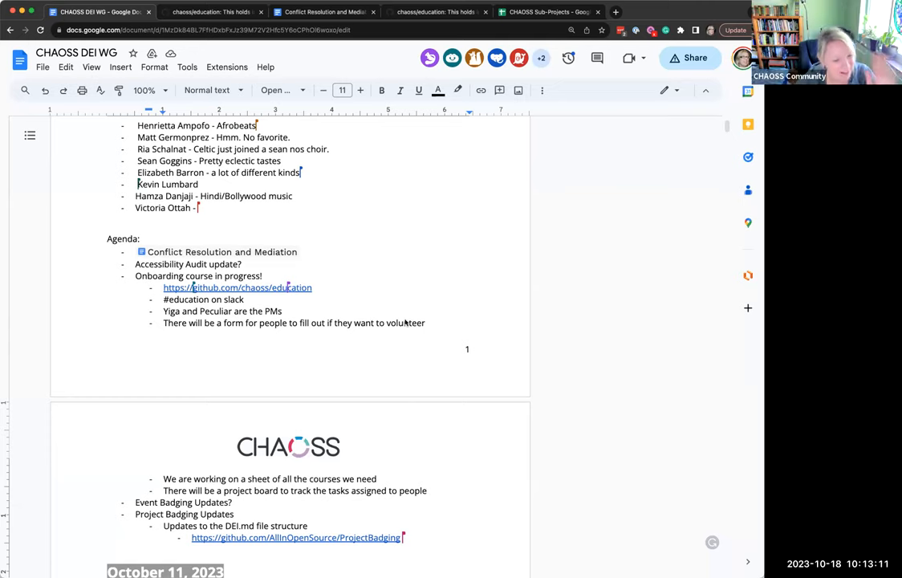
mouse_move(434, 495)
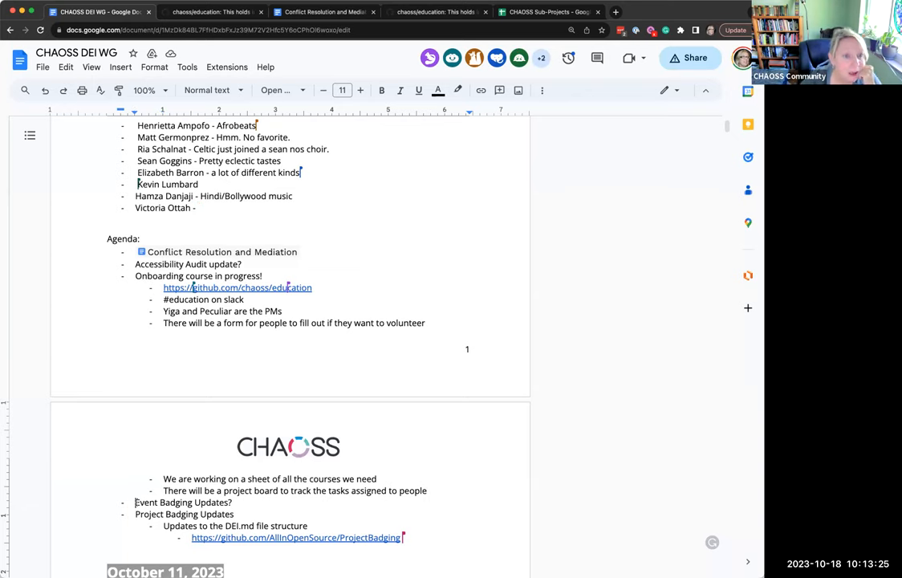
Add an eighth attendee (Pred…) to the list and switch to the CHAOSS Sub-Projects spreadsheet.
double_click(183, 500)
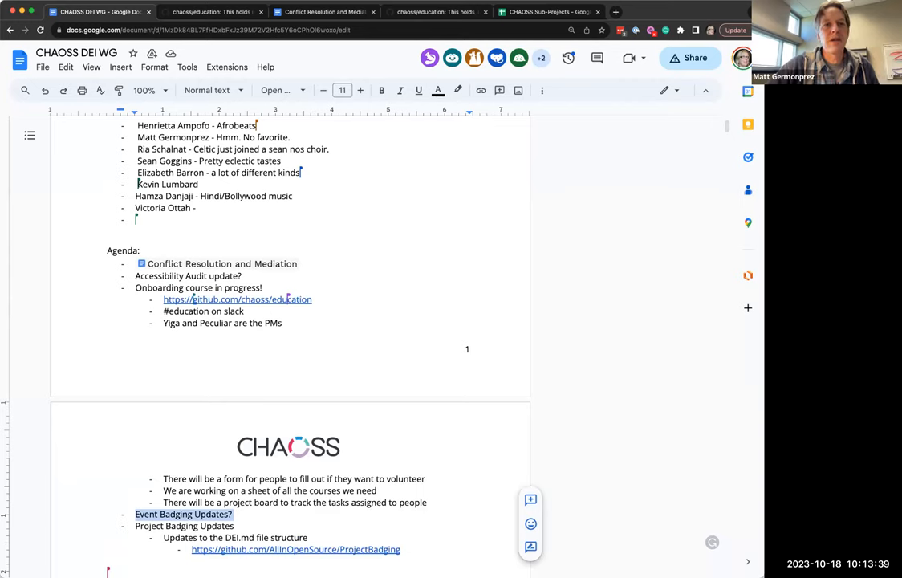
type("Pred")
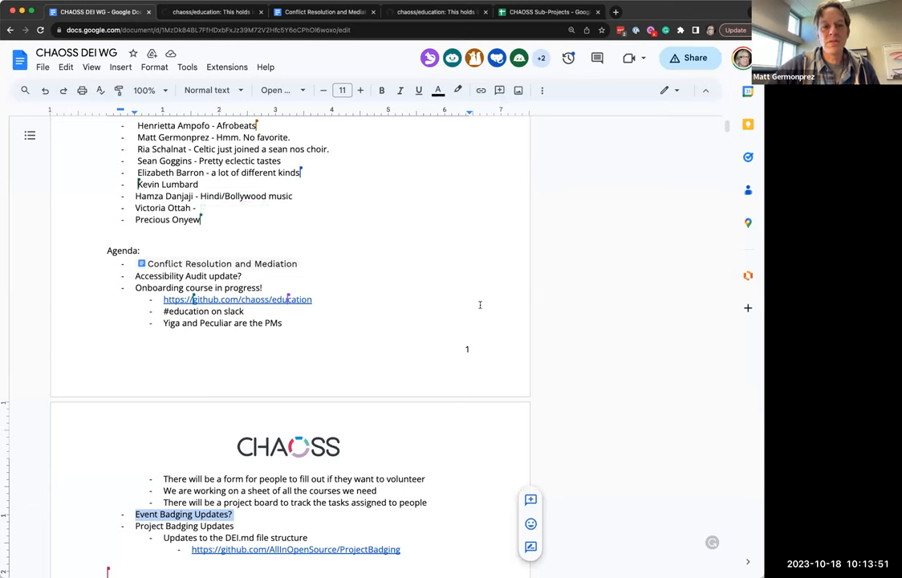
left_click(549, 11)
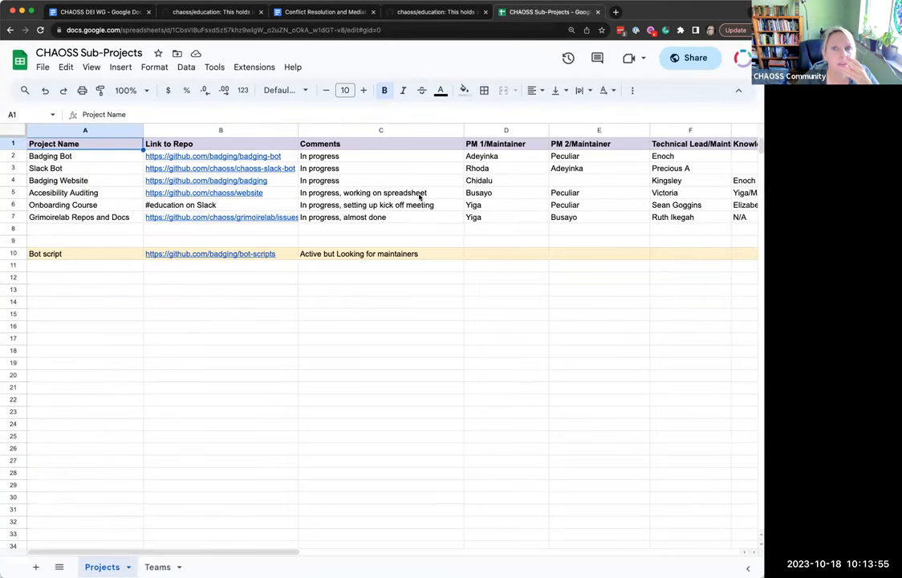
mouse_move(32, 194)
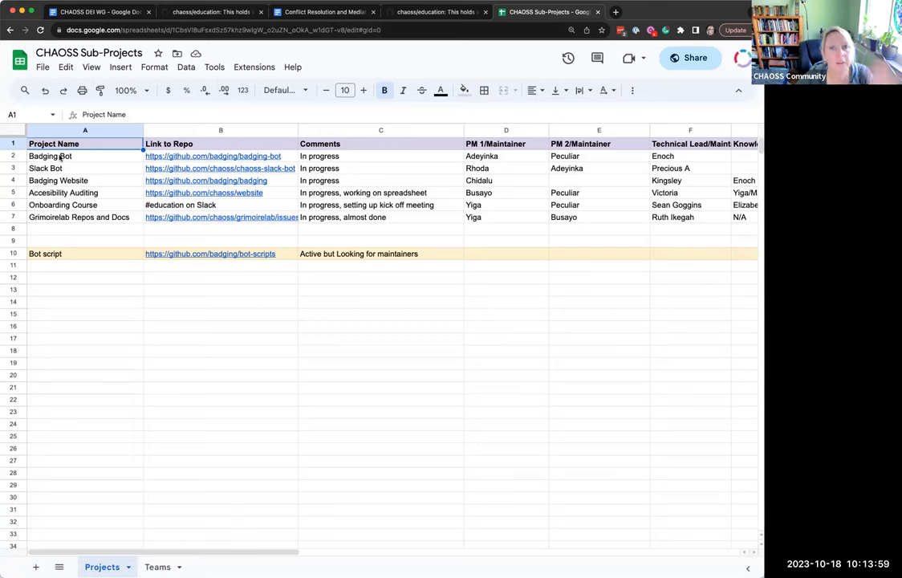
mouse_move(63, 186)
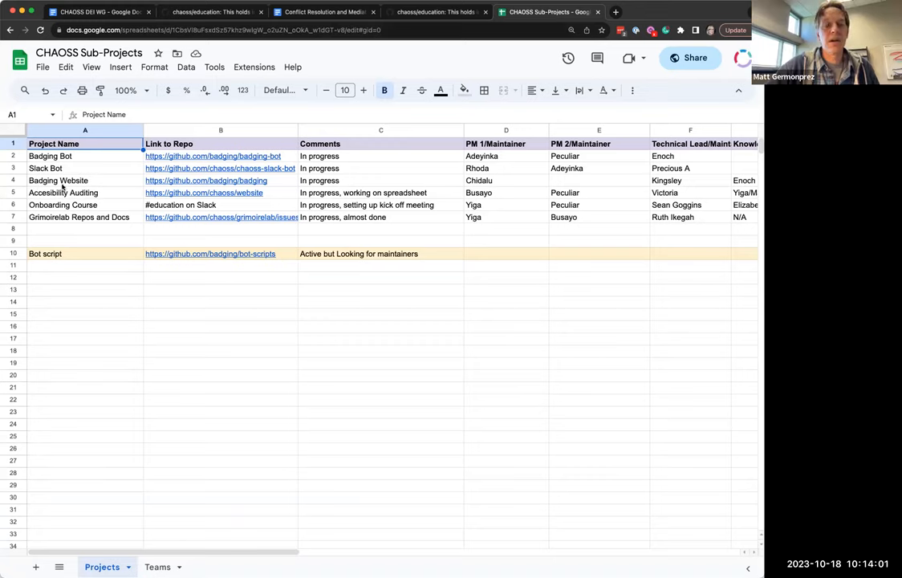
Enter Hamza in cell E4 as the second PM/maintainer for Badging Website.
left_click(599, 180)
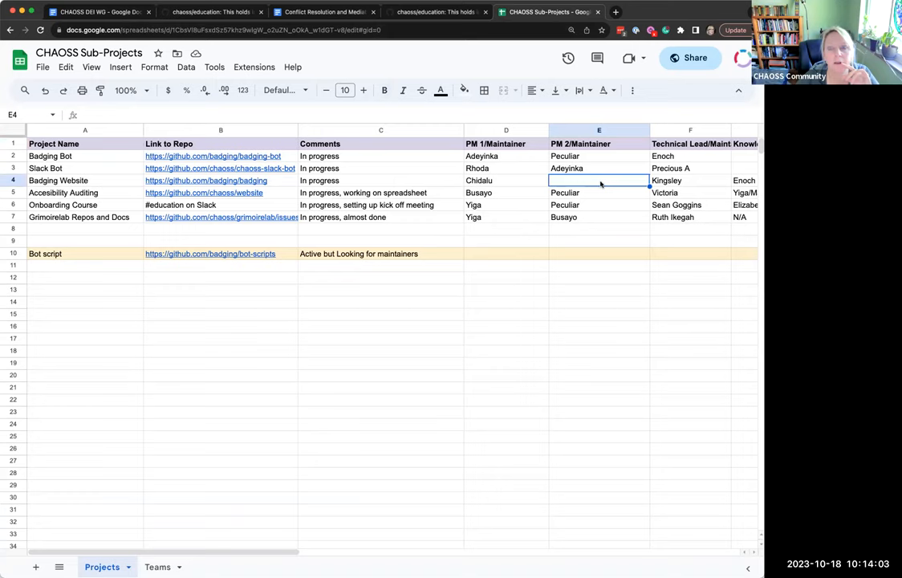
mouse_move(584, 180)
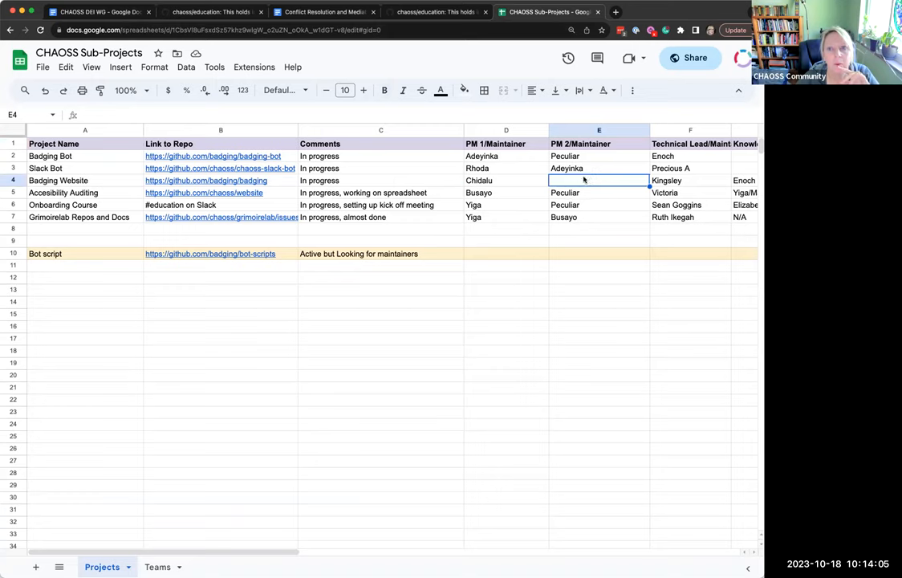
mouse_move(501, 180)
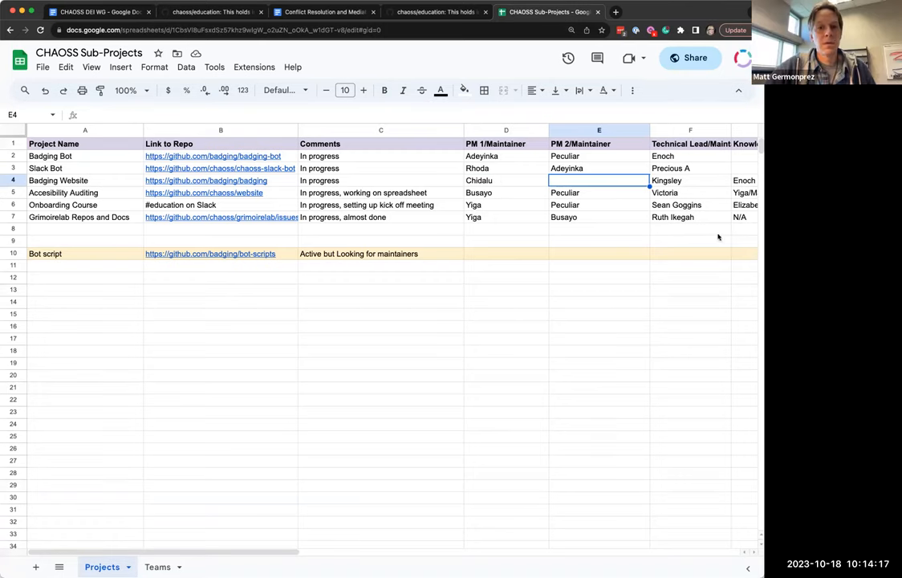
mouse_move(586, 185)
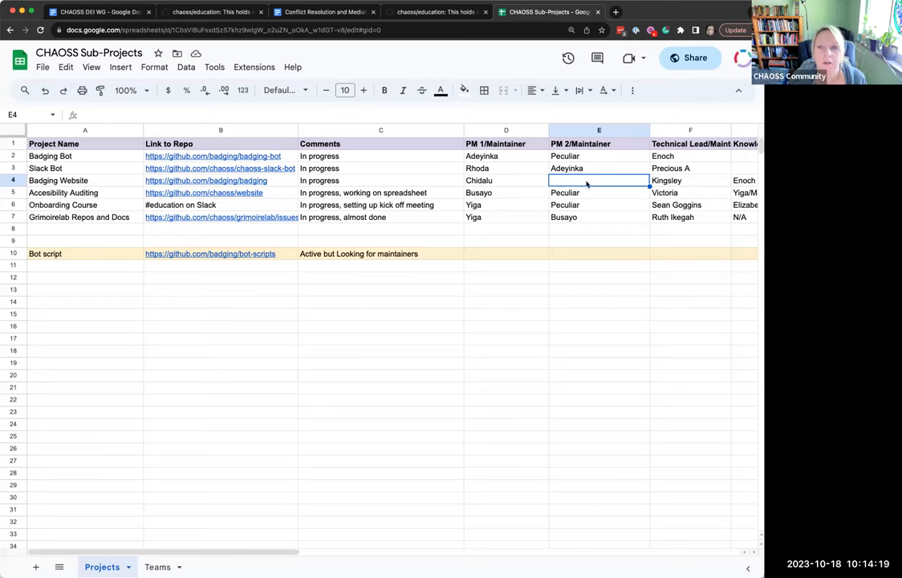
mouse_move(575, 178)
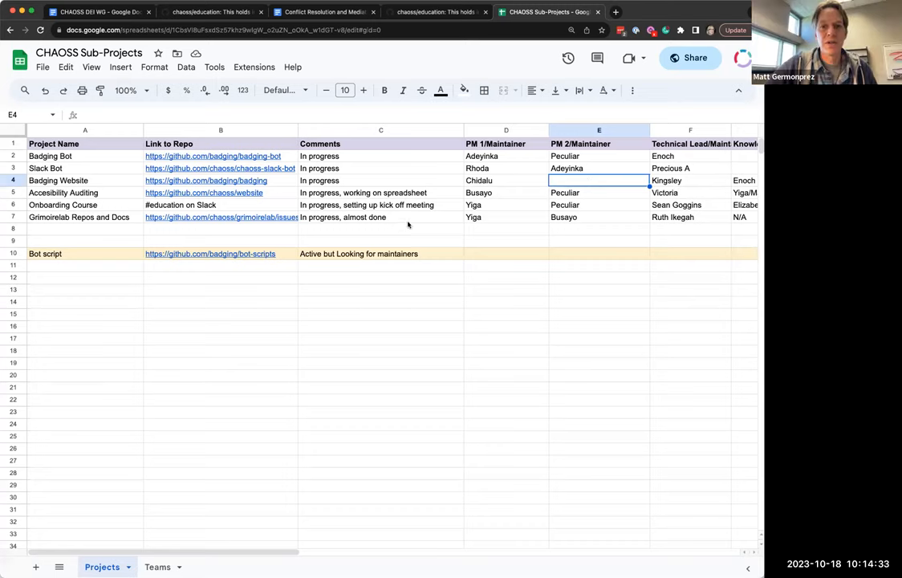
type("H")
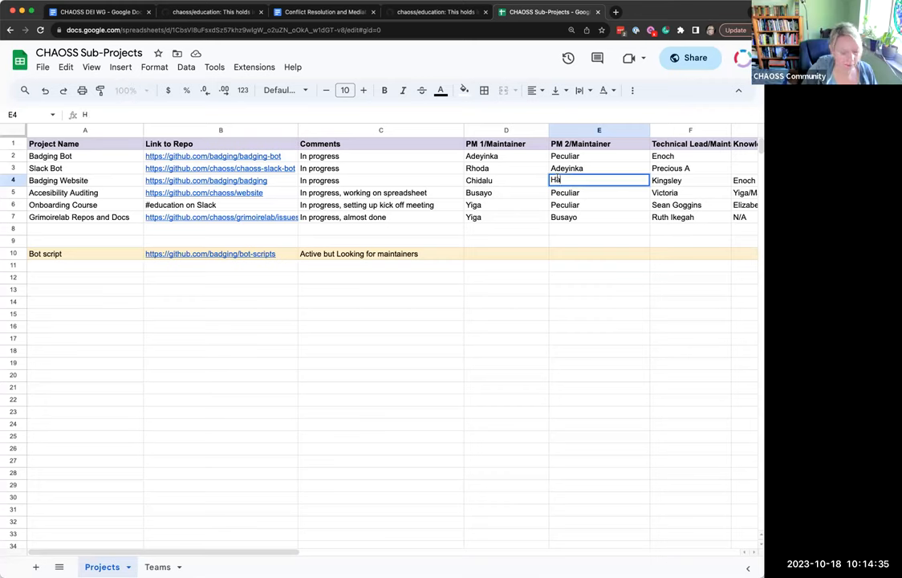
type("amza")
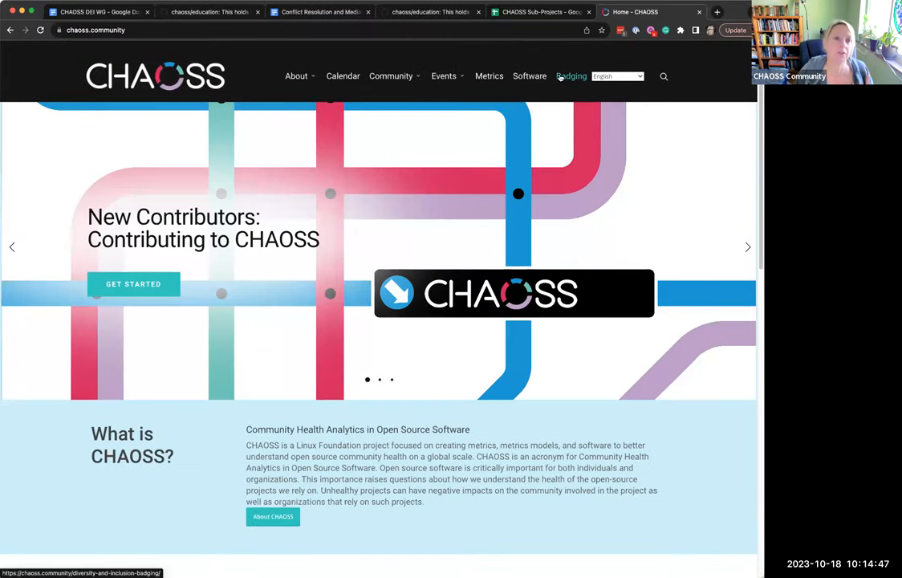
Review the Badging page's In-Person Event badge submission form, then return to the sub-projects spreadsheet.
left_click(572, 75)
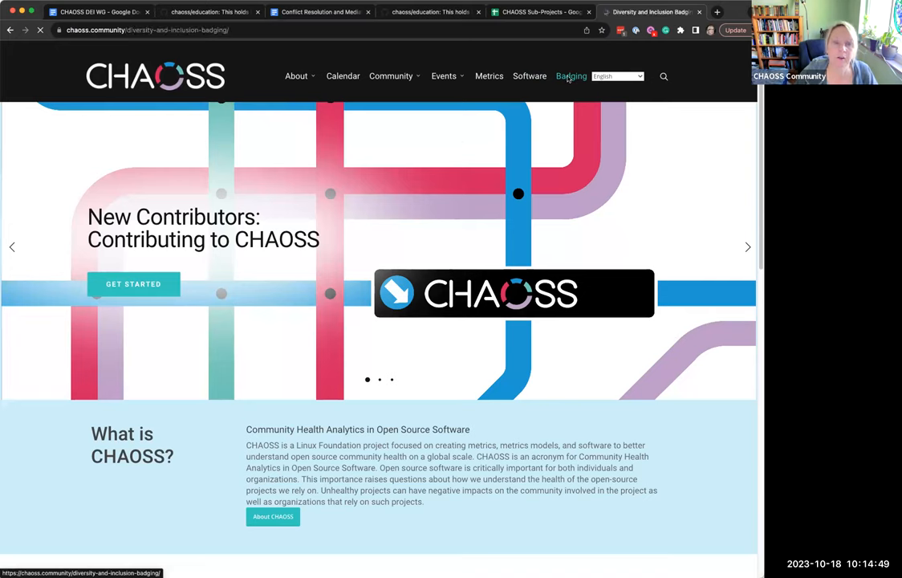
scroll("down", 3)
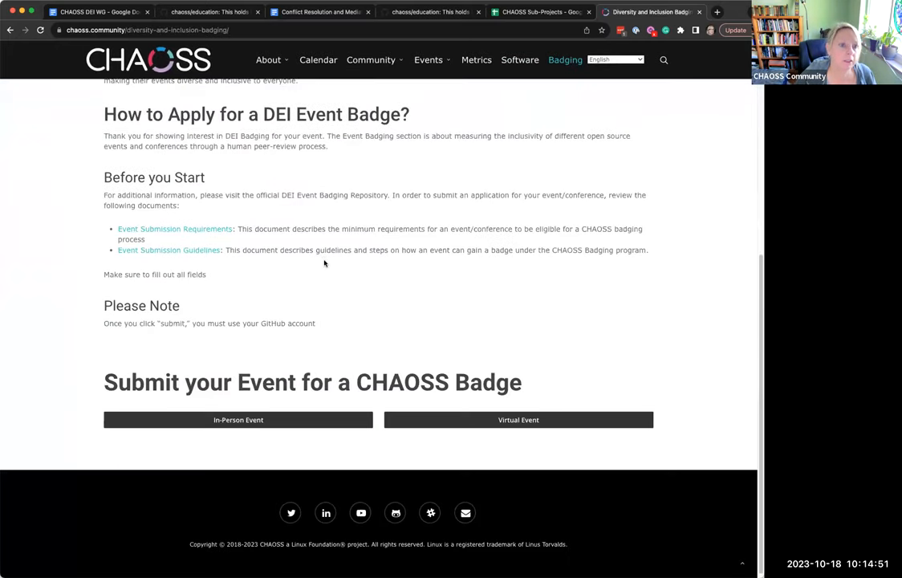
left_click(238, 419)
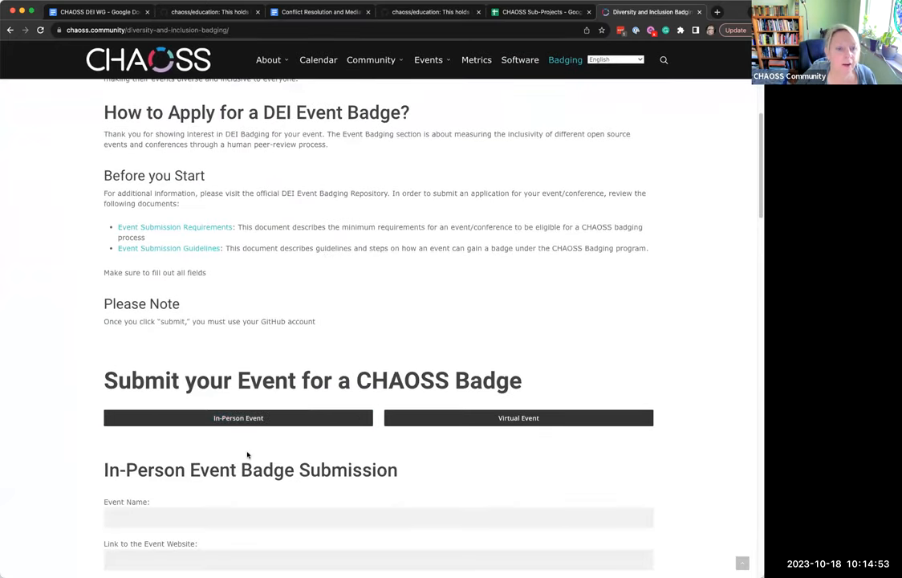
scroll("down", 3)
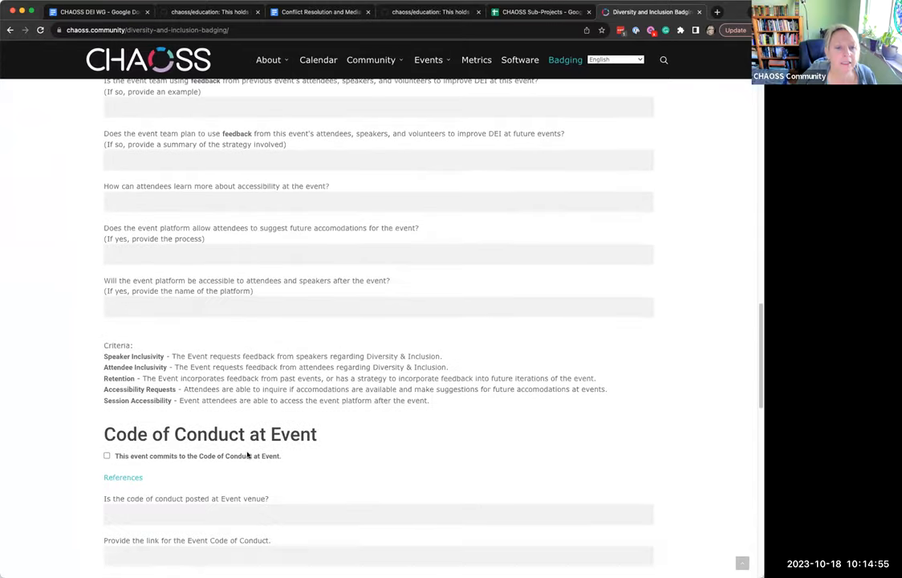
scroll("down", 3)
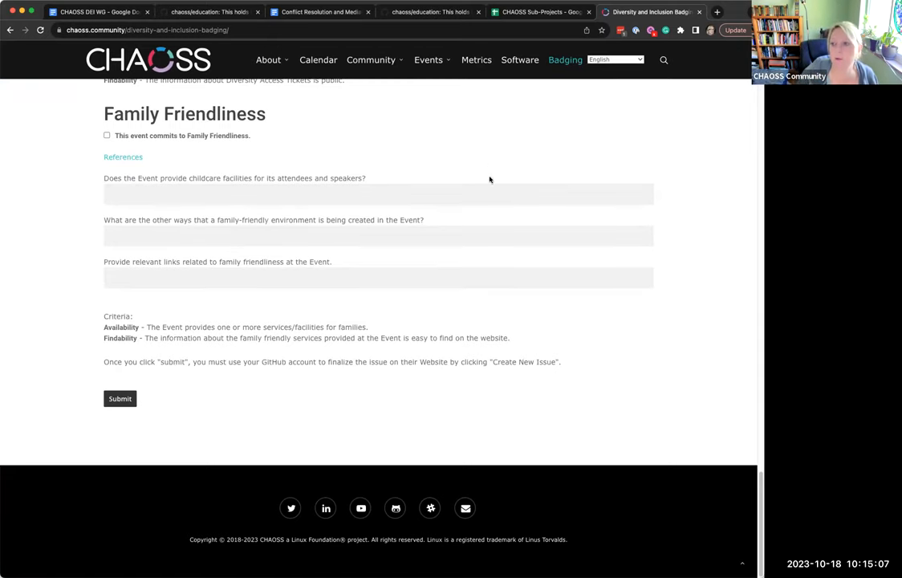
mouse_move(499, 215)
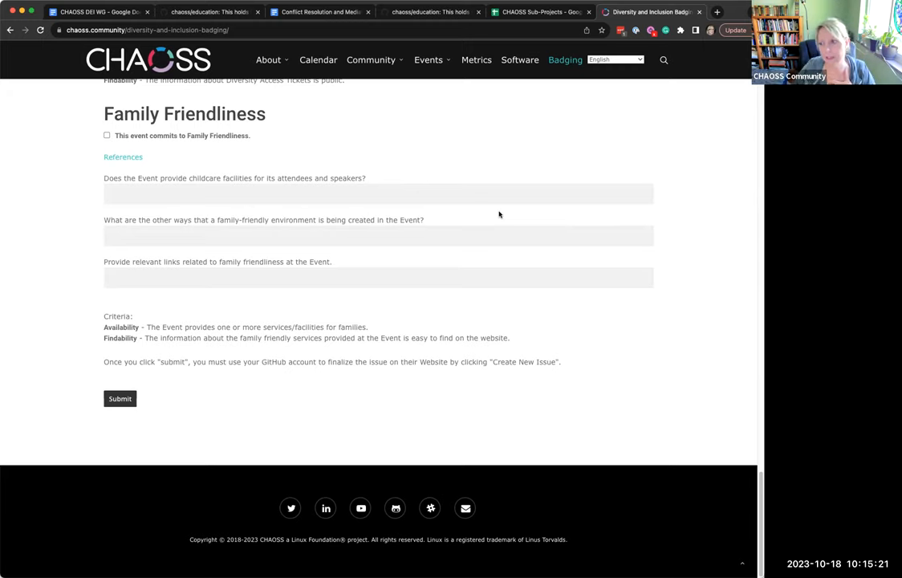
mouse_move(496, 208)
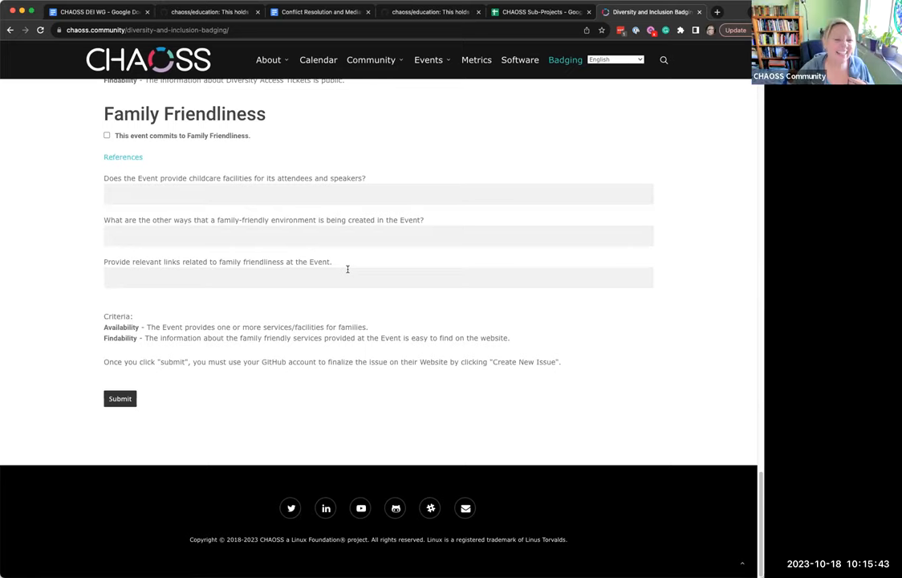
scroll("up", 3)
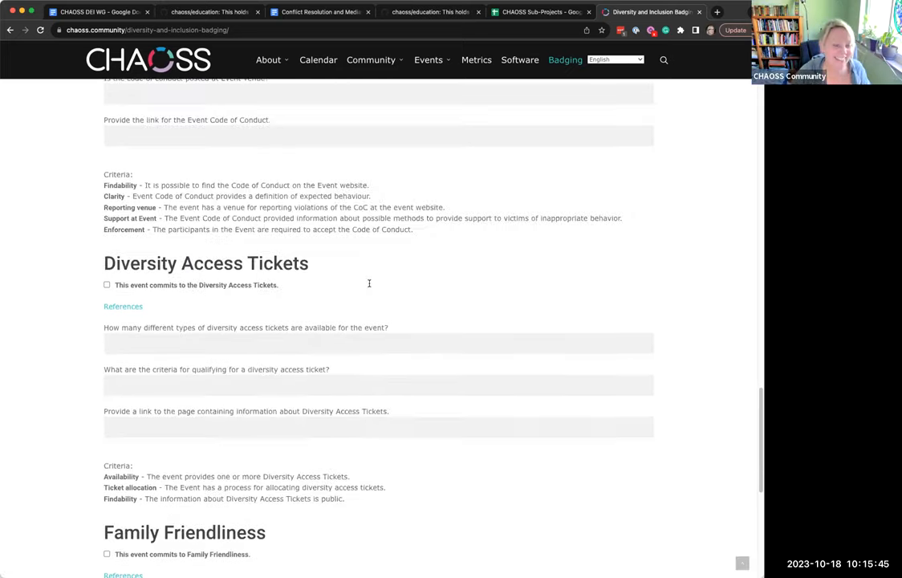
scroll("down", 3)
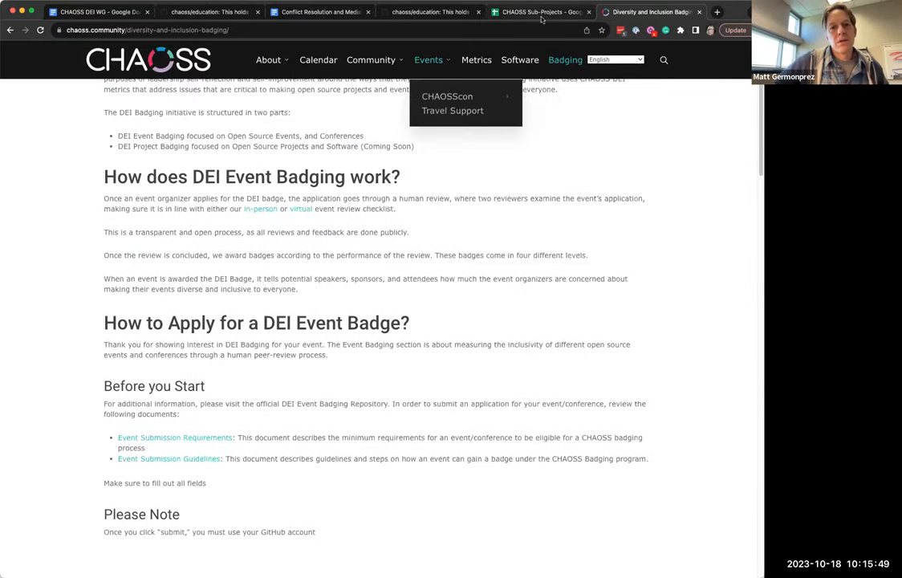
left_click(540, 12)
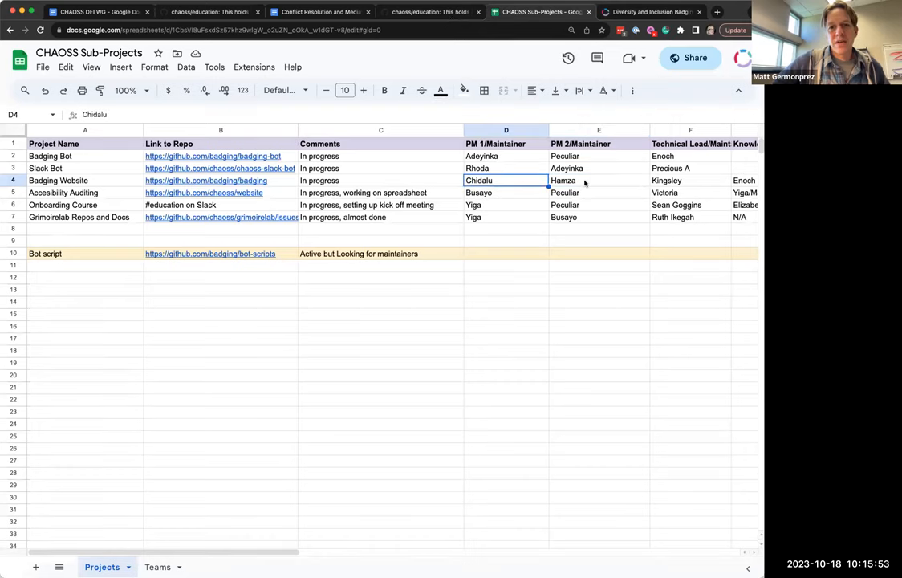
mouse_move(622, 191)
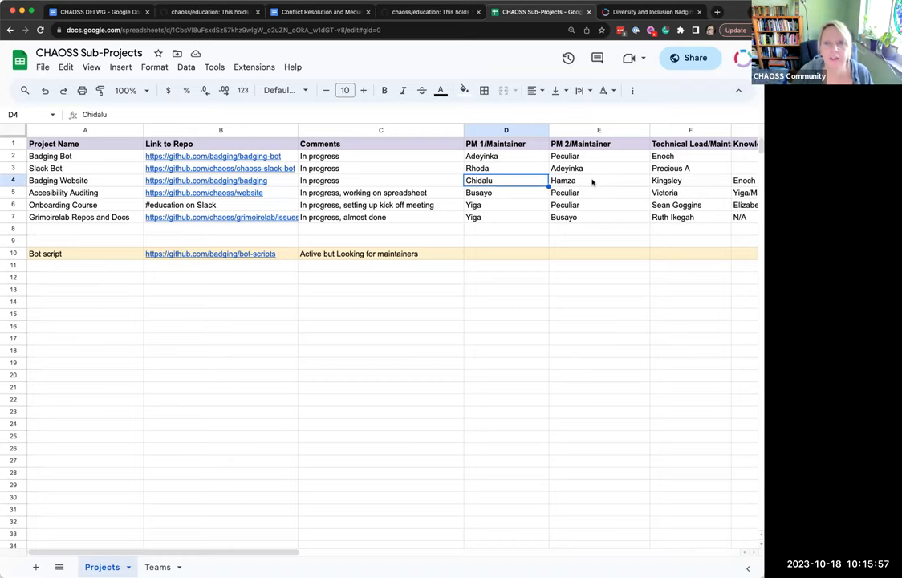
mouse_move(581, 183)
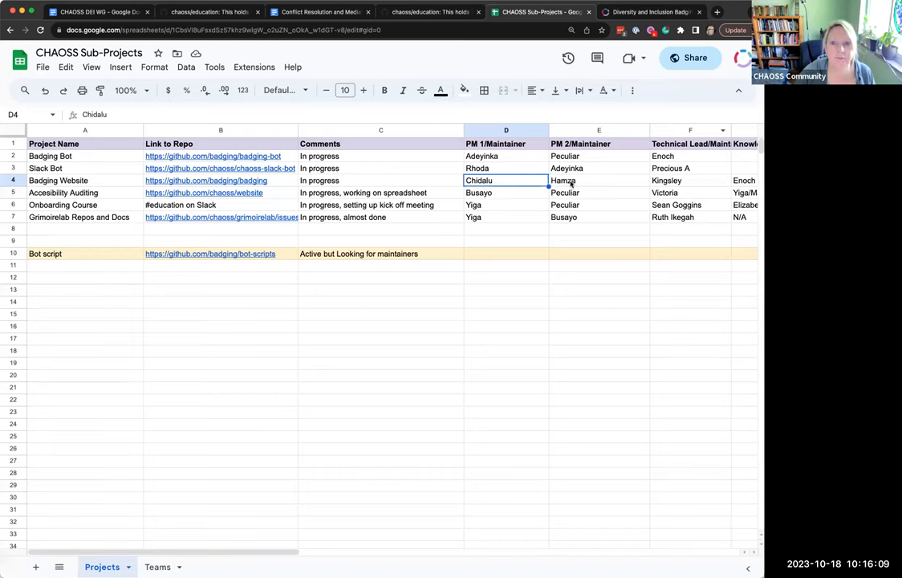
left_click(599, 180)
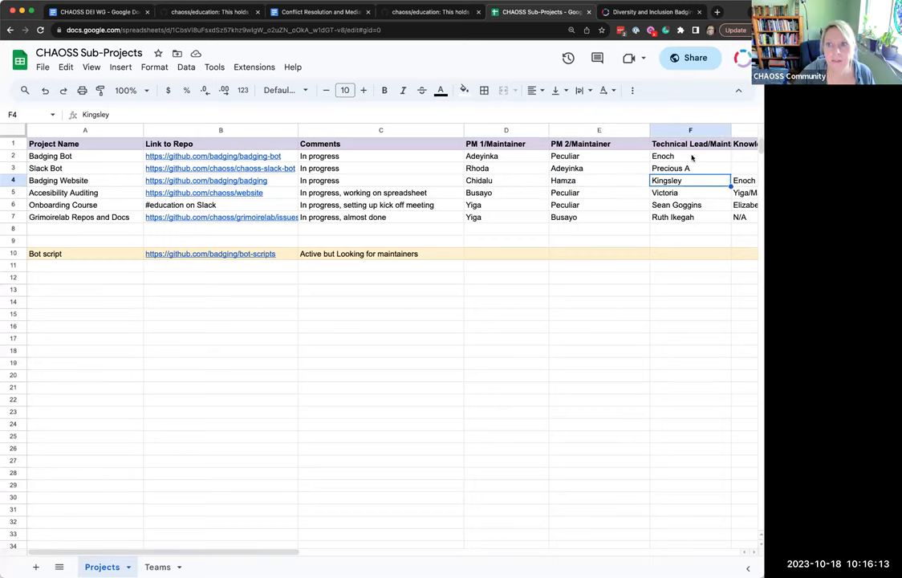
mouse_move(509, 186)
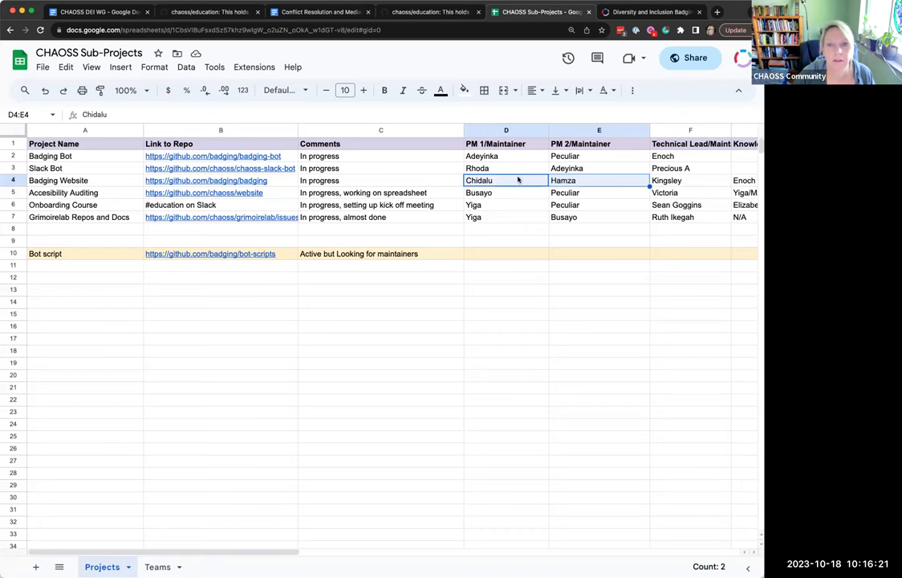
mouse_move(298, 104)
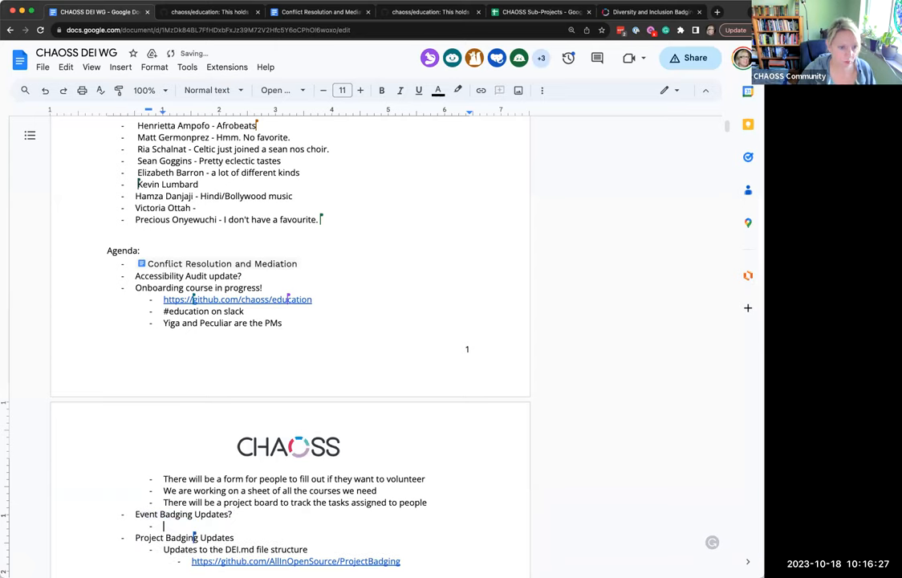
Add action item 'Ask Chidalu and Hamza to connect with Kingsley on the event badging site' with a new bullet below.
type("Ask Chidalu")
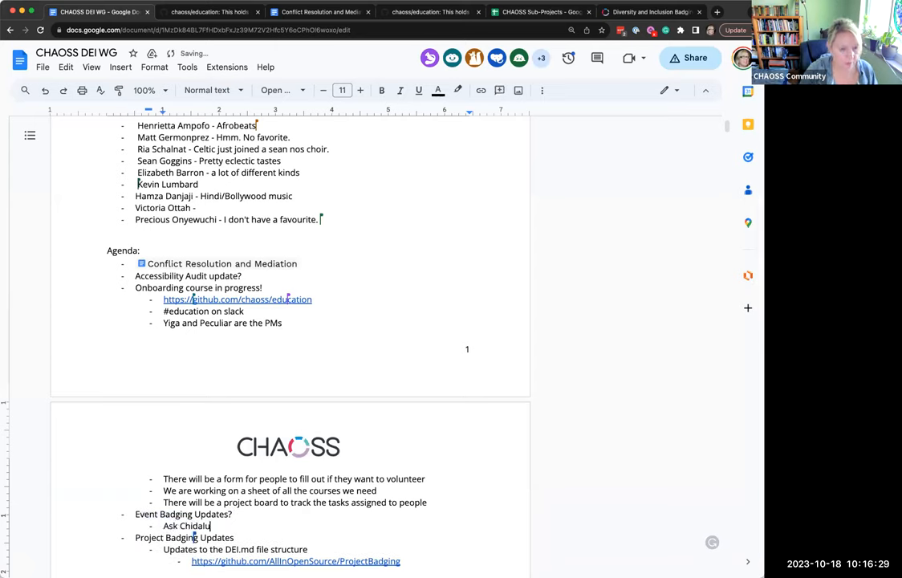
type("and Hm")
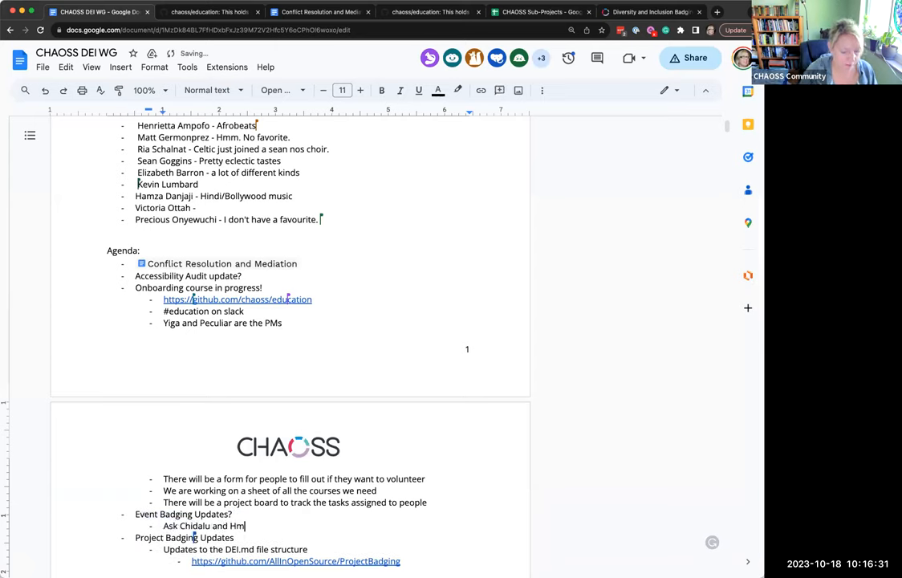
type("amza to")
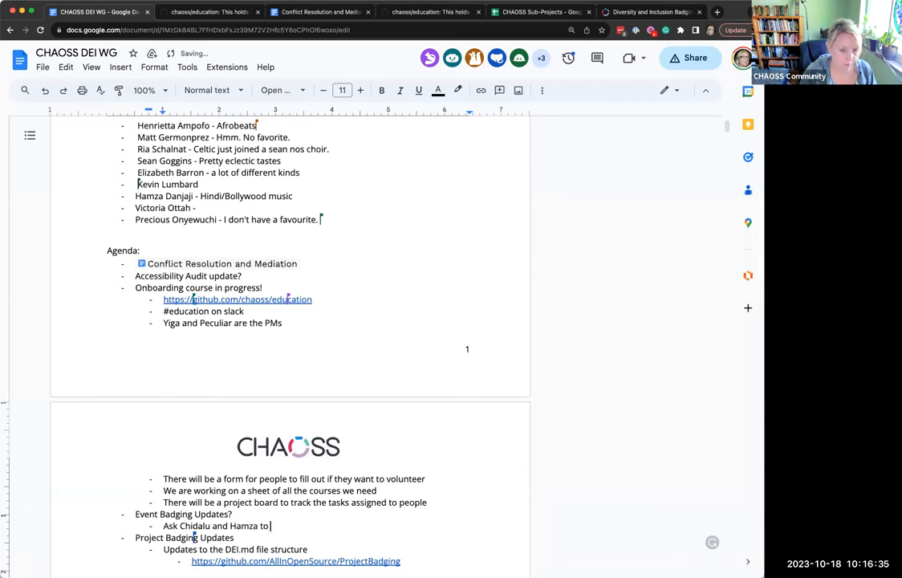
type("connect with Kings")
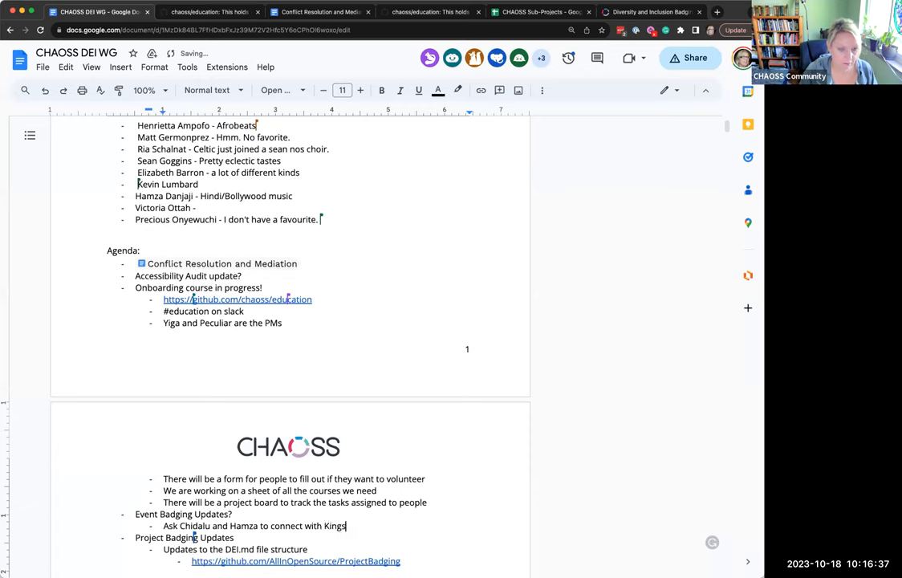
type("ley on the event badging")
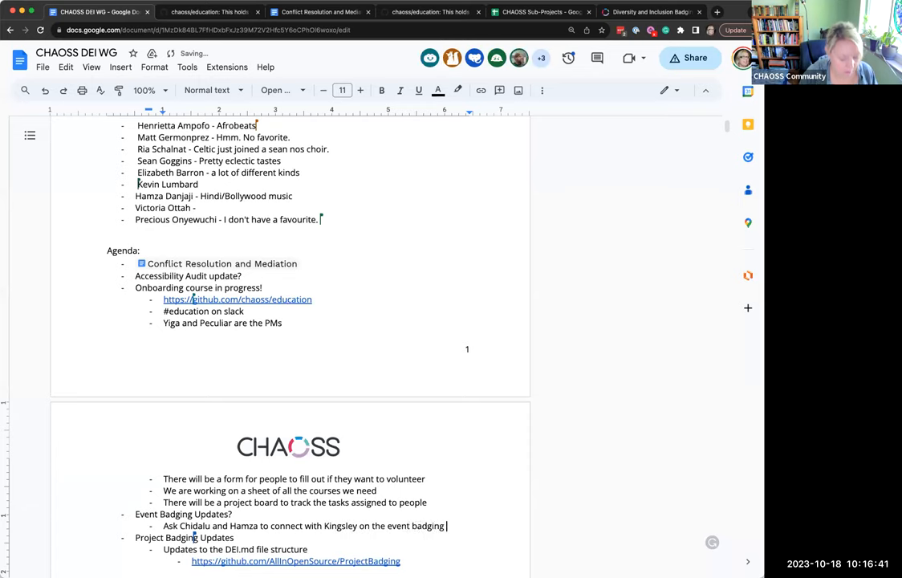
type("site")
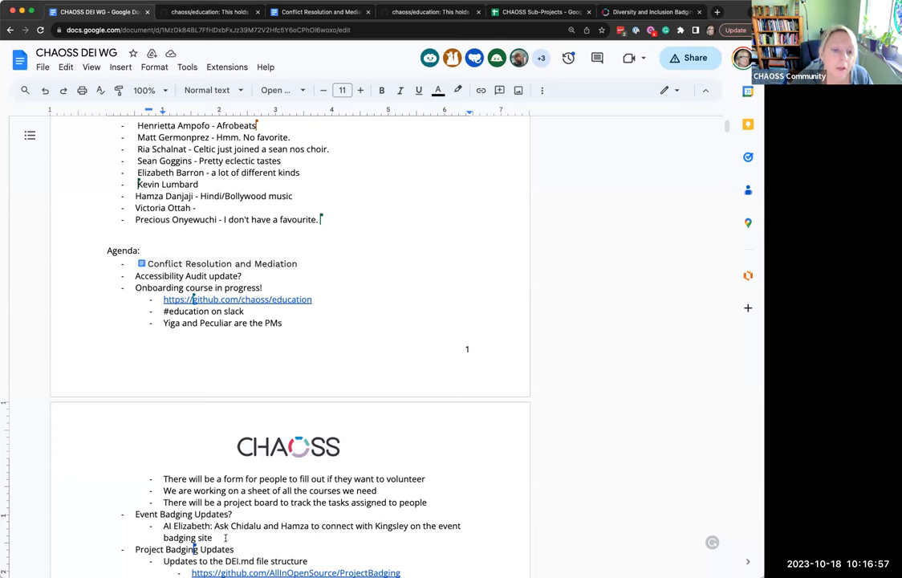
key("enter")
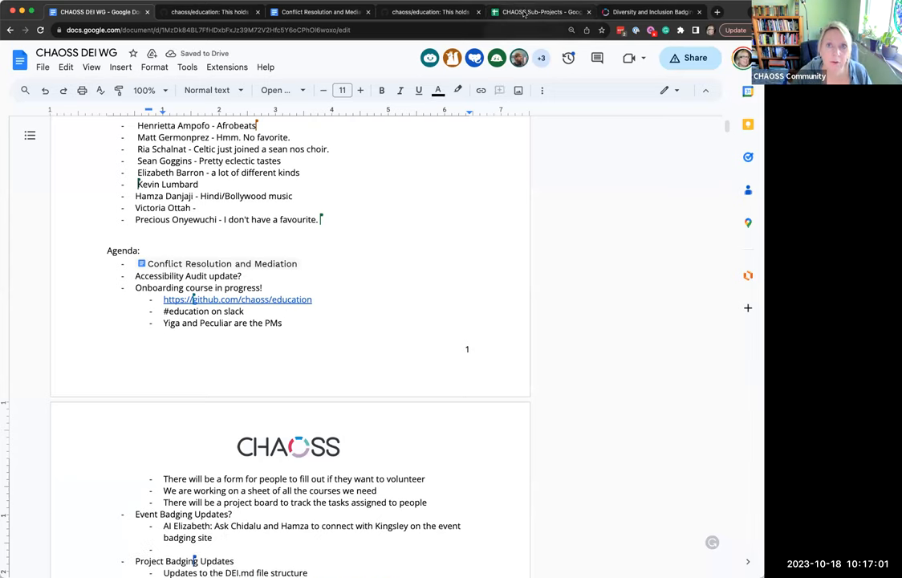
left_click(538, 12)
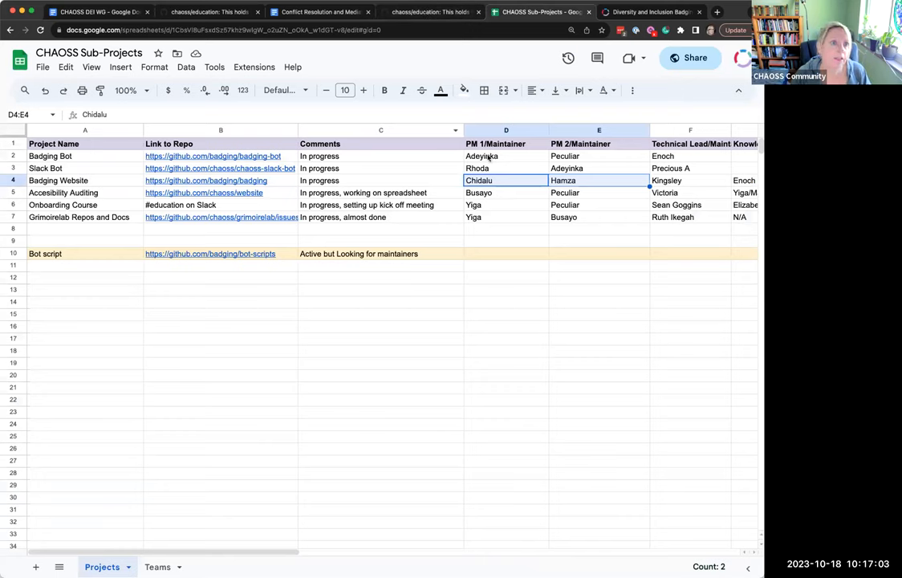
mouse_move(498, 174)
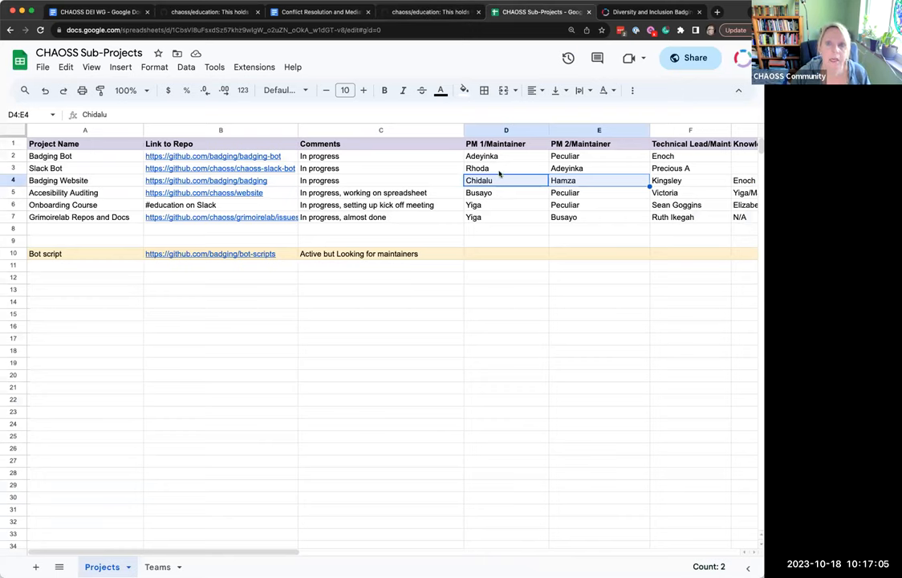
mouse_move(533, 159)
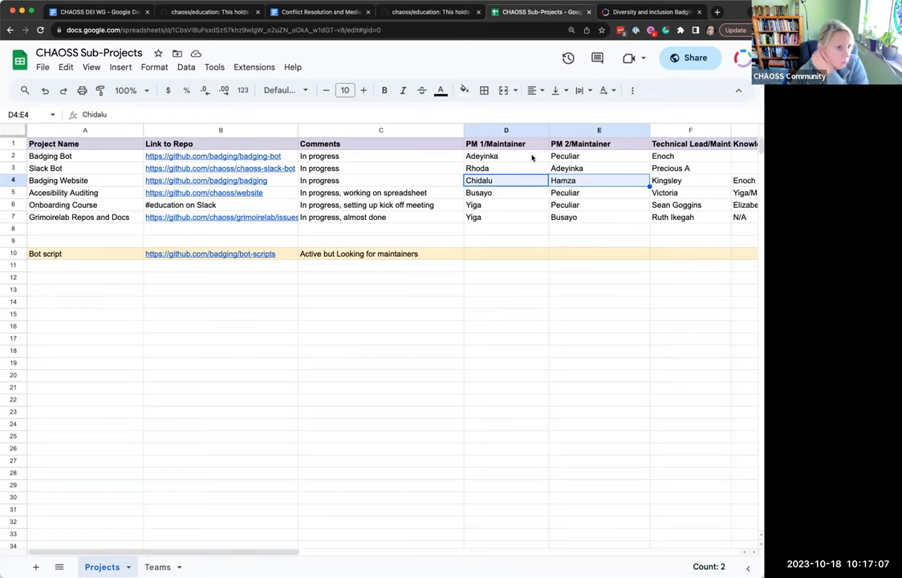
mouse_move(164, 180)
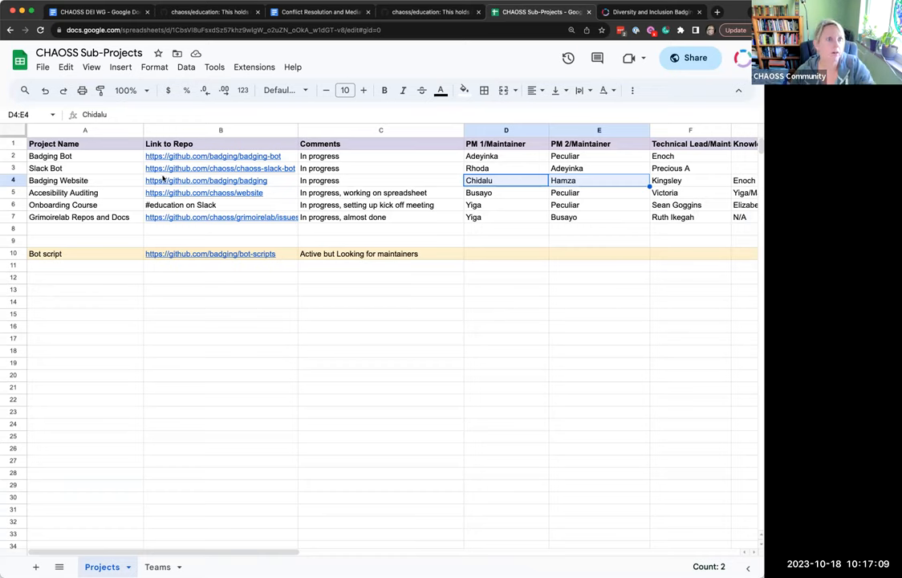
mouse_move(314, 260)
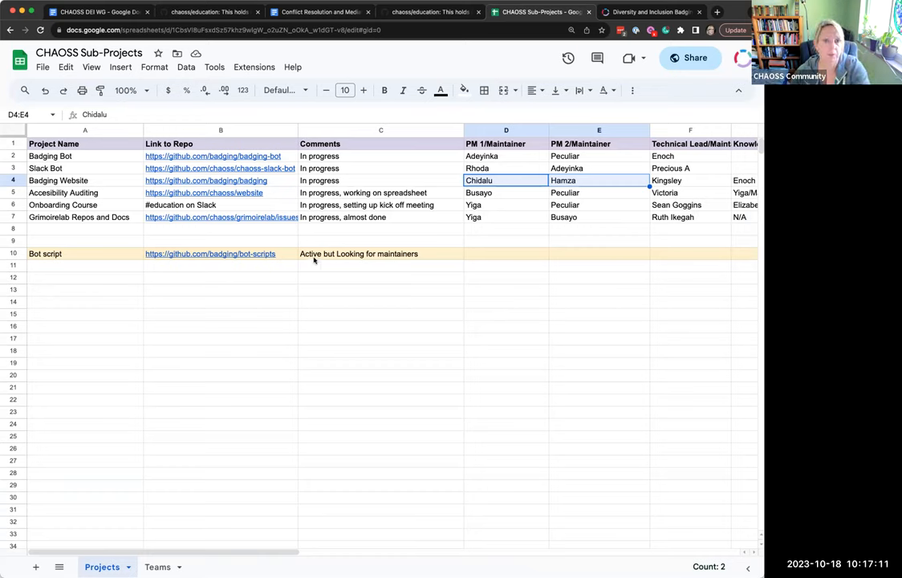
mouse_move(479, 191)
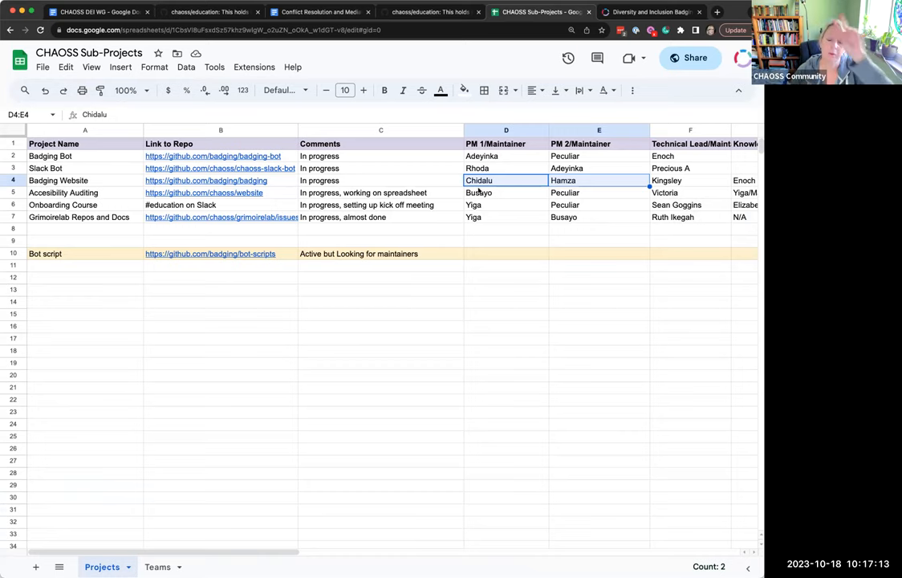
mouse_move(607, 160)
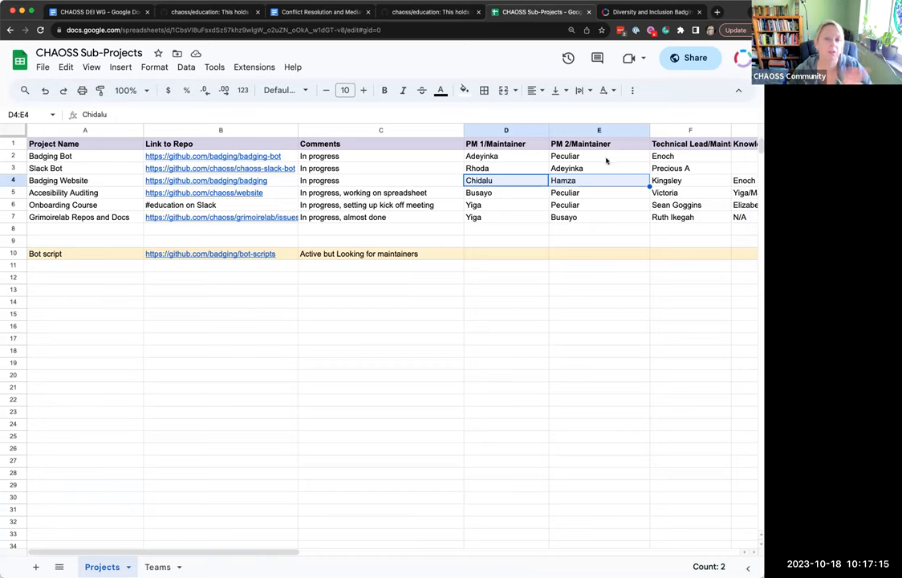
left_click(506, 155)
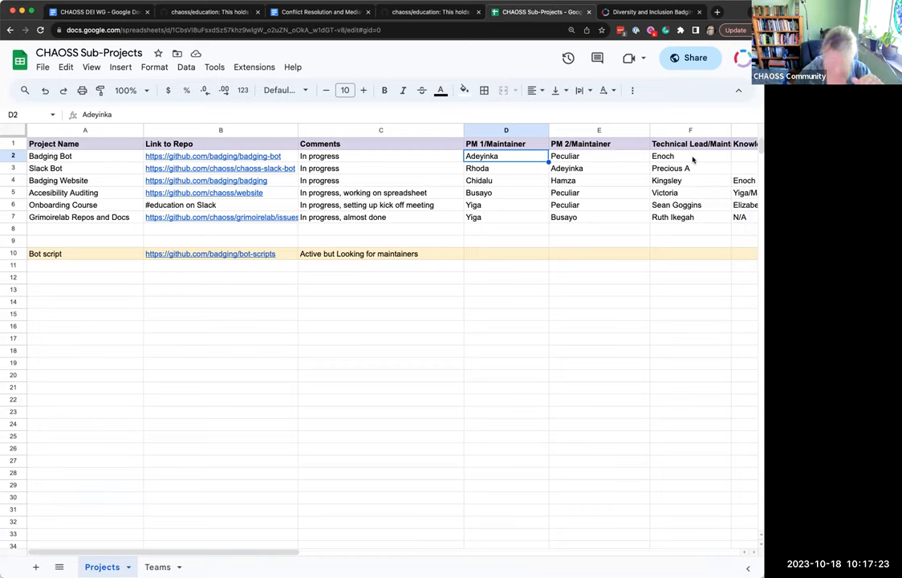
mouse_move(507, 166)
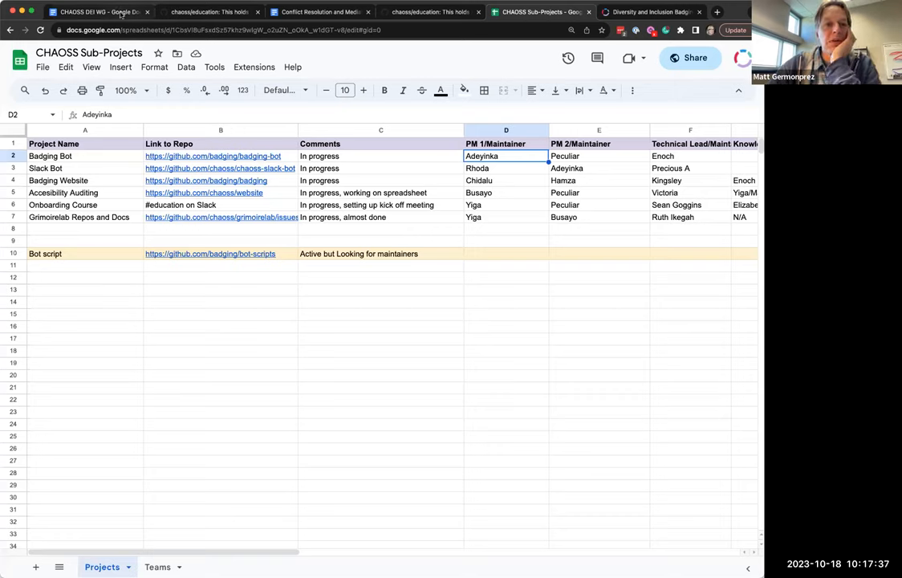
mouse_move(96, 11)
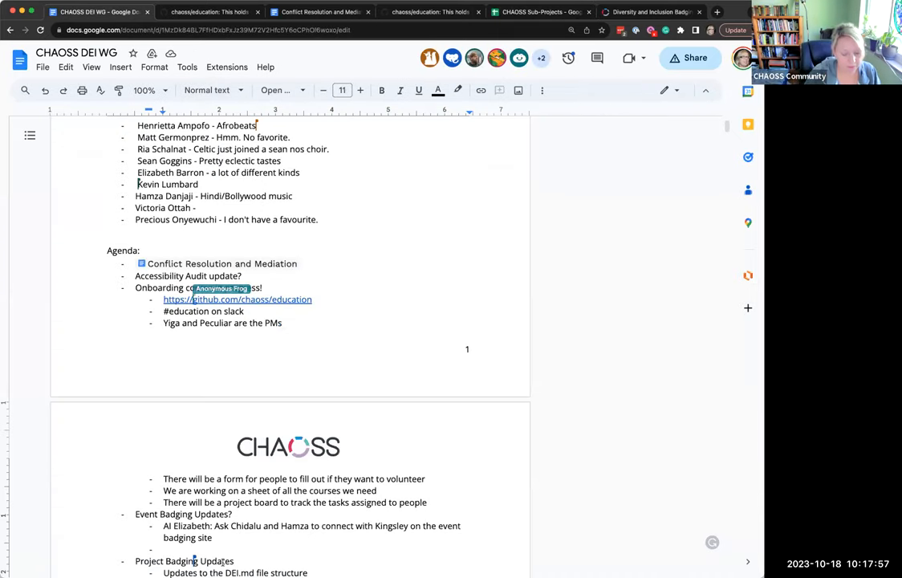
Add action item 'Get an update on the badging bot if there is one' and return to the sub-projects sheet.
type("Get an update on")
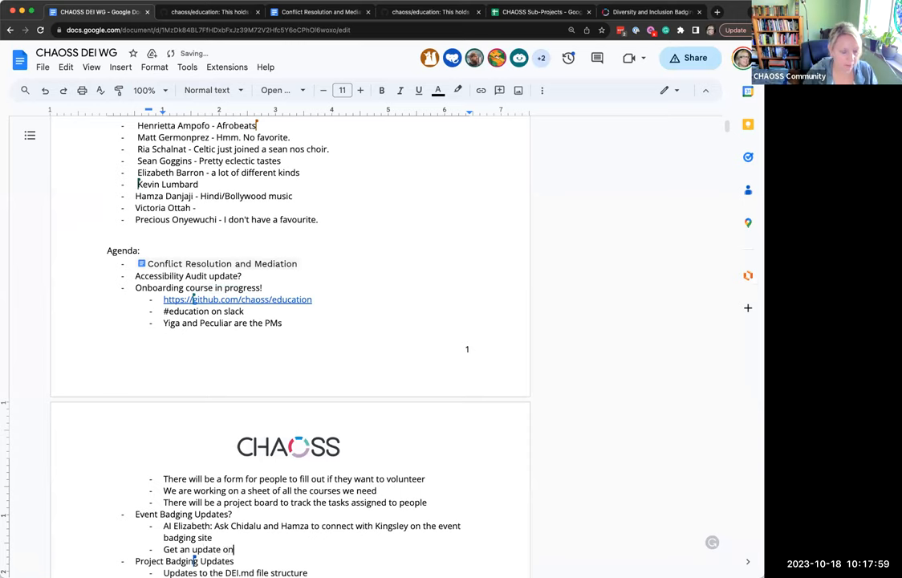
type("the badging")
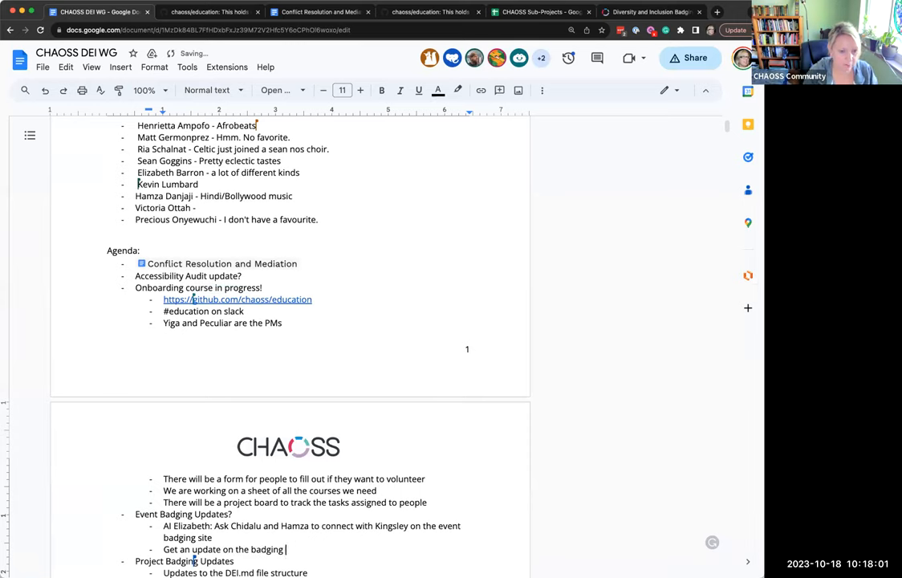
type("bot")
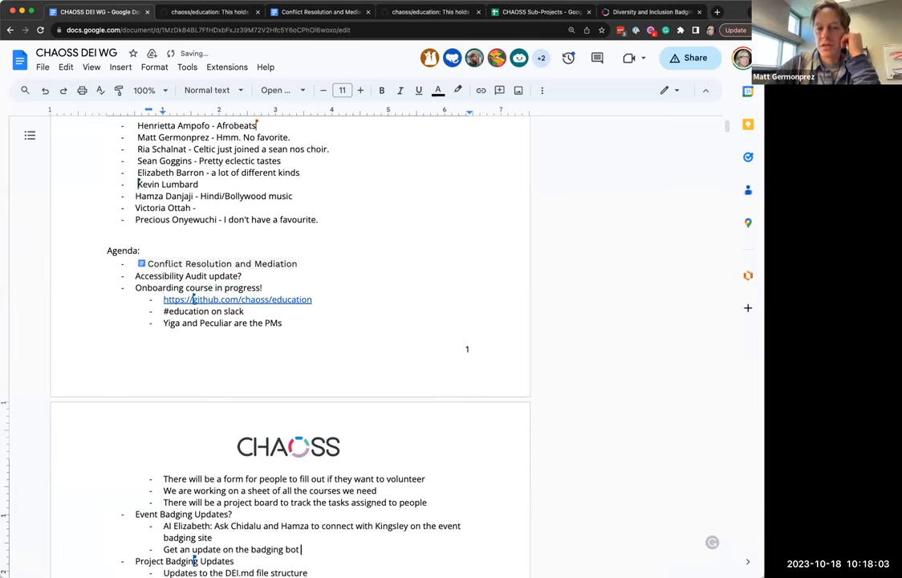
type("if there is one")
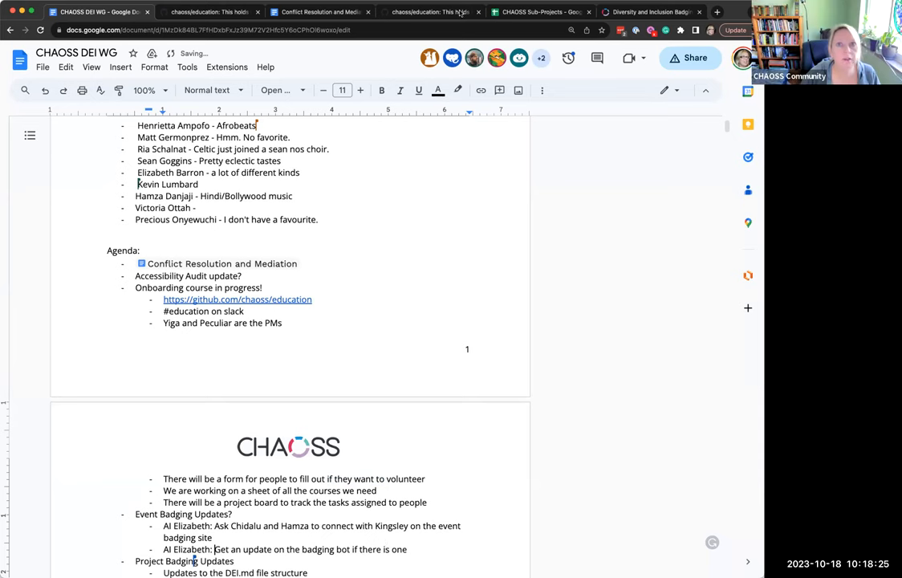
left_click(545, 11)
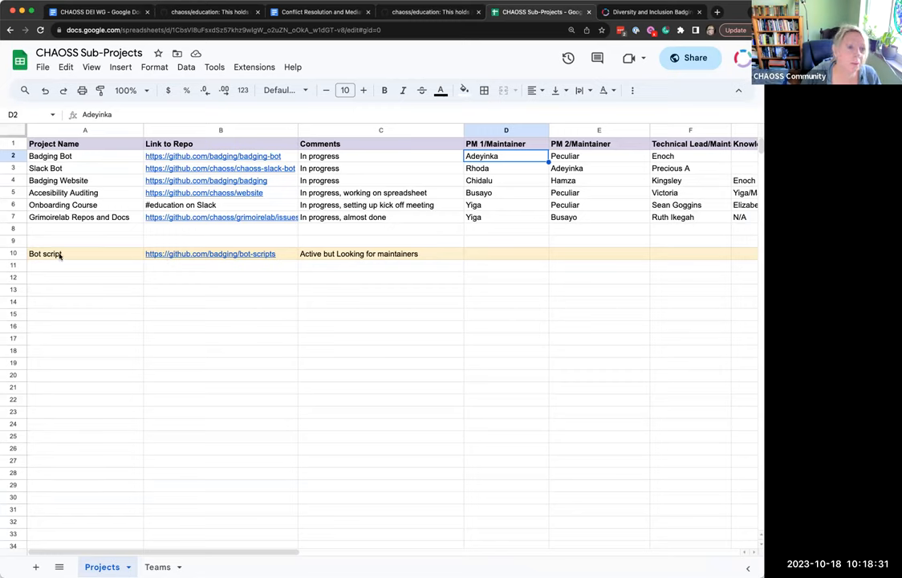
left_click(49, 156)
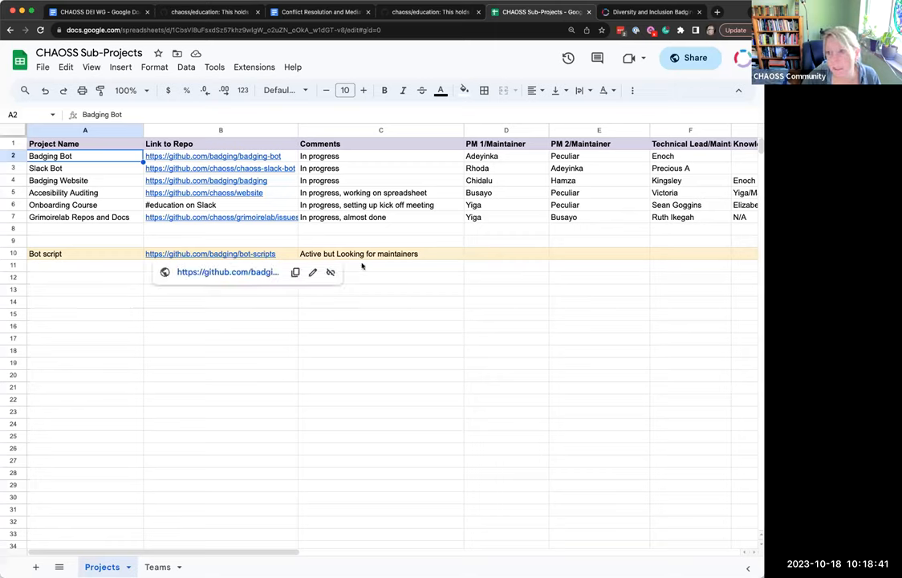
mouse_move(472, 273)
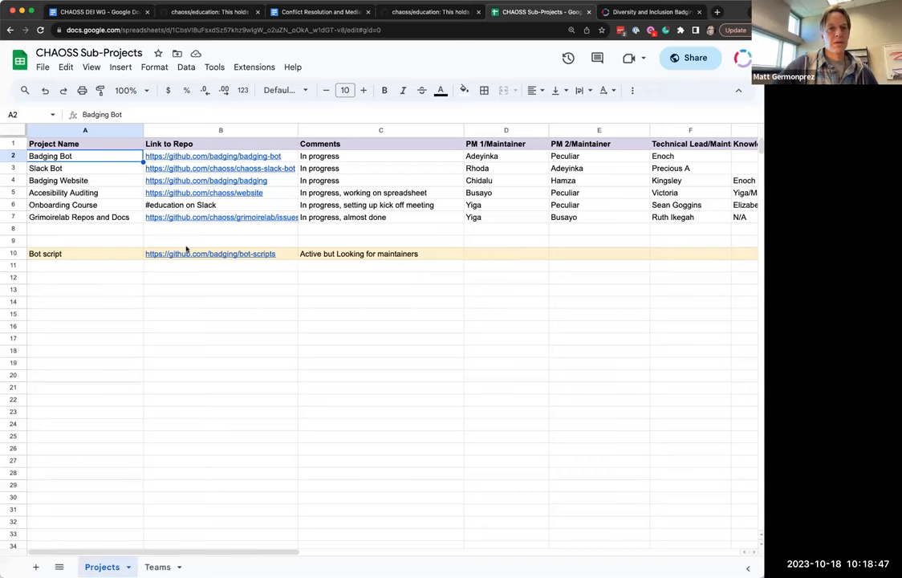
mouse_move(449, 257)
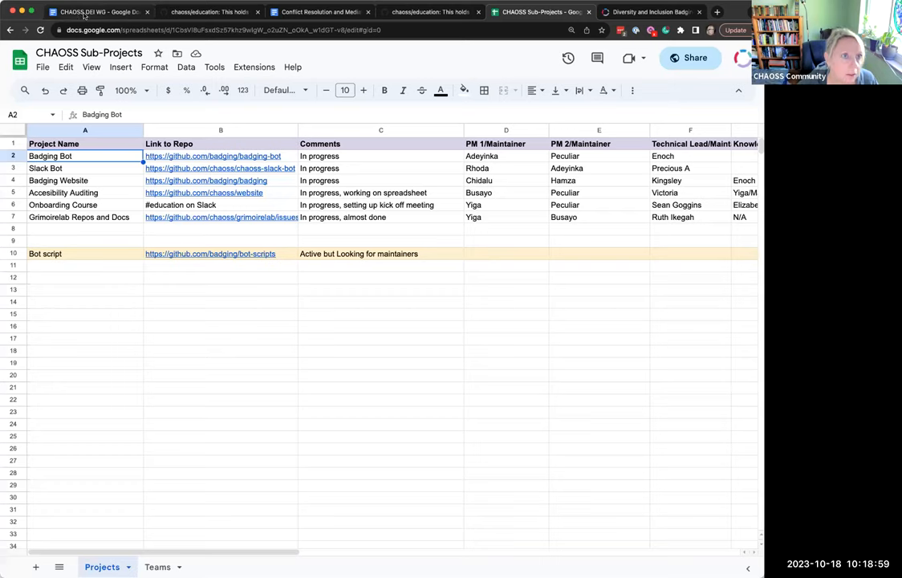
mouse_move(96, 12)
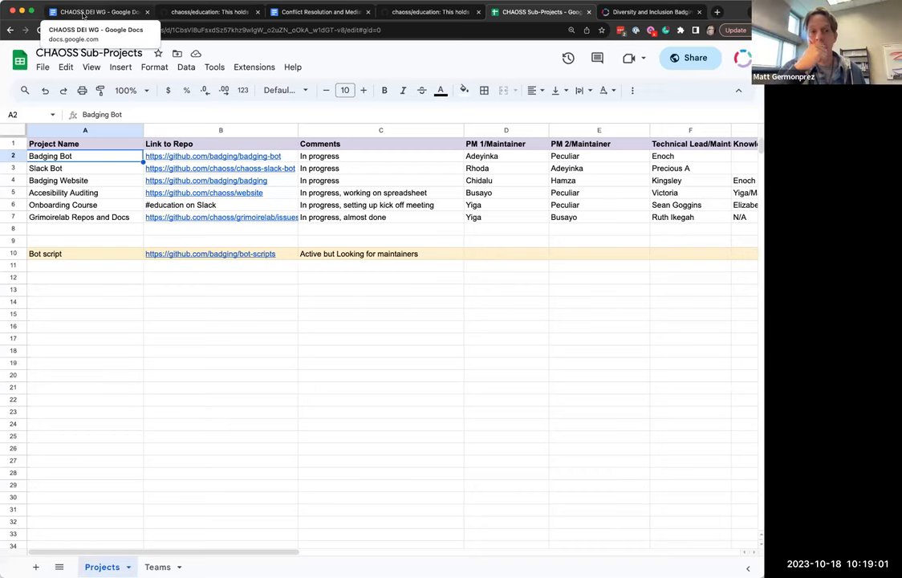
From the previous meeting's badging notes in the minutes, follow the Guide.DEI.md link.
left_click(97, 12)
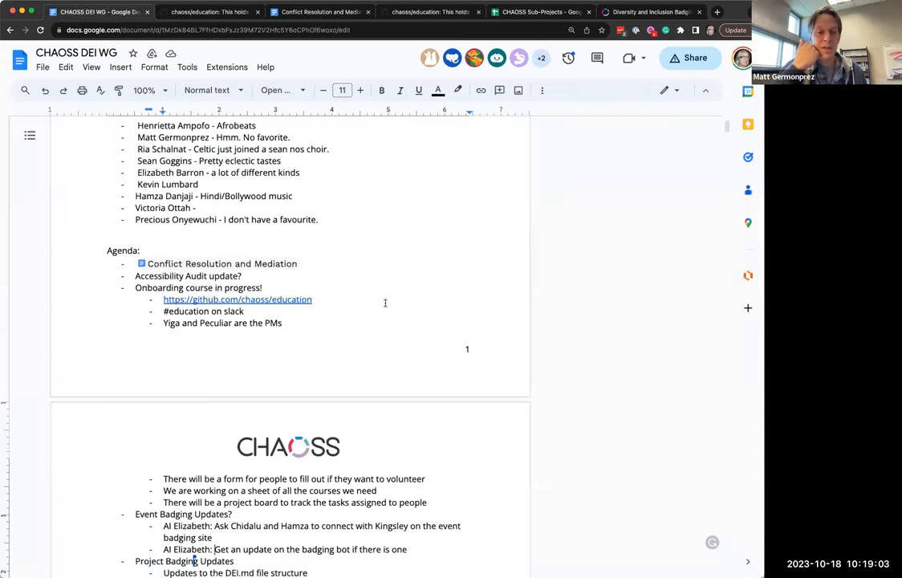
scroll("down", 3)
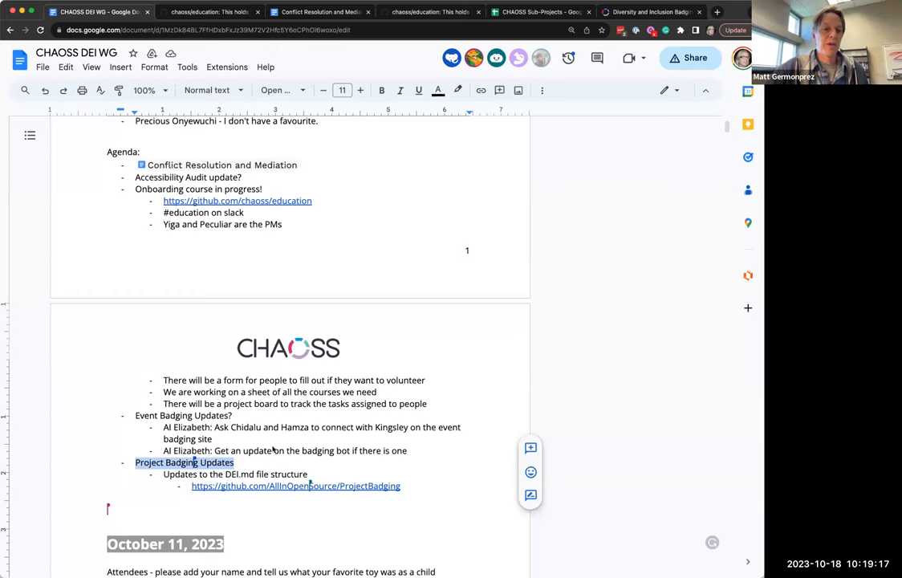
scroll("down", 3)
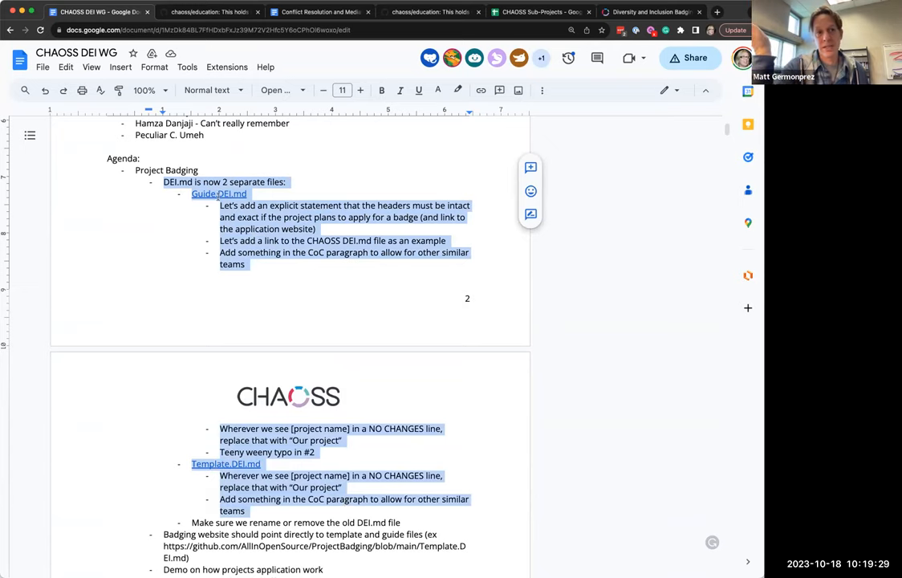
left_click(218, 193)
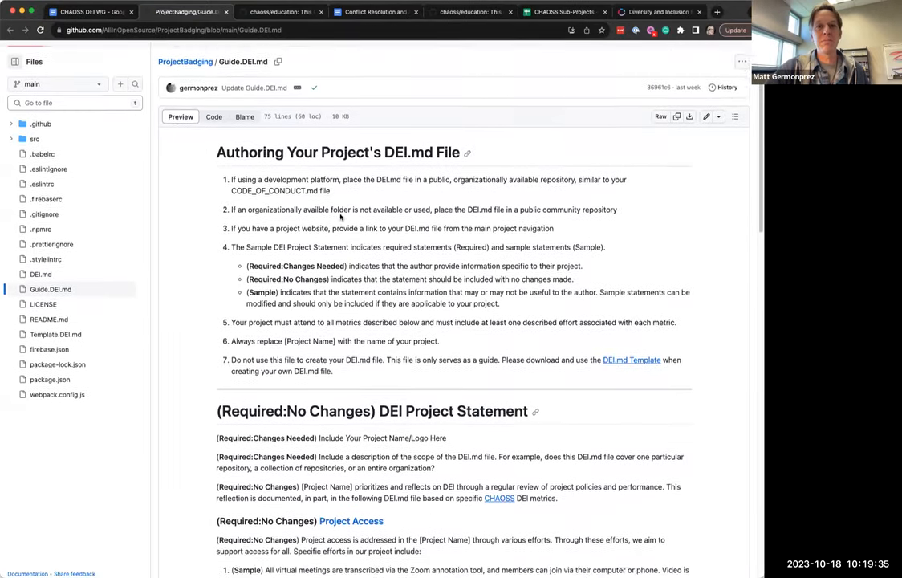
Skim the Guide.DEI.md authoring guide, then follow the Template.DEI.md link from the notes.
scroll("down", 3)
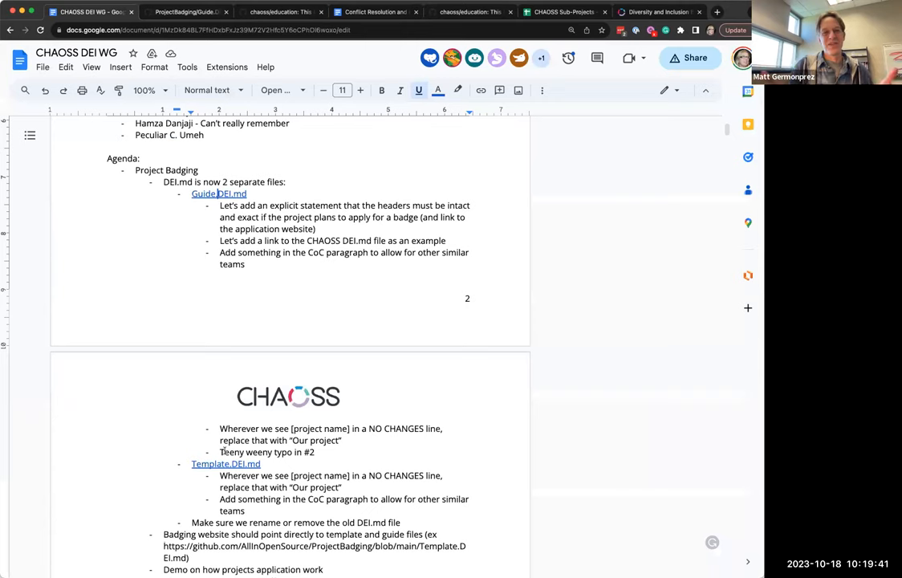
left_click(224, 464)
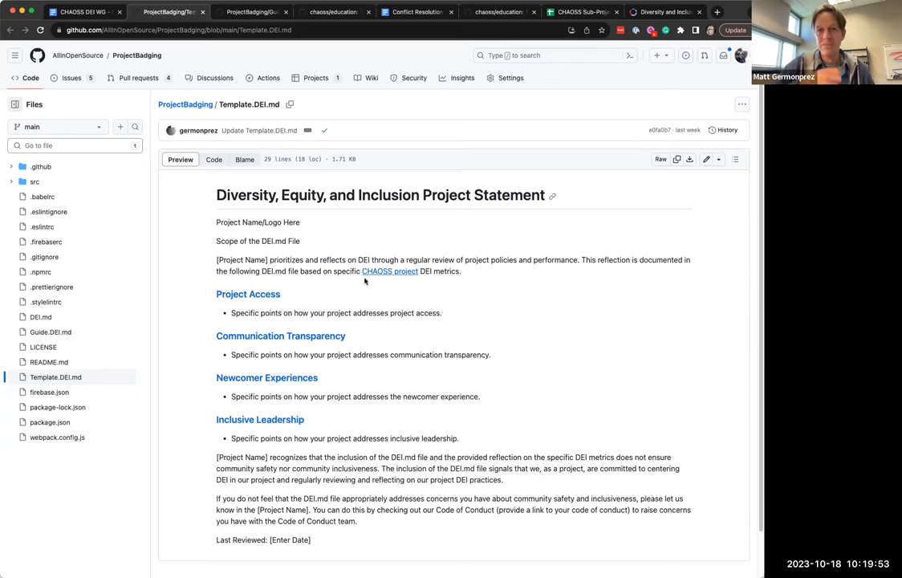
mouse_move(343, 235)
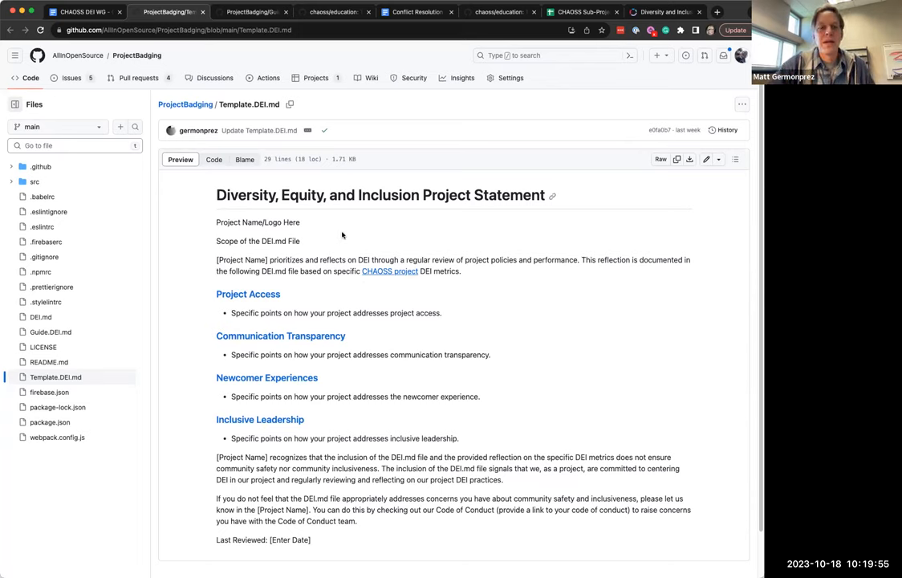
After reading Template.DEI.md, return to the CHAOSS DEI WG minutes document.
left_click(254, 11)
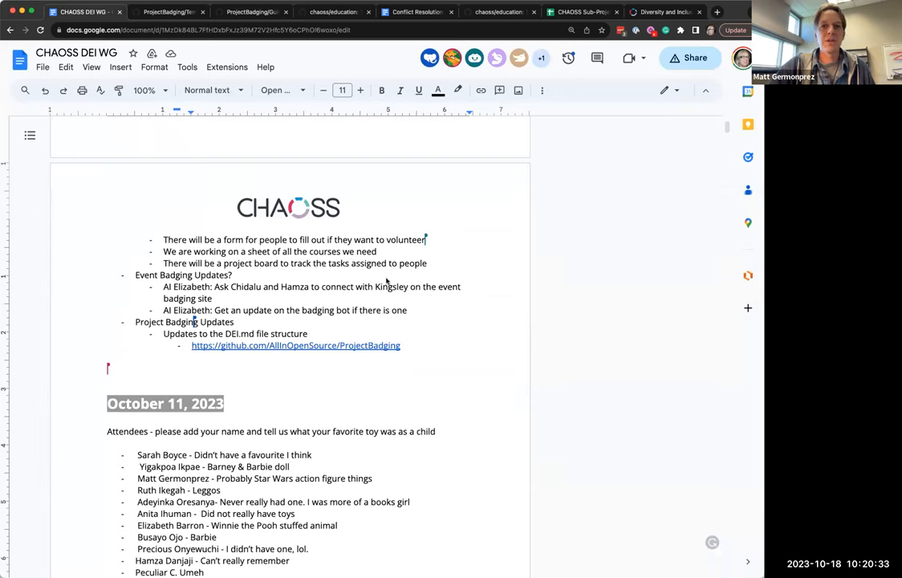
mouse_move(379, 404)
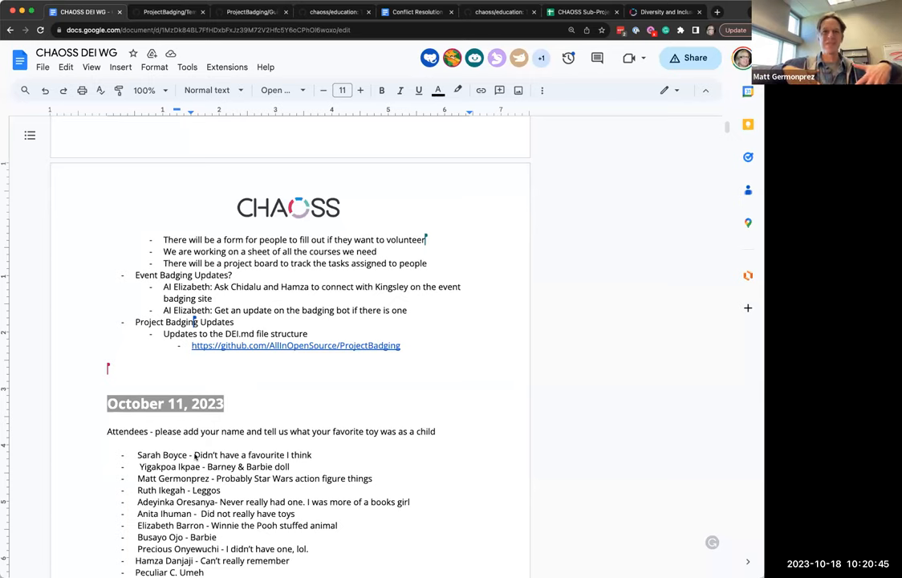
mouse_move(250, 411)
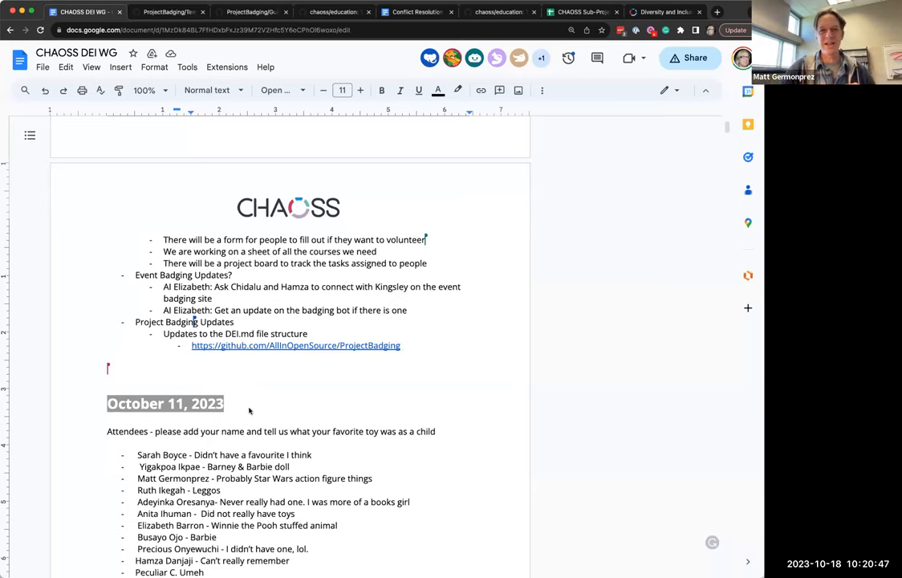
mouse_move(491, 385)
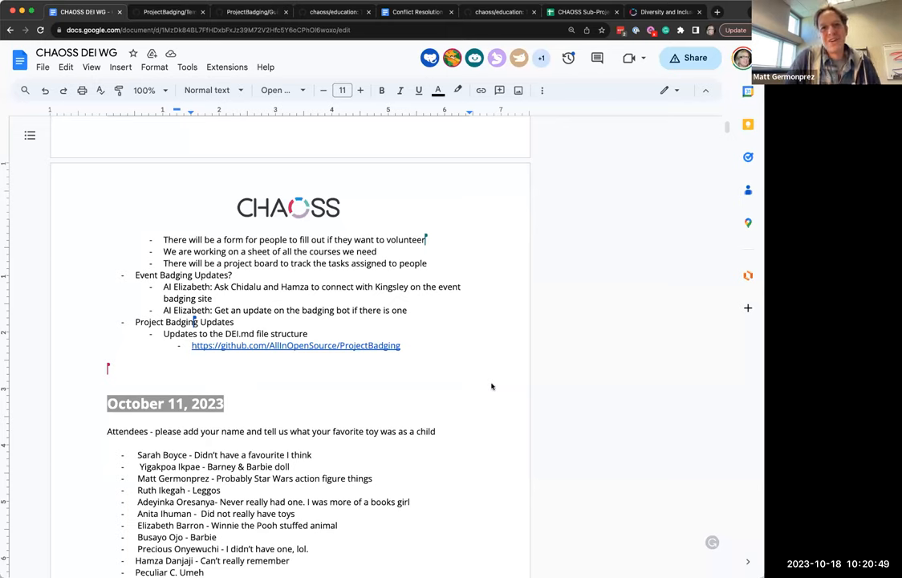
mouse_move(280, 403)
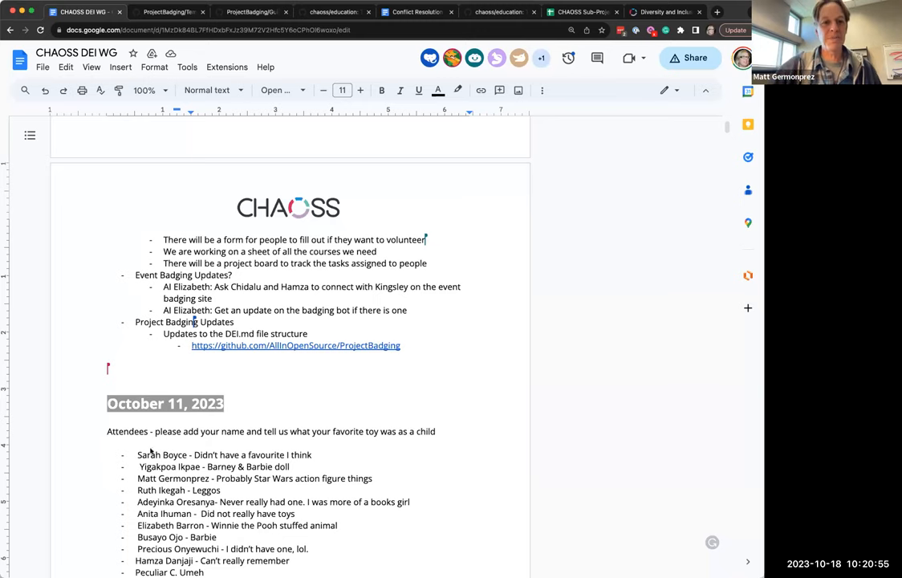
Select an attendee name in the minutes, then bring Template.DEI.md on GitHub back into view.
double_click(163, 455)
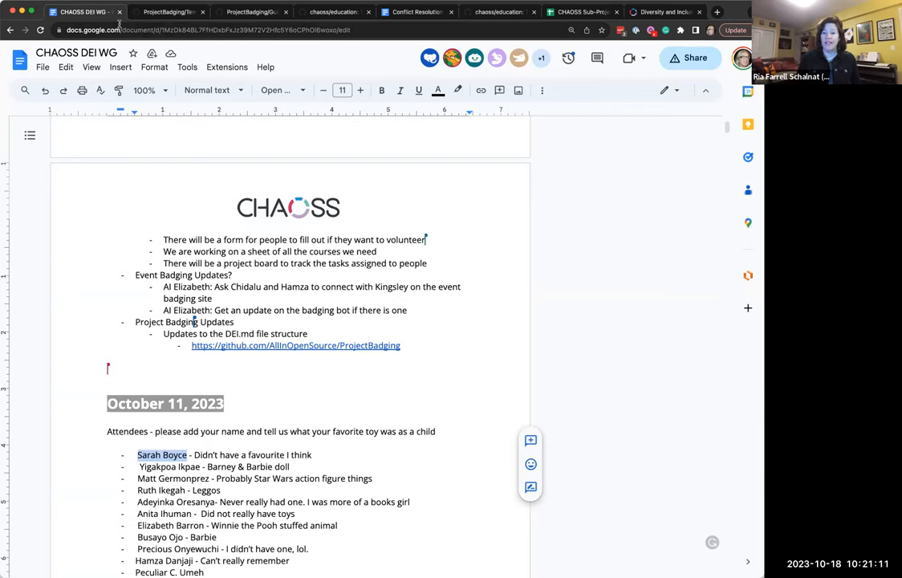
left_click(167, 11)
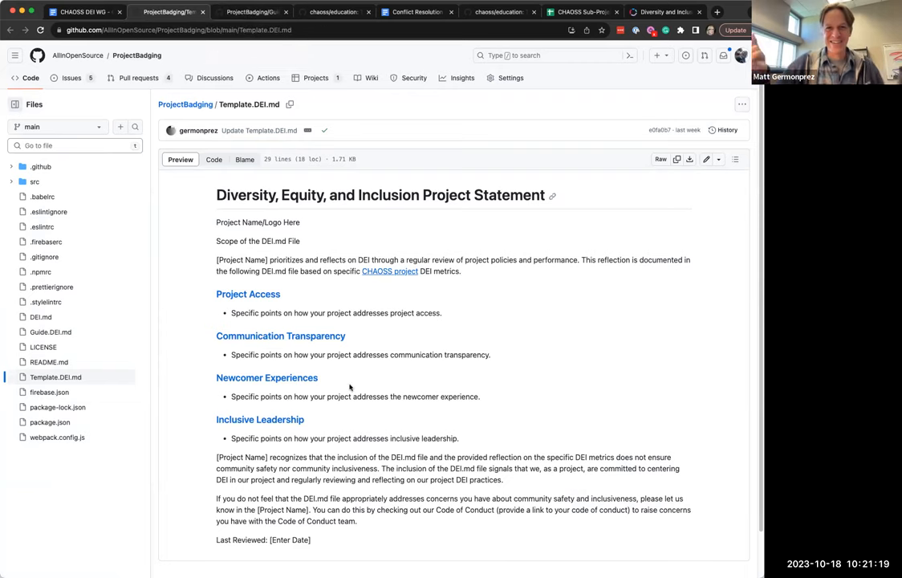
mouse_move(240, 276)
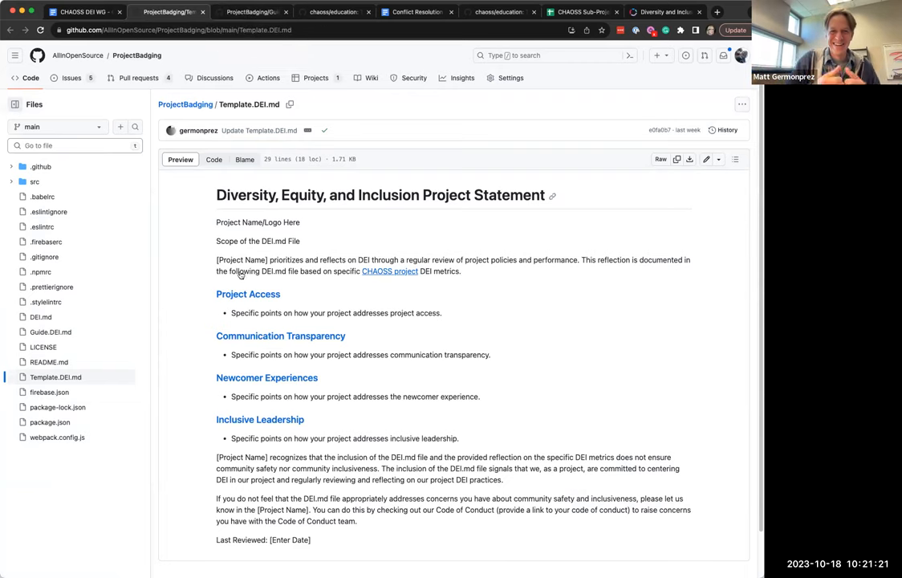
Read Guide.DEI.md's samples through Access, Transparency, Newcomer Experience and Inclusive Leadership.
left_click(254, 11)
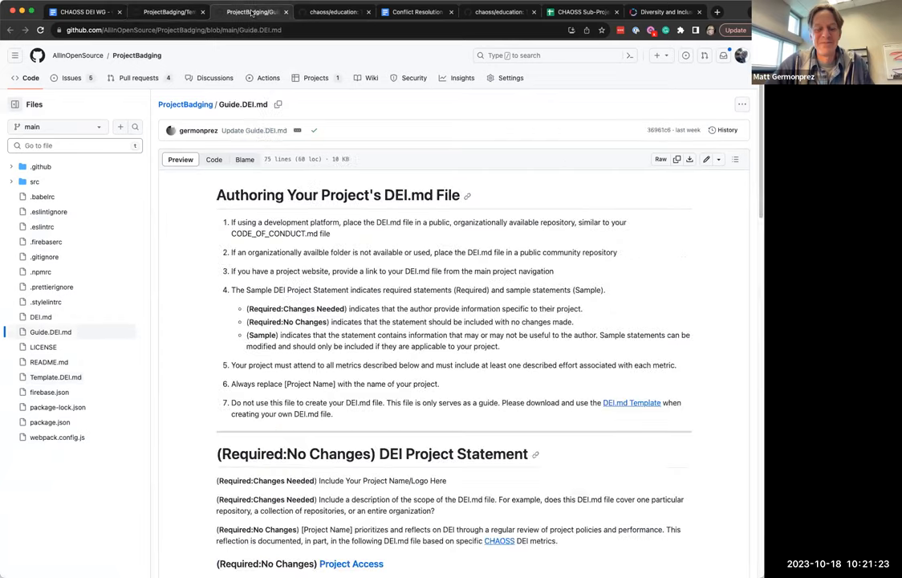
scroll("down", 3)
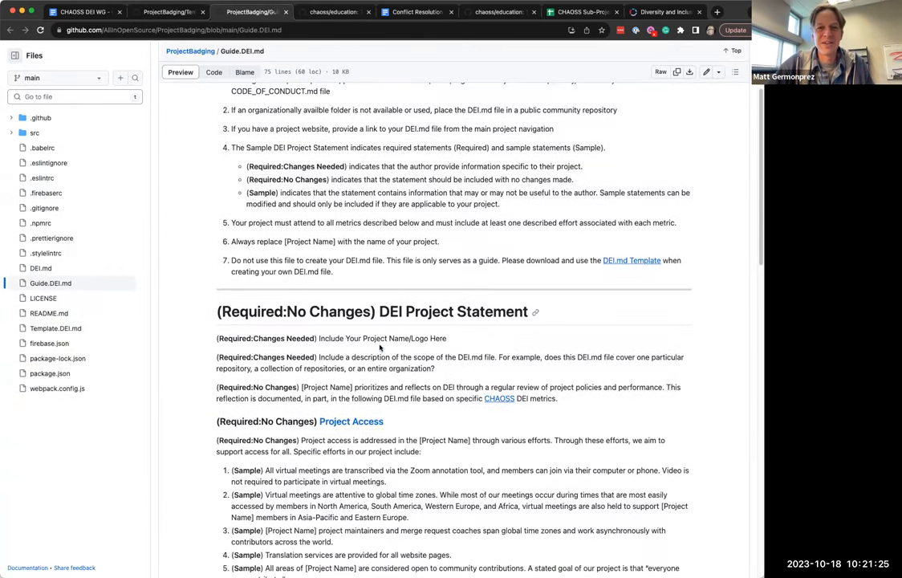
scroll("down", 3)
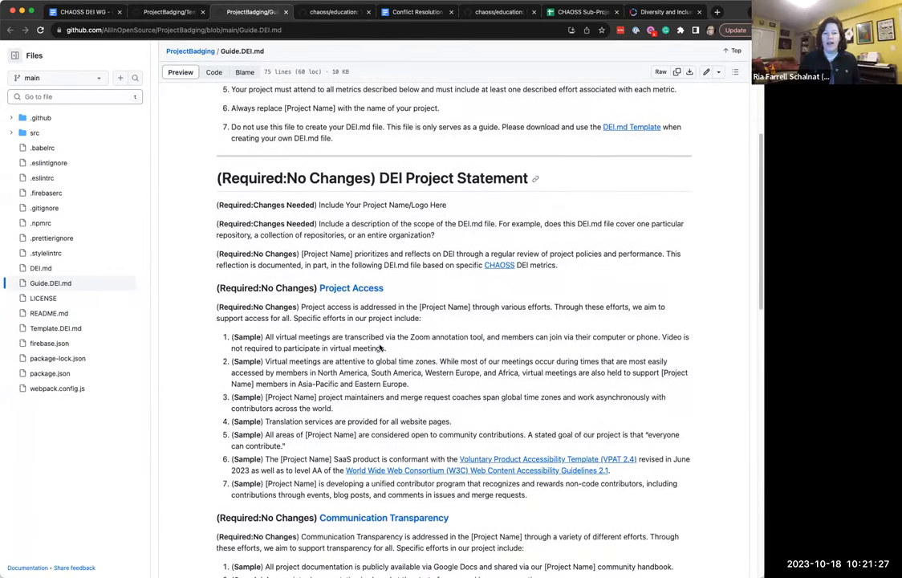
scroll("down", 3)
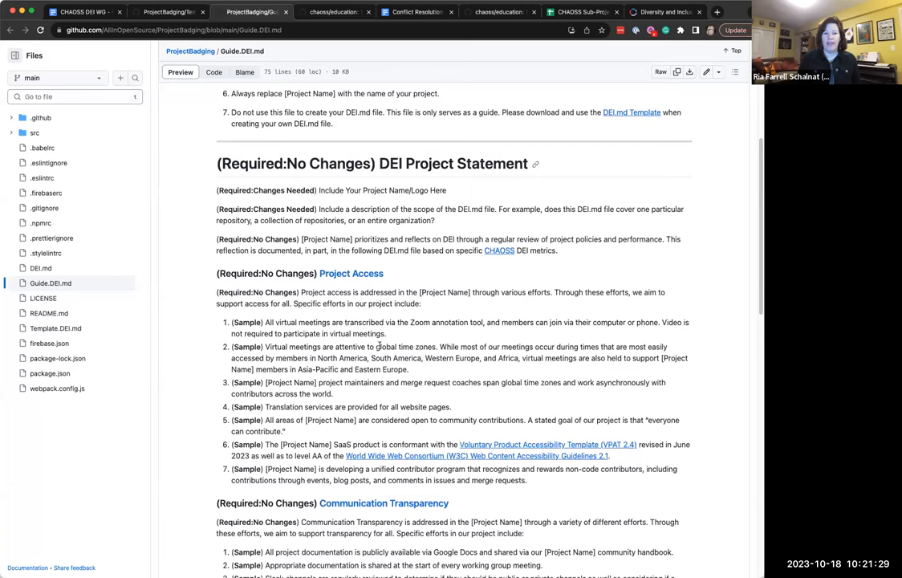
scroll("down", 3)
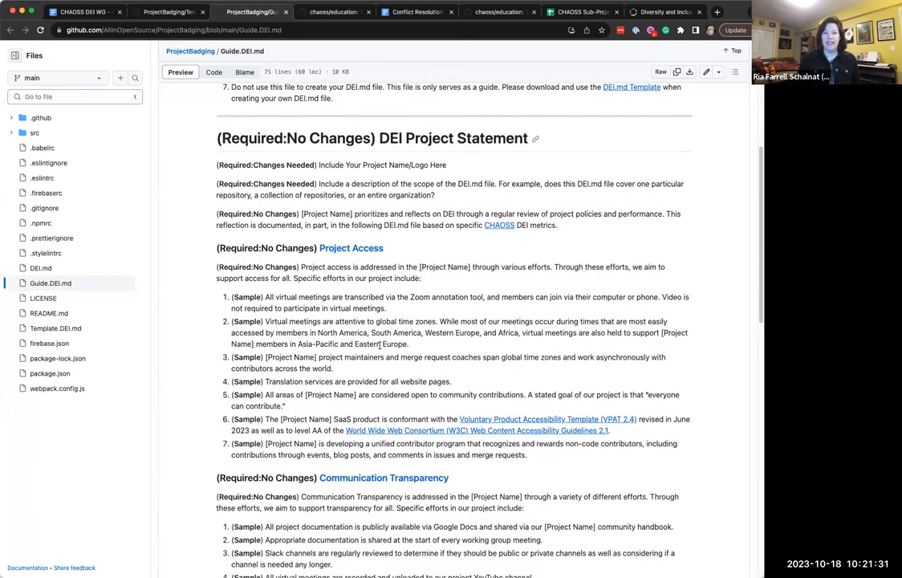
scroll("down", 3)
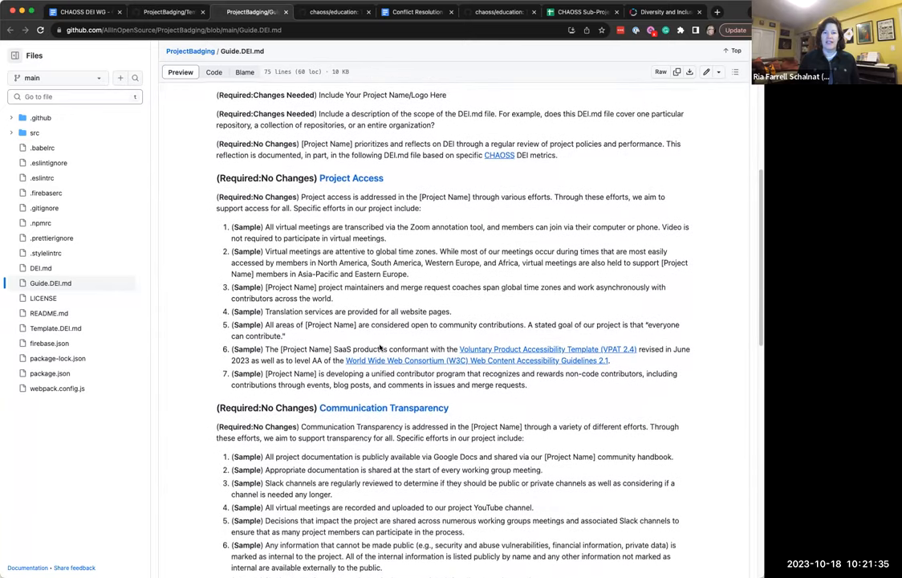
scroll("down", 3)
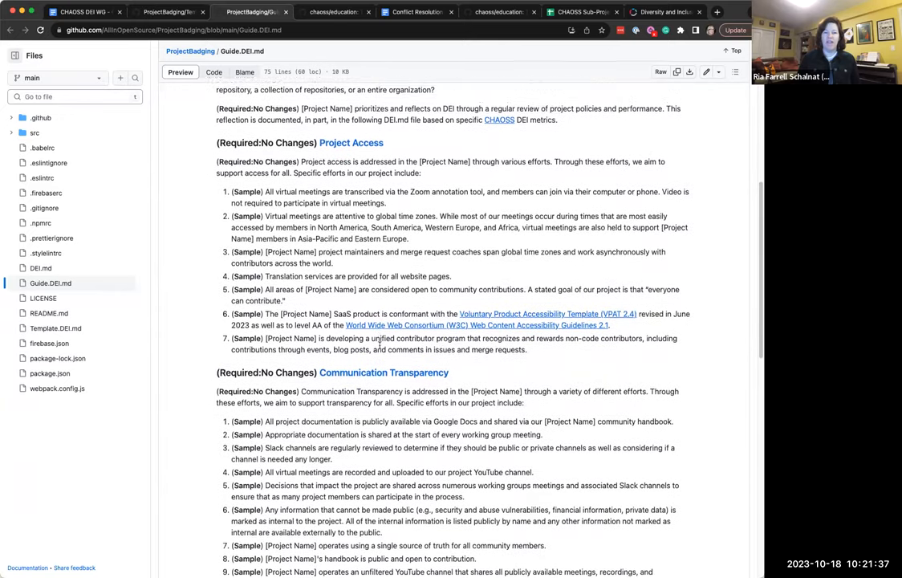
scroll("down", 3)
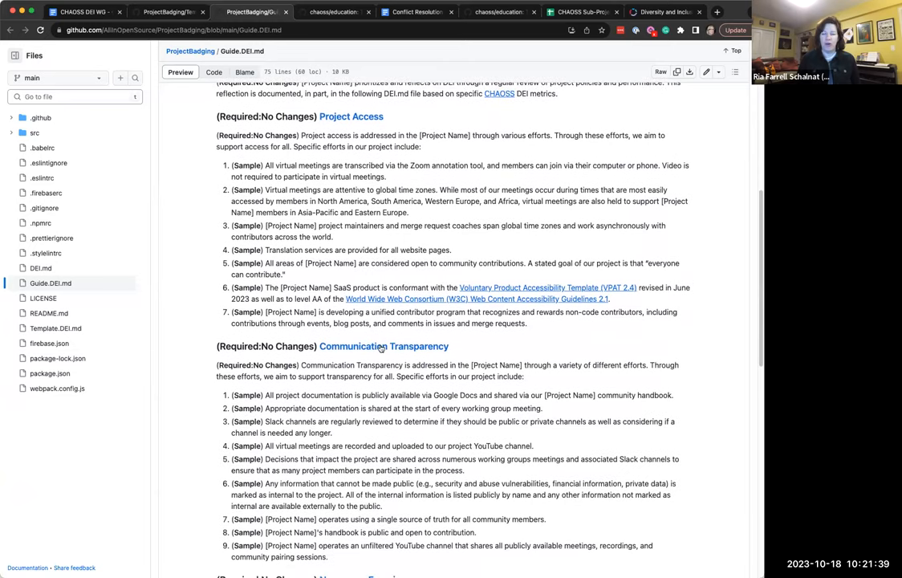
scroll("down", 3)
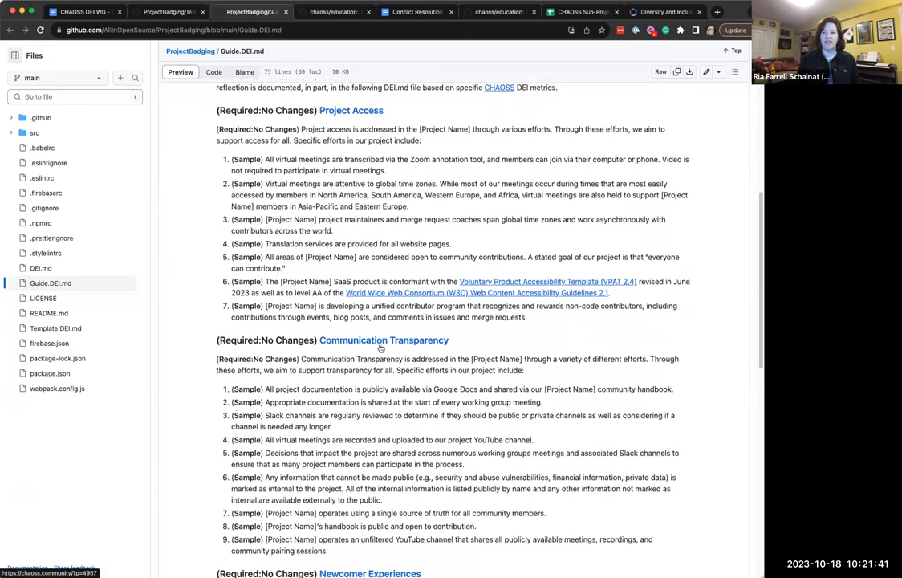
scroll("down", 3)
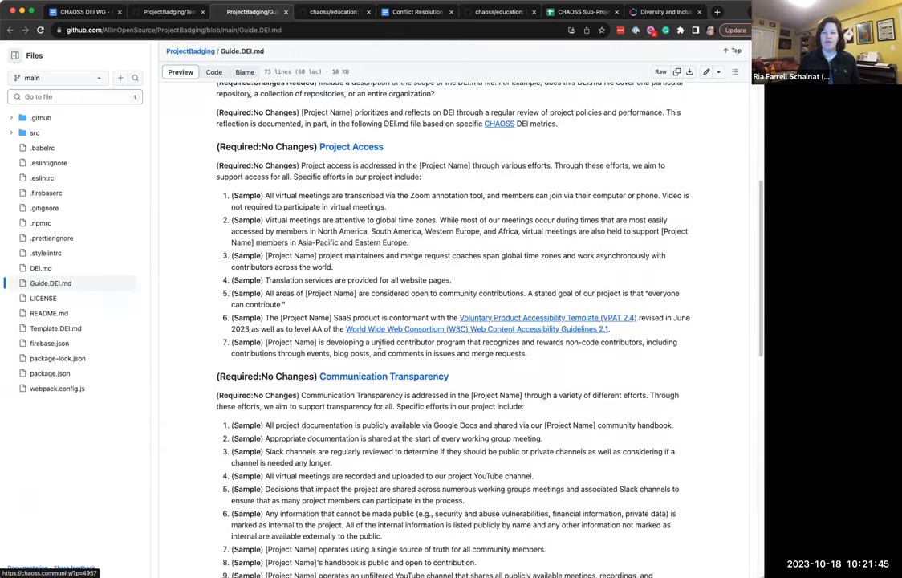
scroll("down", 3)
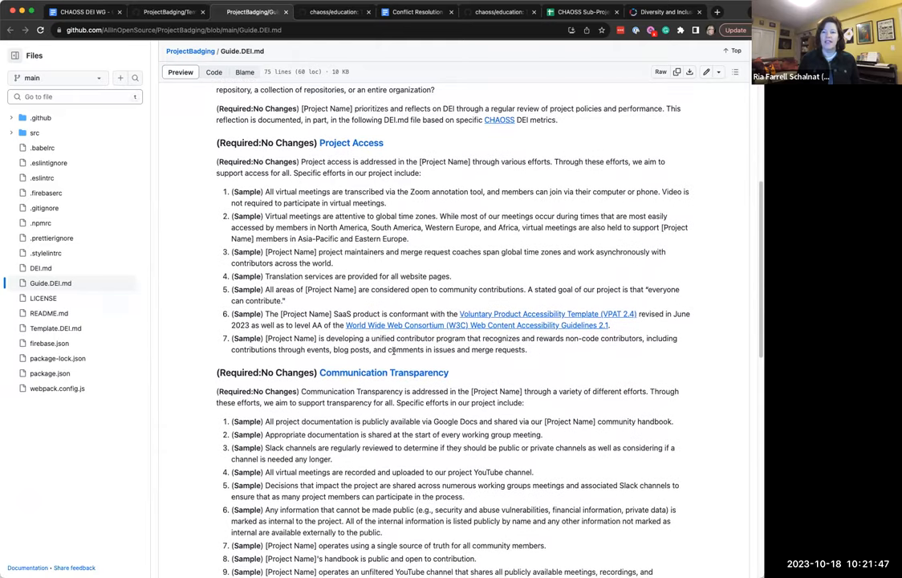
scroll("down", 3)
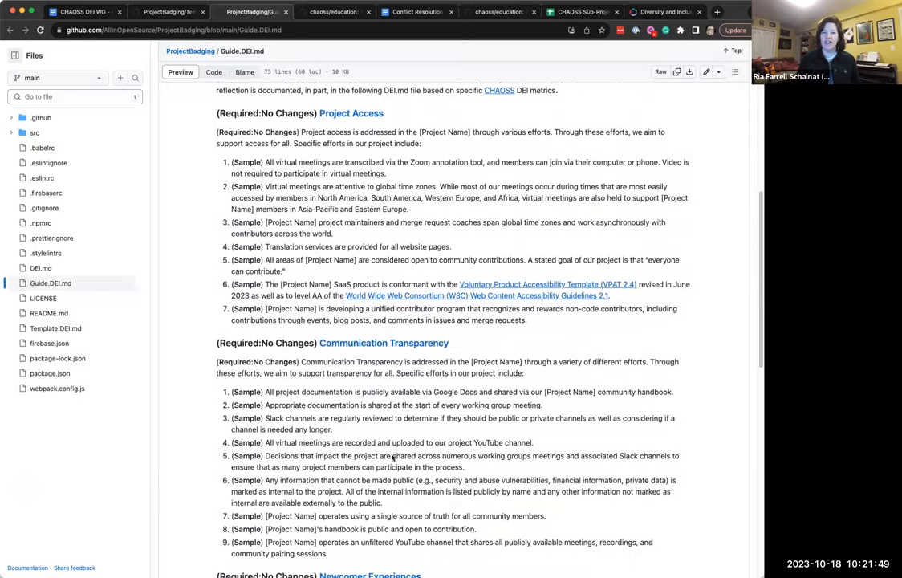
scroll("down", 3)
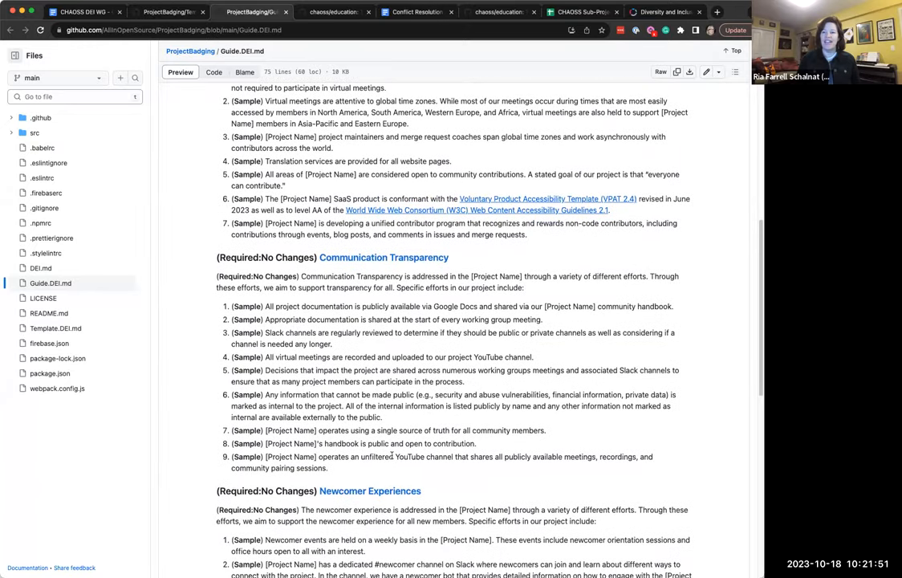
scroll("down", 3)
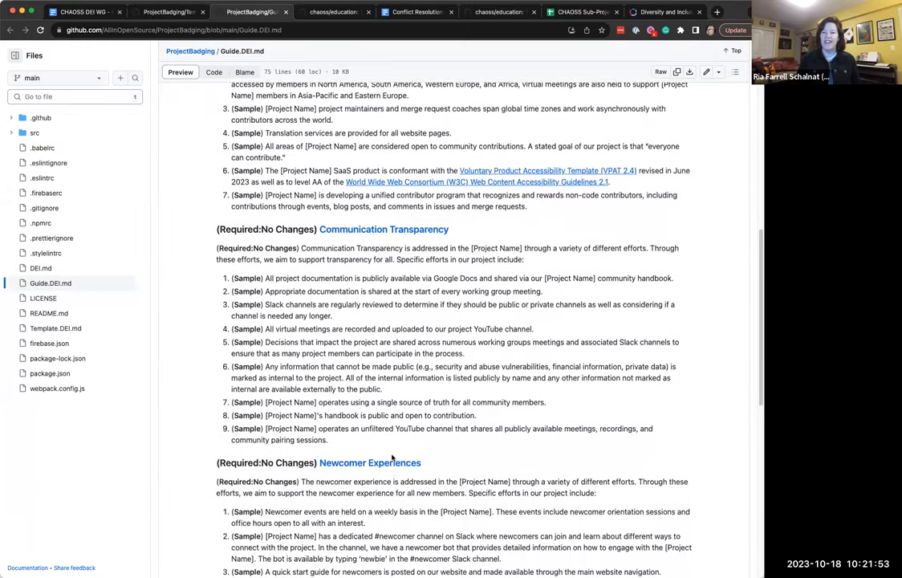
scroll("down", 3)
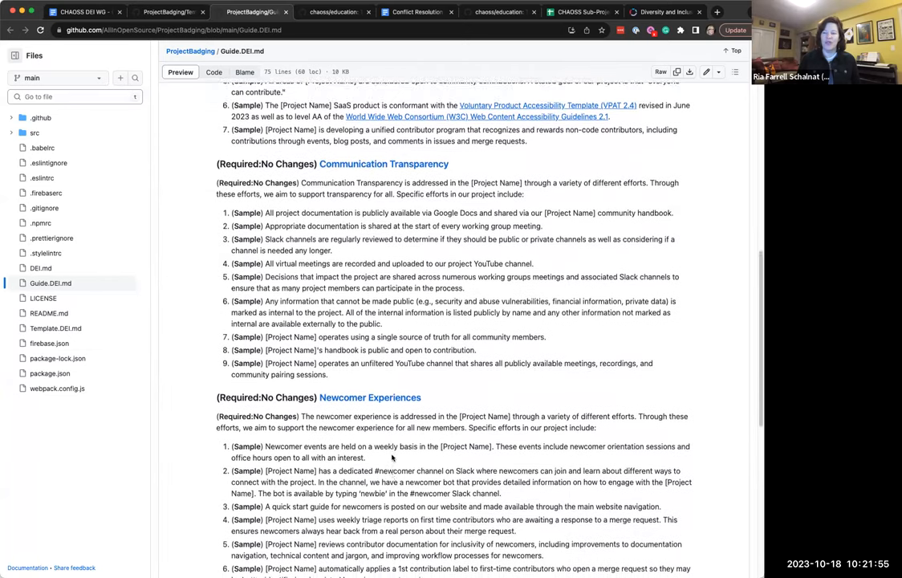
scroll("down", 3)
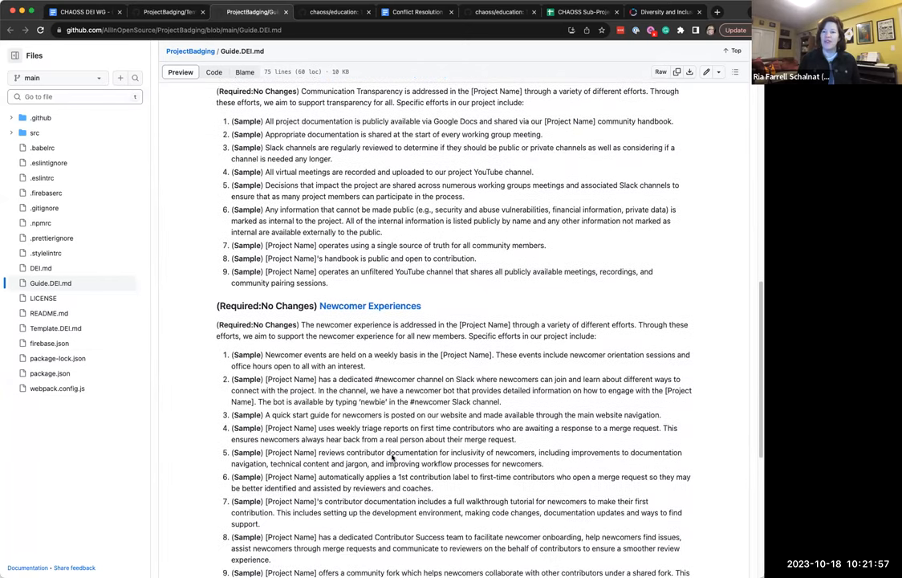
scroll("down", 3)
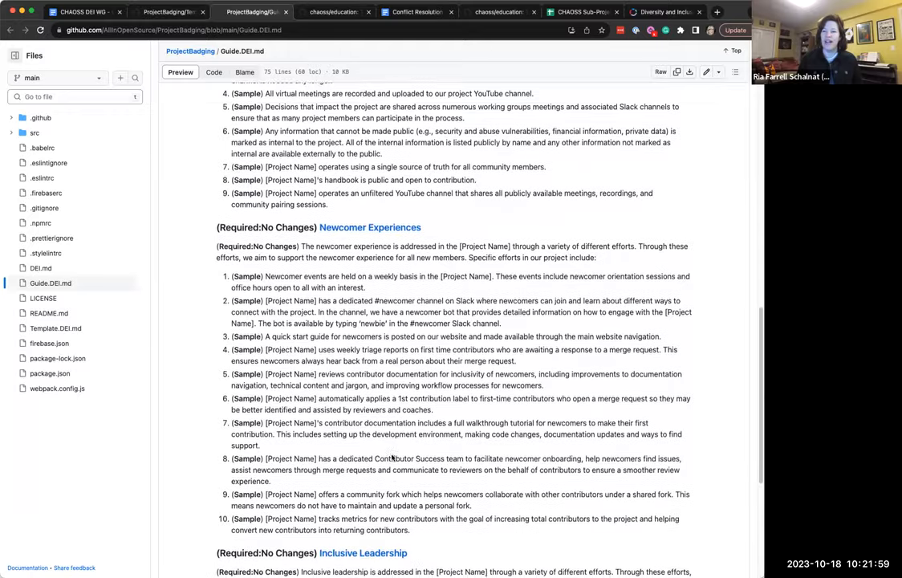
scroll("down", 3)
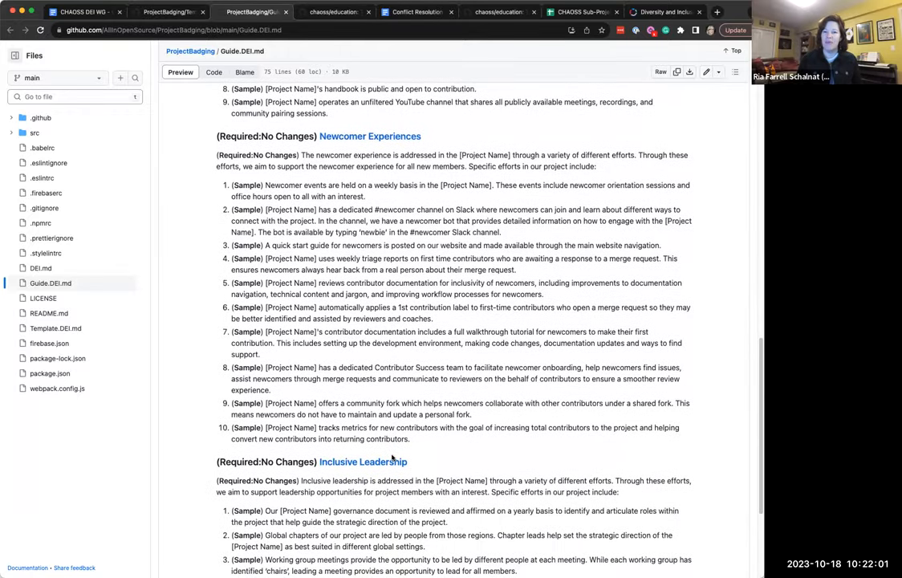
scroll("down", 3)
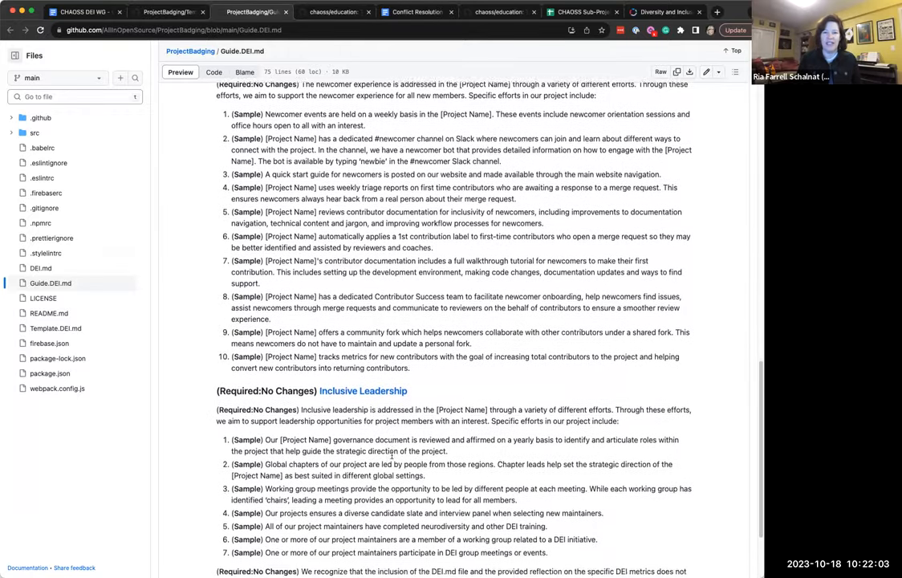
scroll("down", 3)
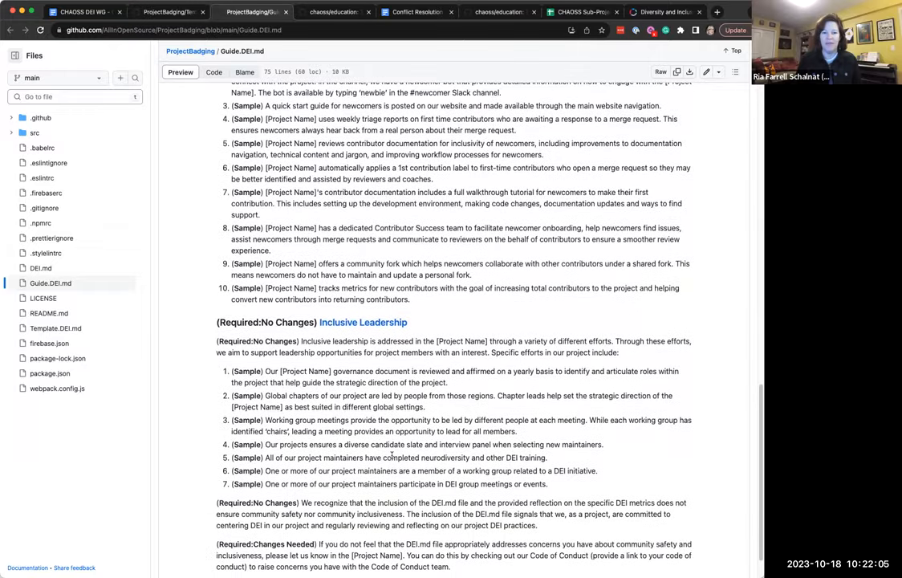
scroll("down", 3)
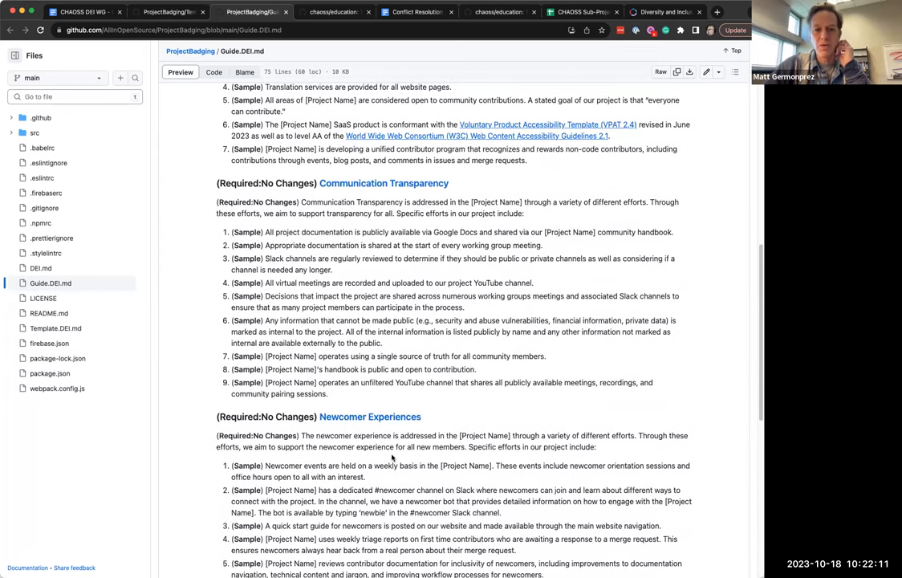
scroll("up", 3)
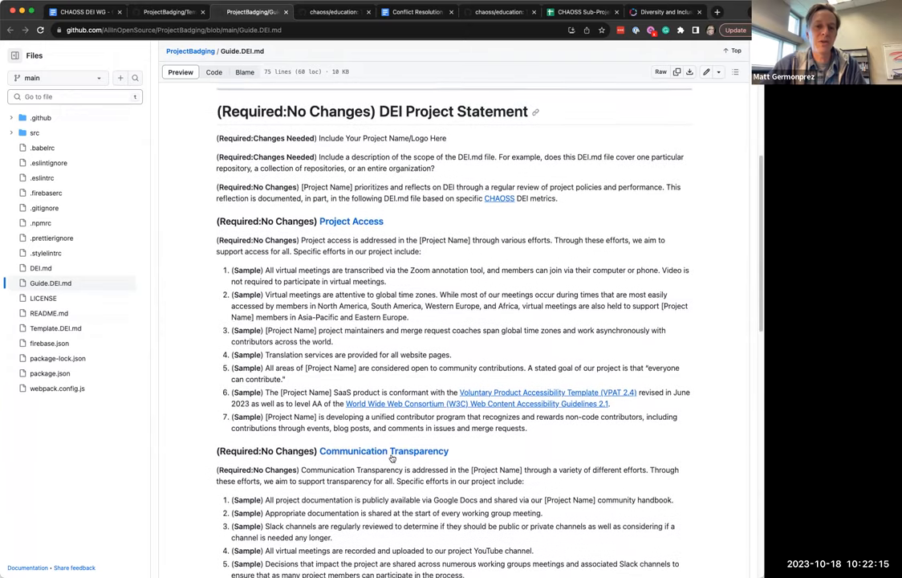
scroll("up", 3)
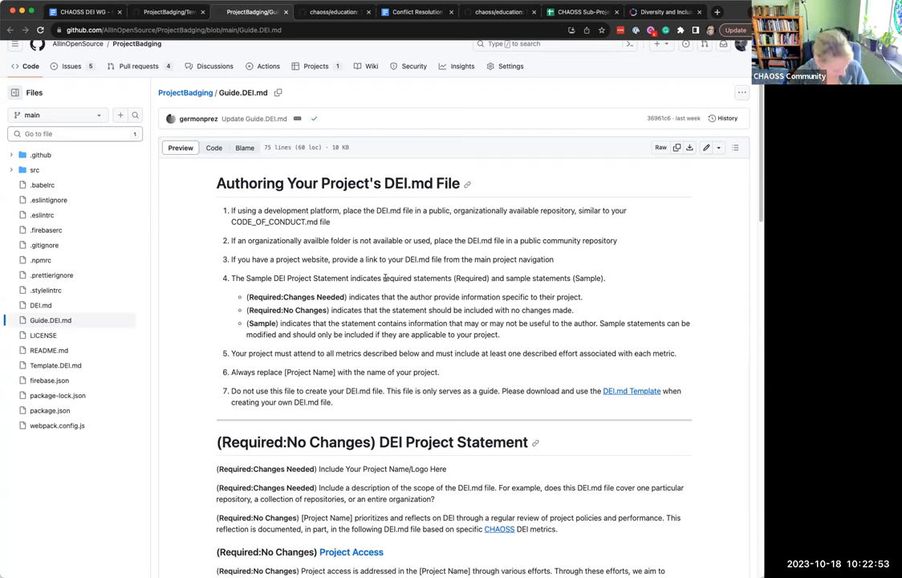
mouse_move(464, 369)
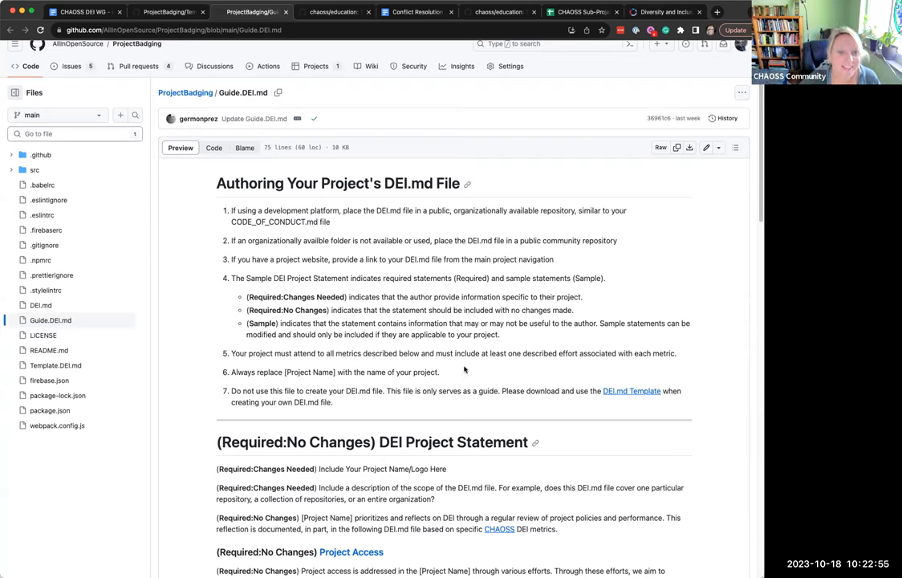
scroll("down", 3)
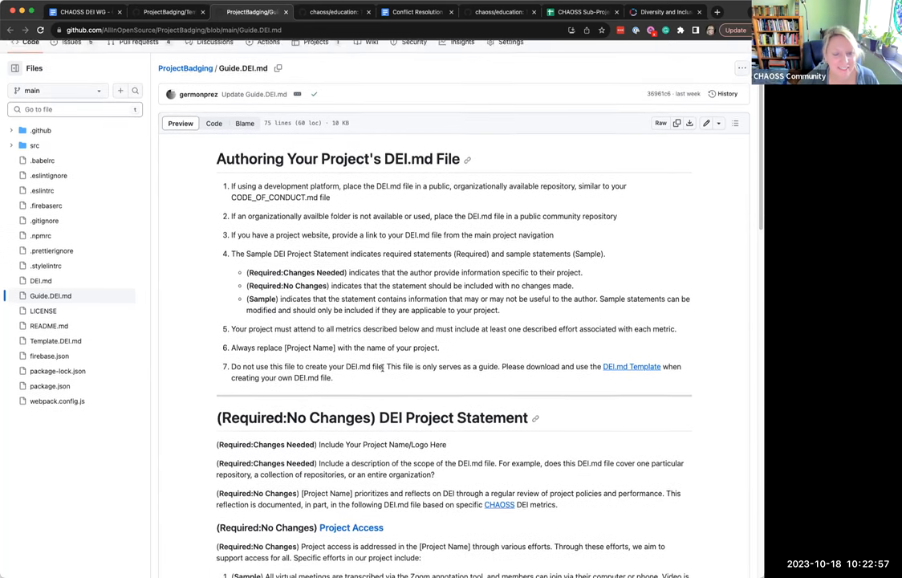
scroll("down", 3)
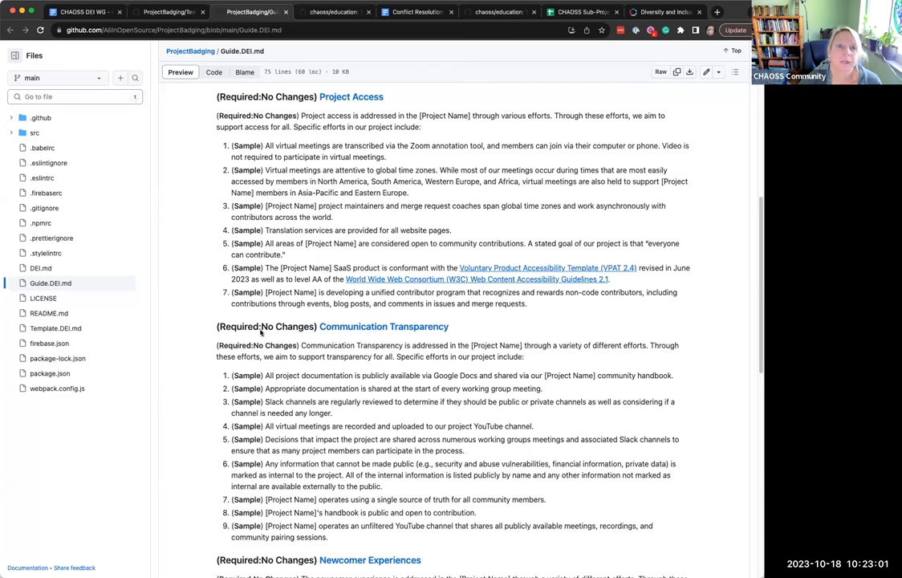
mouse_move(297, 205)
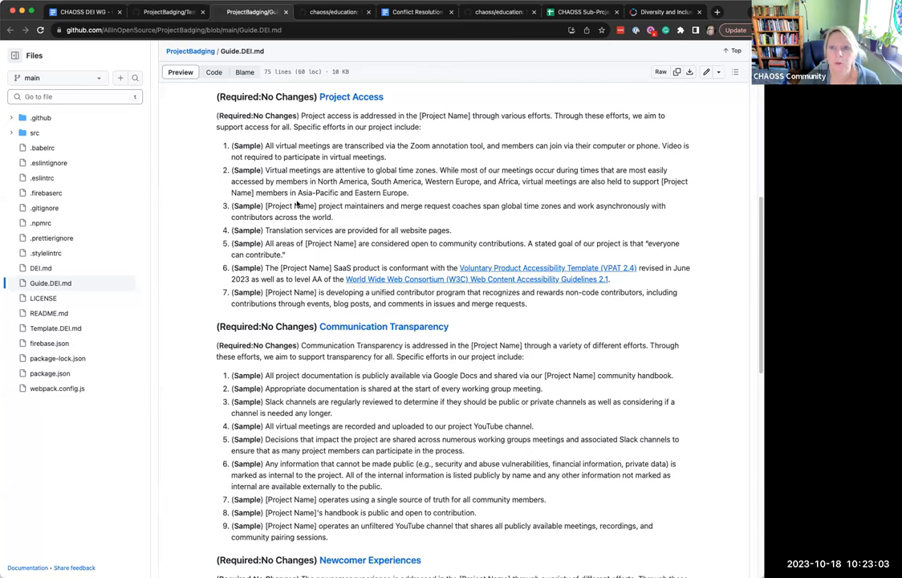
mouse_move(289, 223)
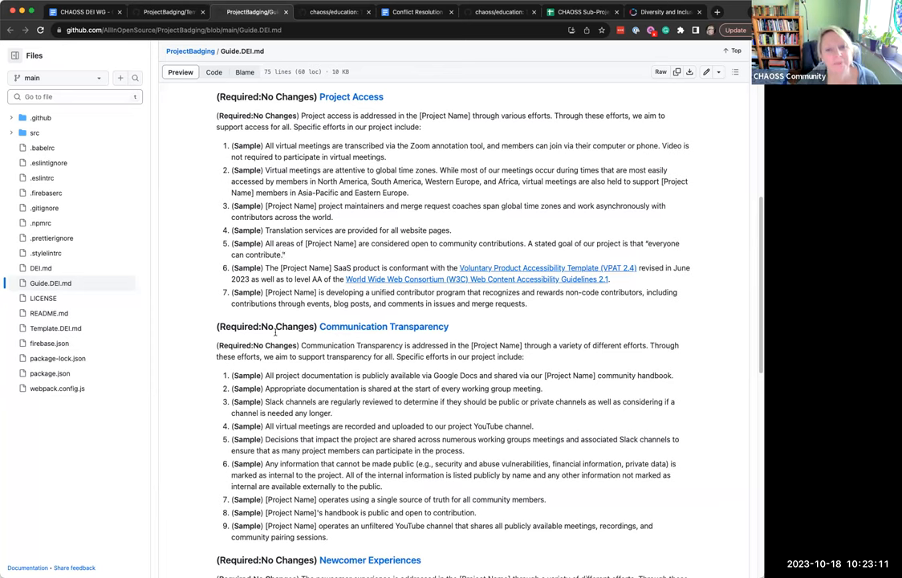
mouse_move(329, 239)
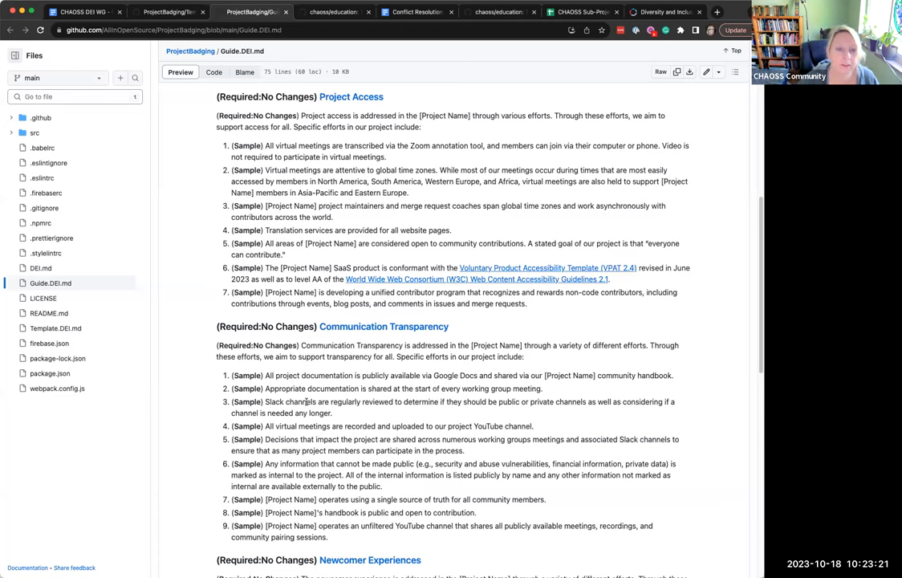
scroll("down", 3)
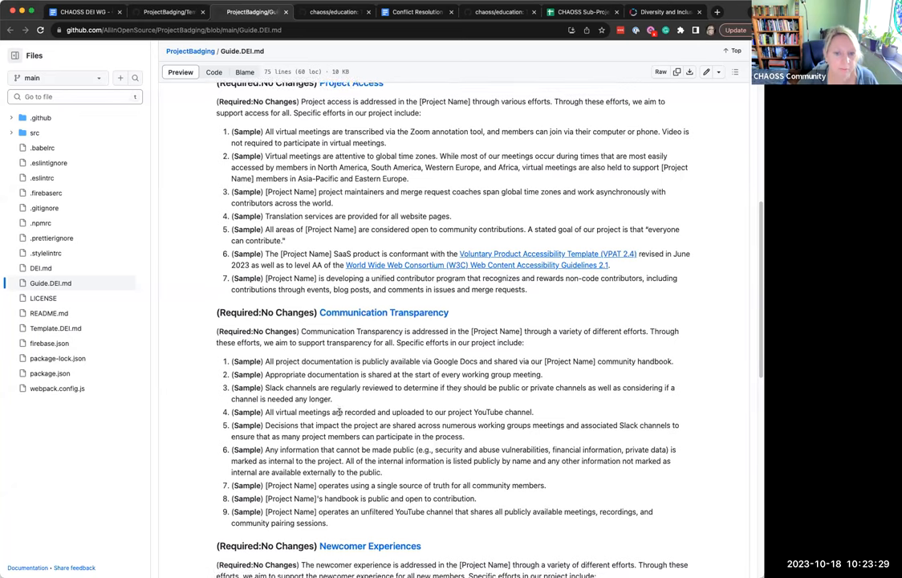
scroll("down", 3)
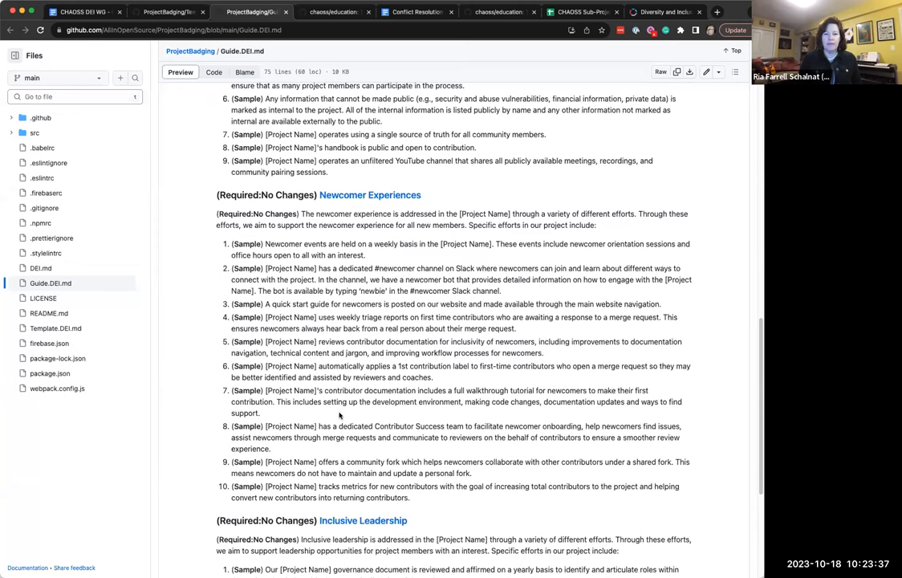
scroll("down", 3)
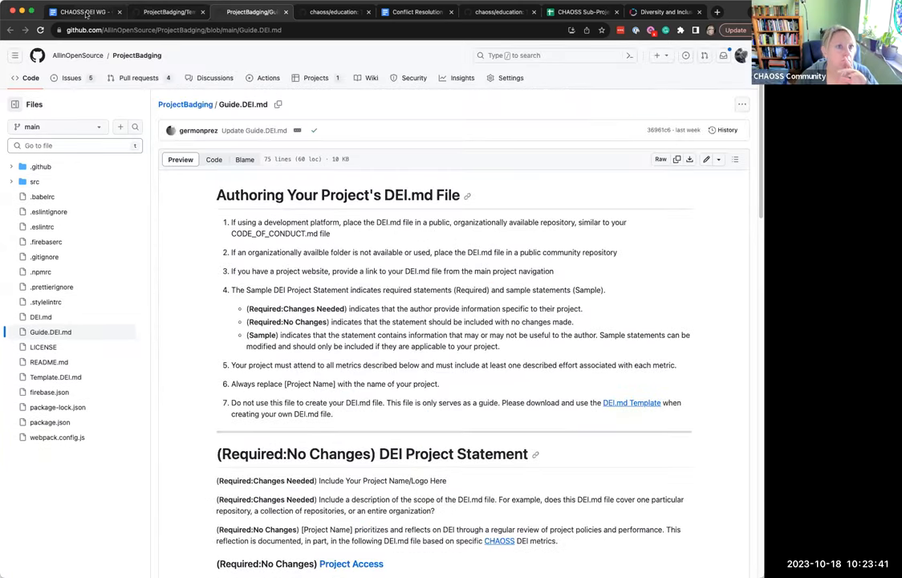
View the Project Badging update notes and October 11, 2023 section in the minutes.
left_click(80, 11)
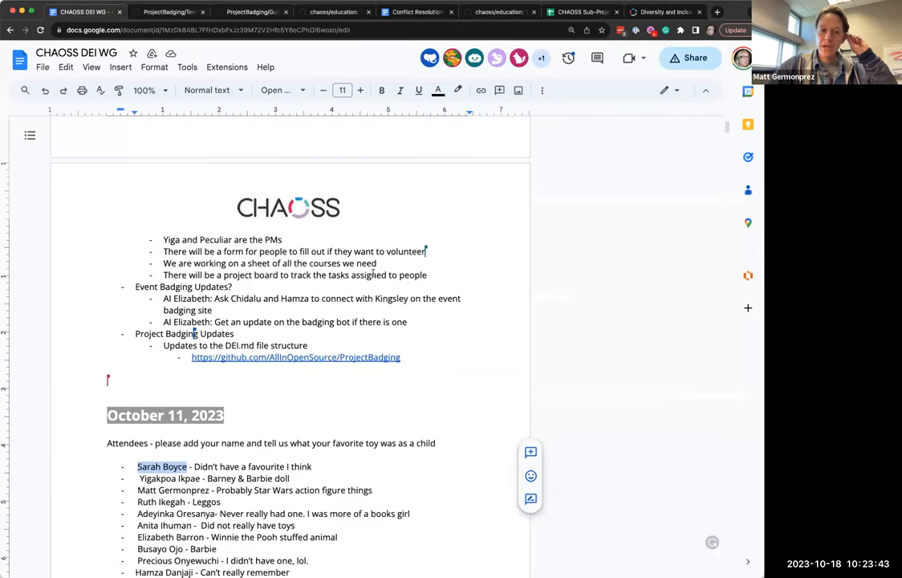
scroll("down", 3)
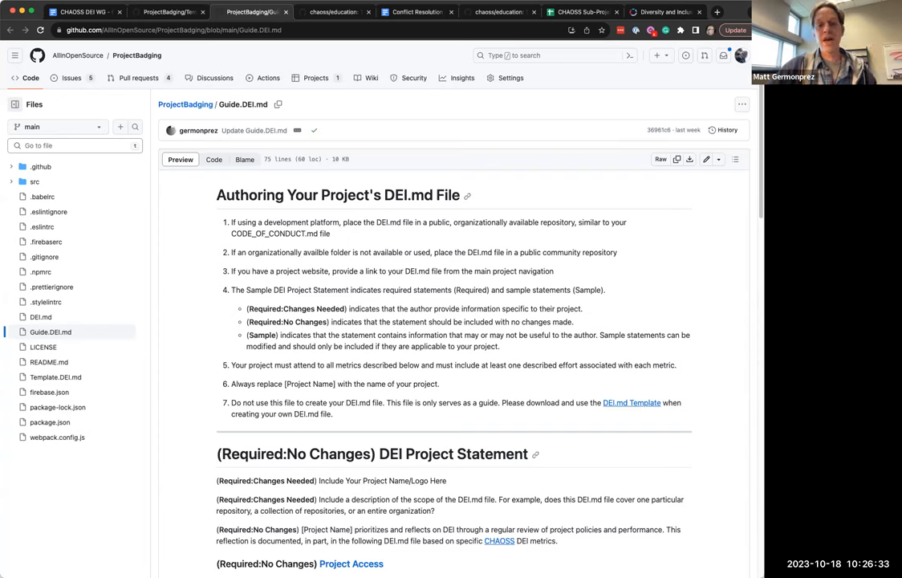
mouse_move(451, 356)
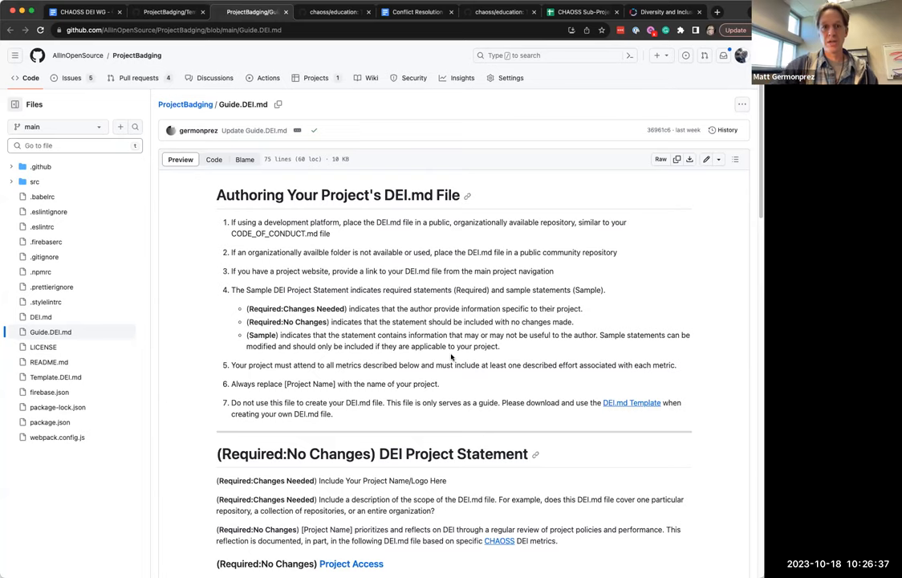
mouse_move(421, 283)
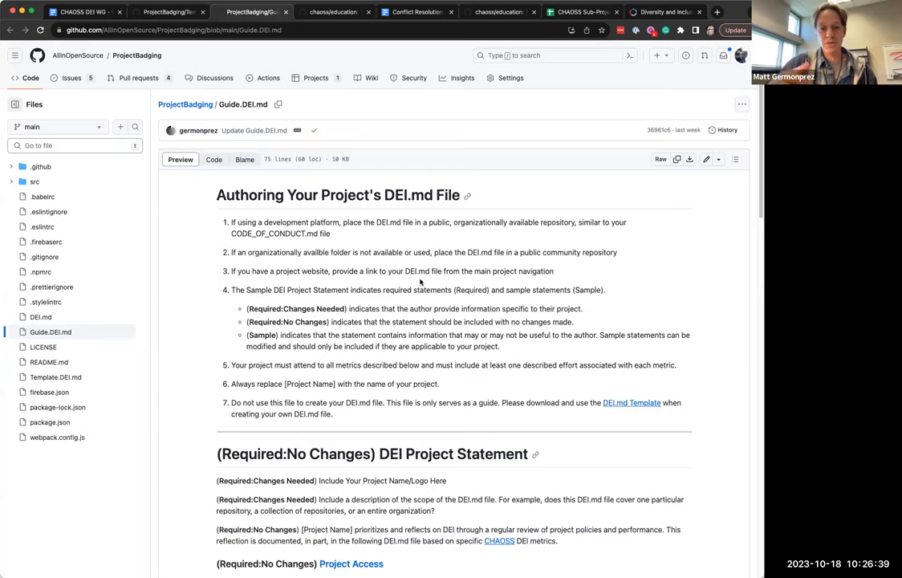
scroll("down", 3)
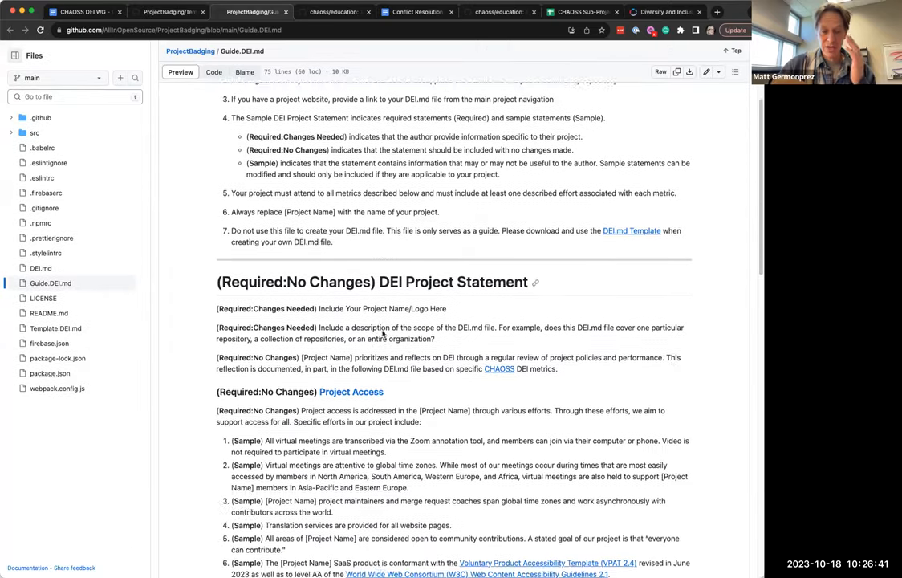
scroll("down", 3)
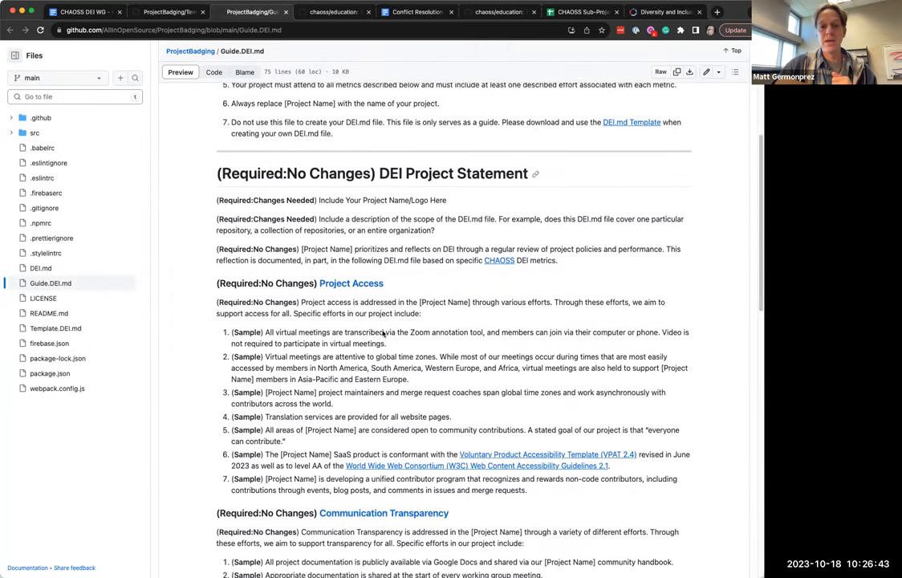
mouse_move(312, 451)
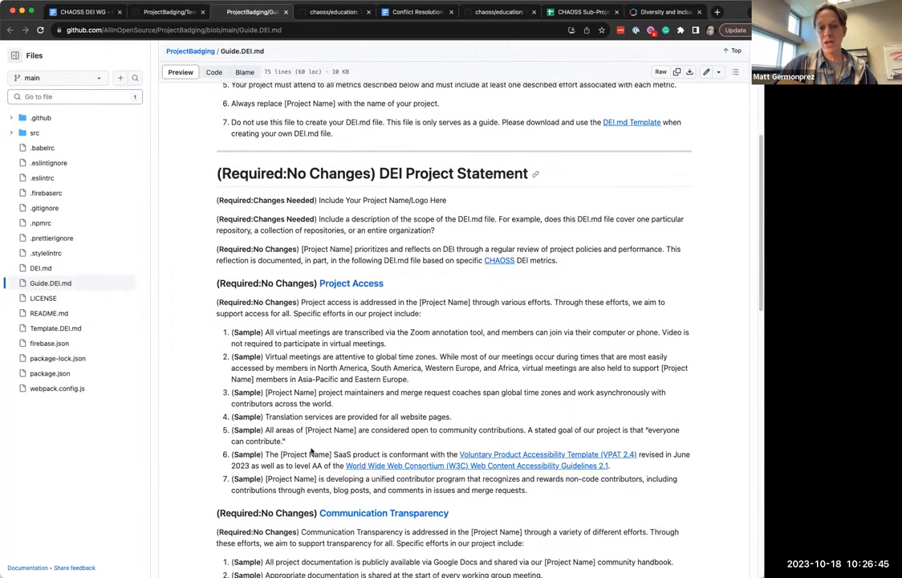
scroll("down", 3)
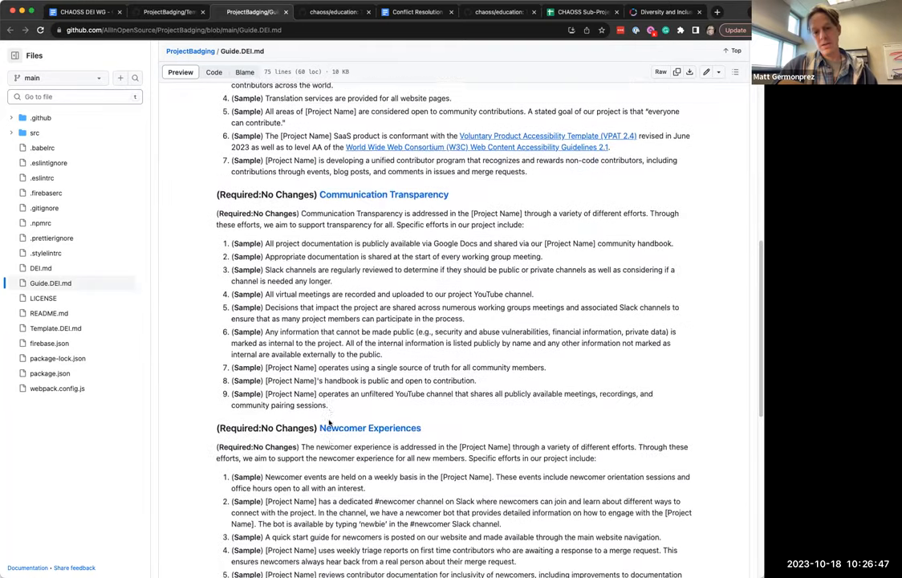
scroll("down", 3)
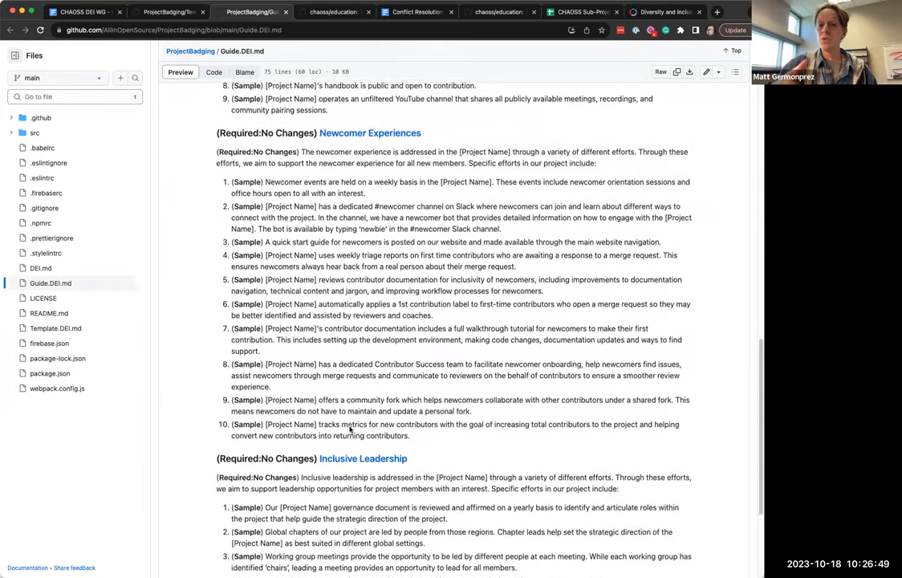
scroll("down", 3)
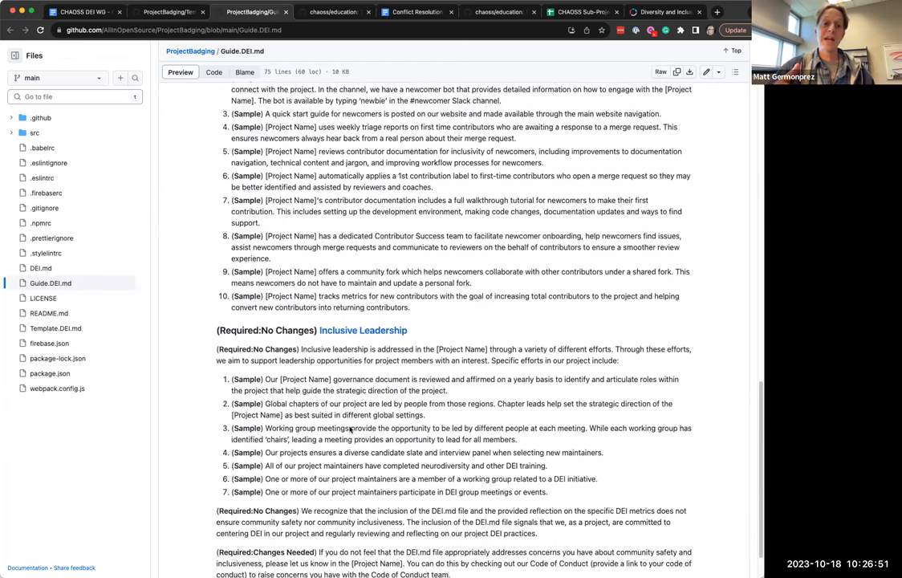
mouse_move(344, 367)
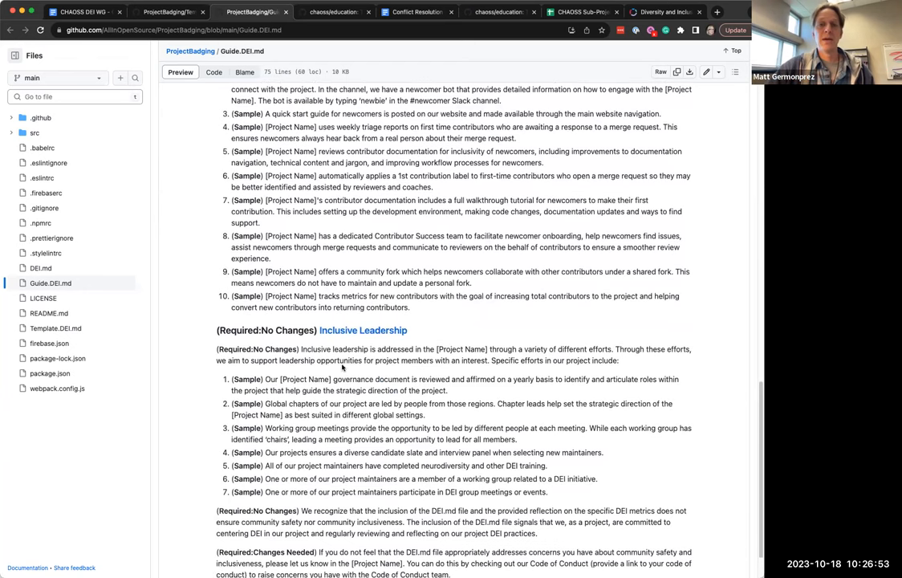
scroll("down", 3)
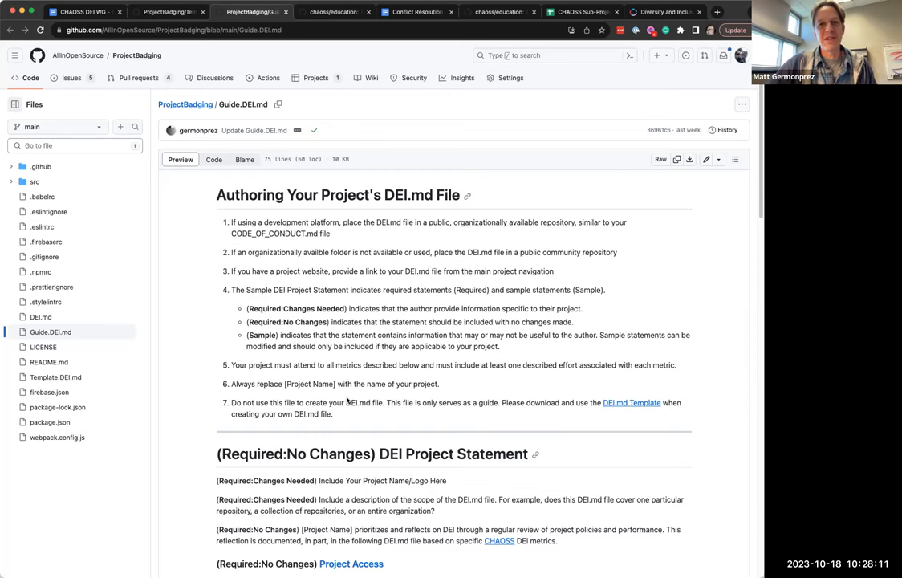
Finish the guide's introduction, then list ProjectBadging's four open pull requests.
scroll("down", 3)
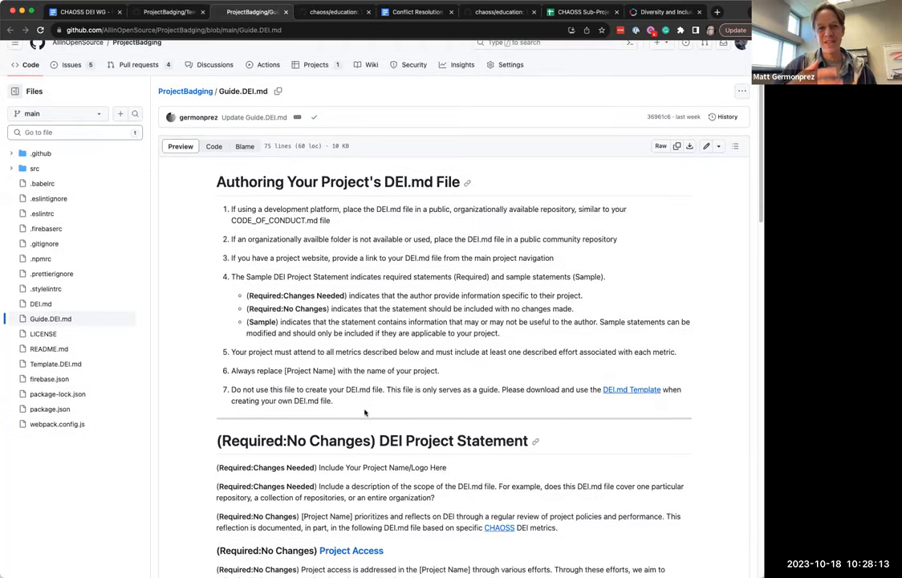
scroll("down", 3)
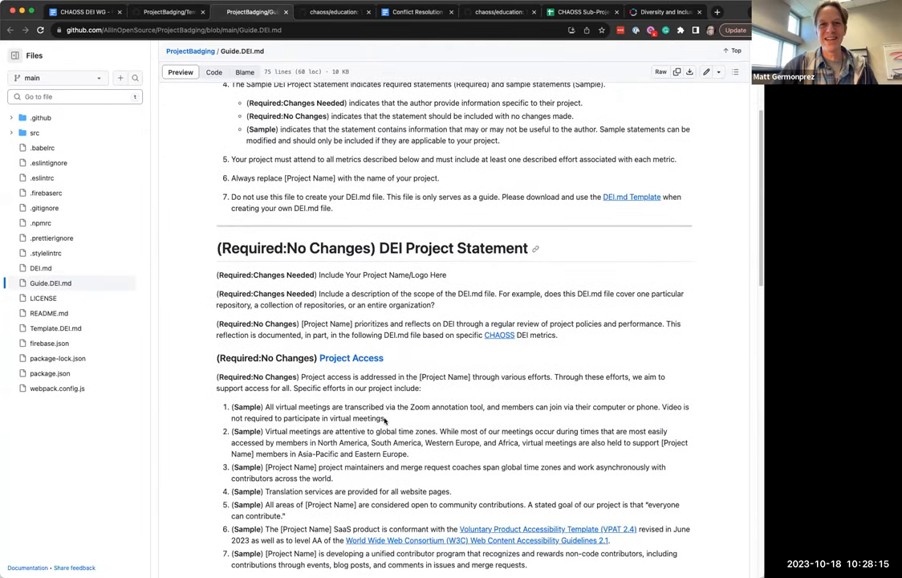
scroll("down", 3)
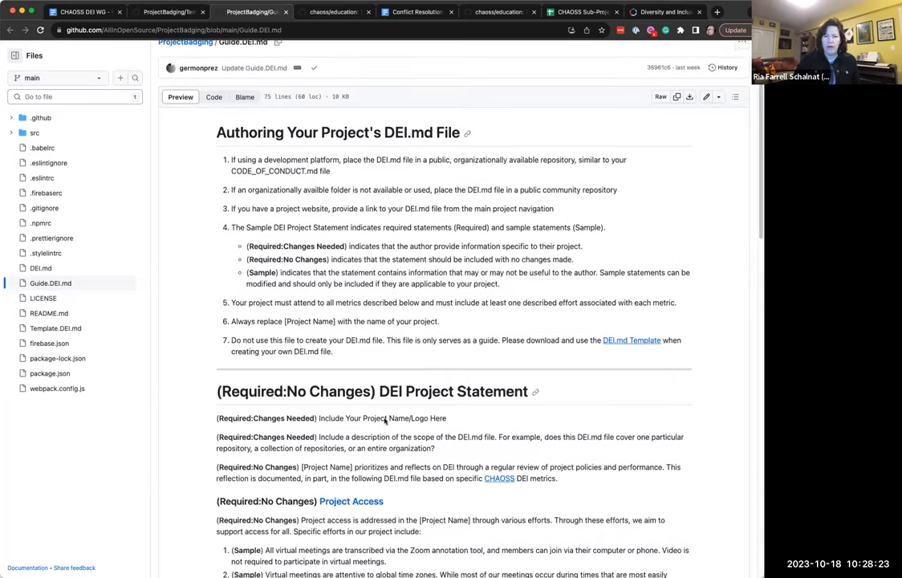
scroll("down", 3)
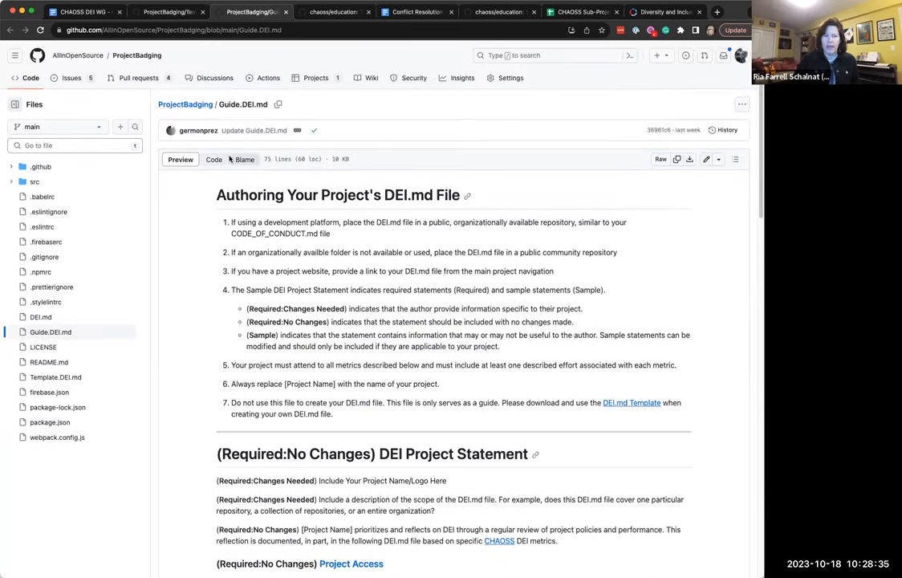
left_click(138, 77)
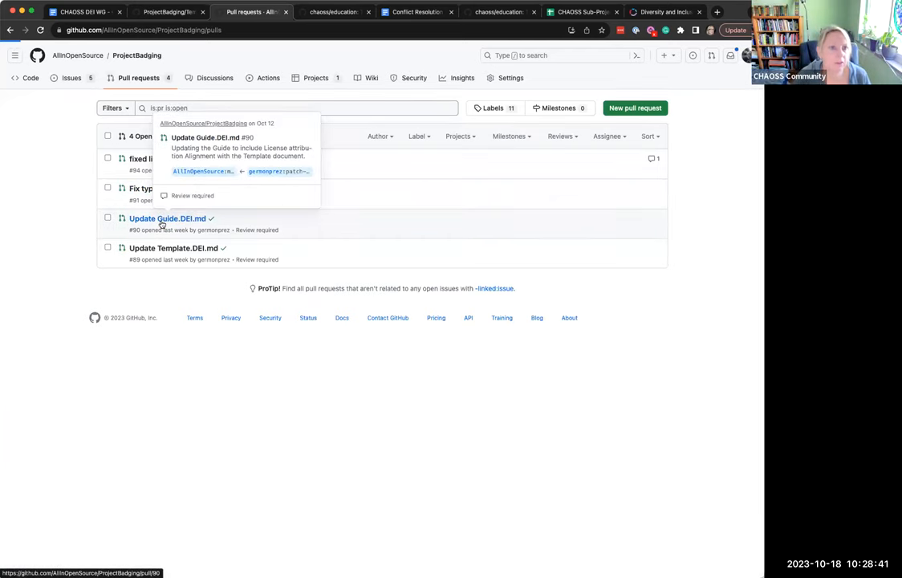
Review pull request #90, Update Guide.DEI.md, and its license and template-alignment changes.
left_click(167, 218)
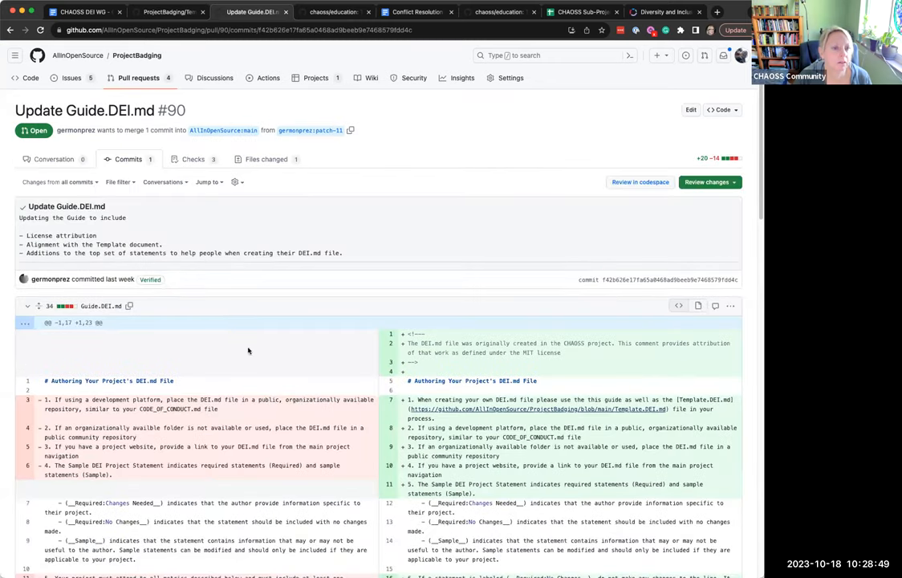
scroll("down", 3)
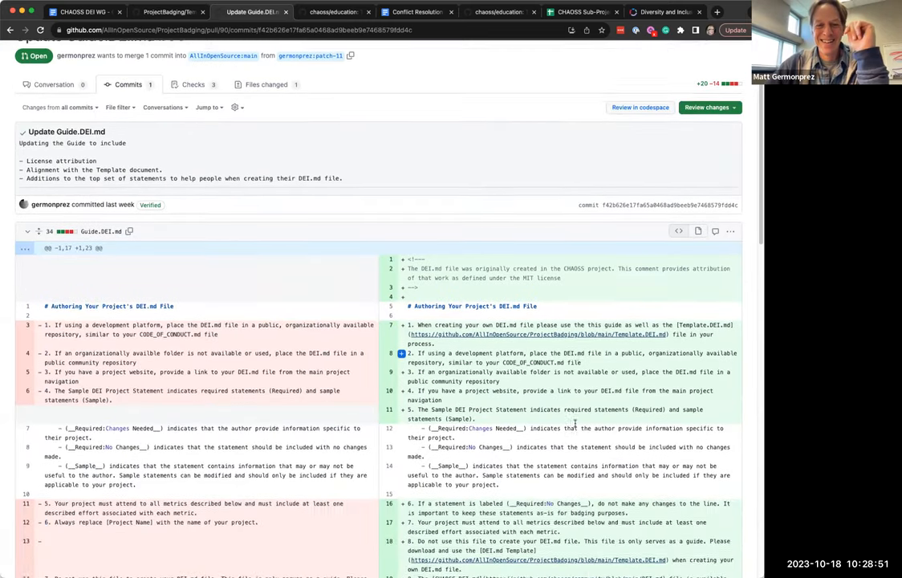
scroll("down", 3)
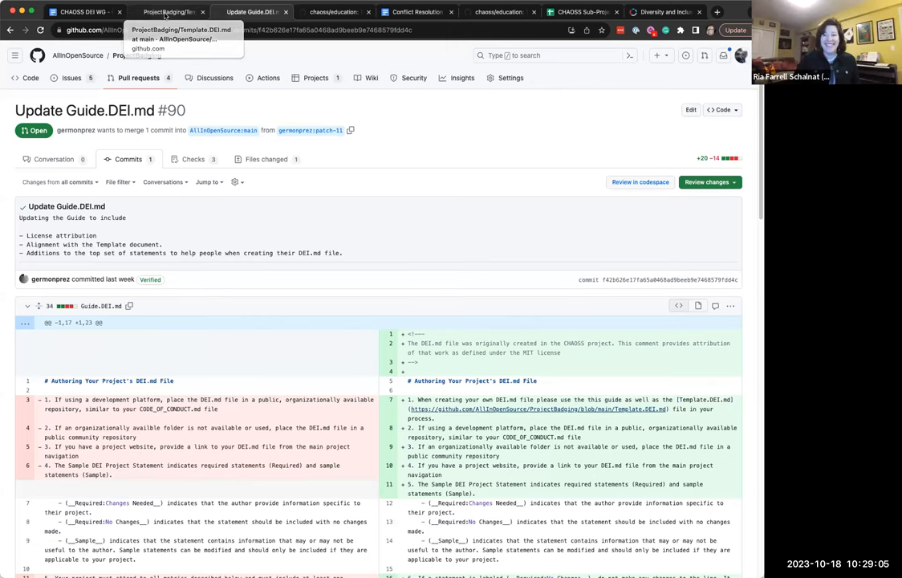
Look over pull request #89, Update Template.DEI.md, then move to the CHAOSS DEI event badging page.
left_click(169, 11)
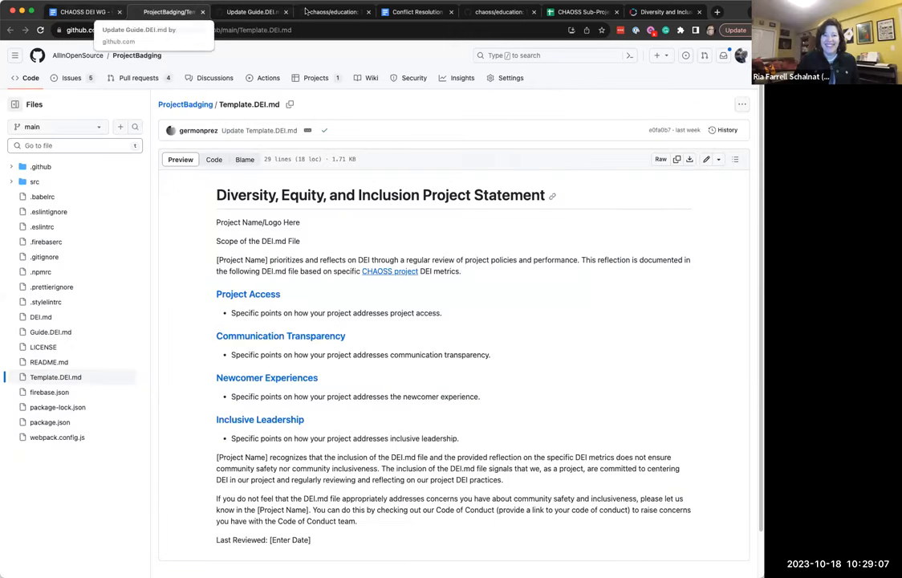
mouse_move(665, 12)
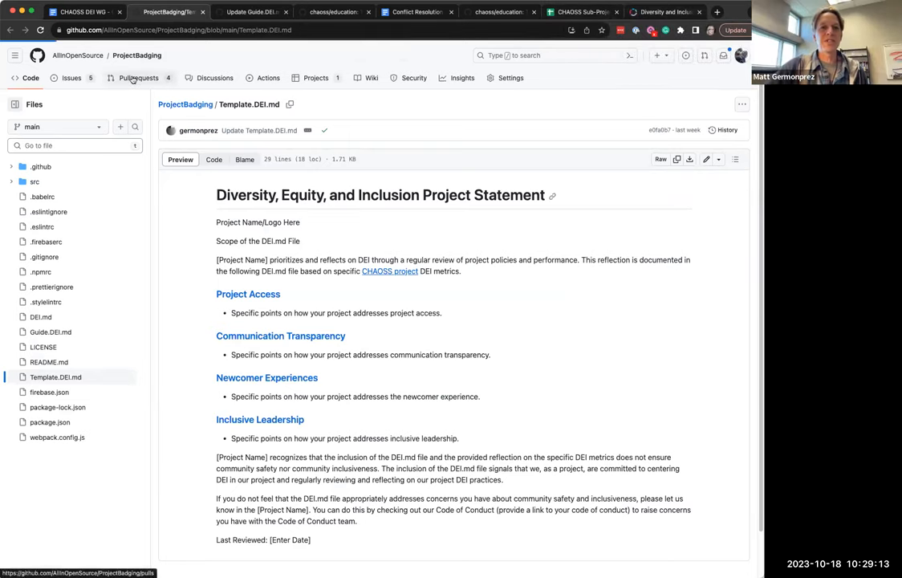
left_click(138, 77)
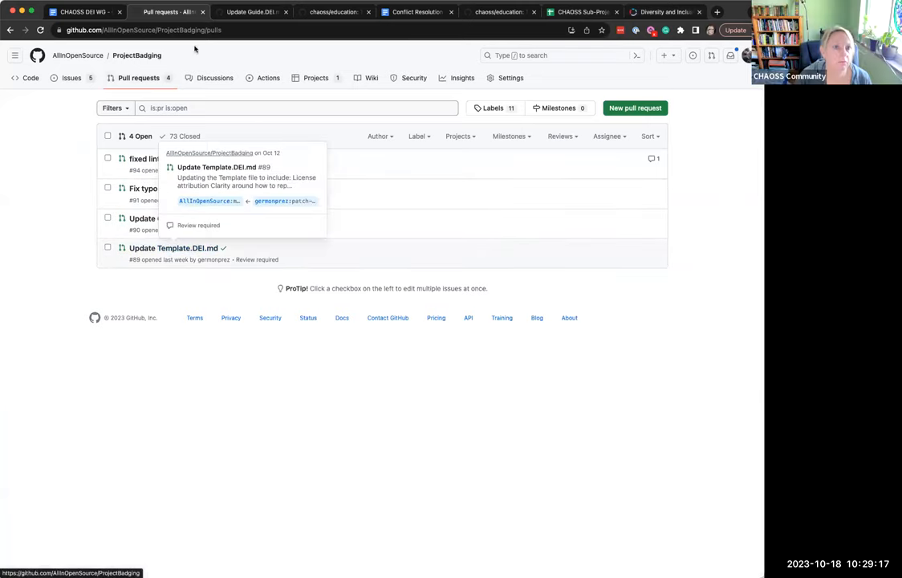
mouse_move(302, 205)
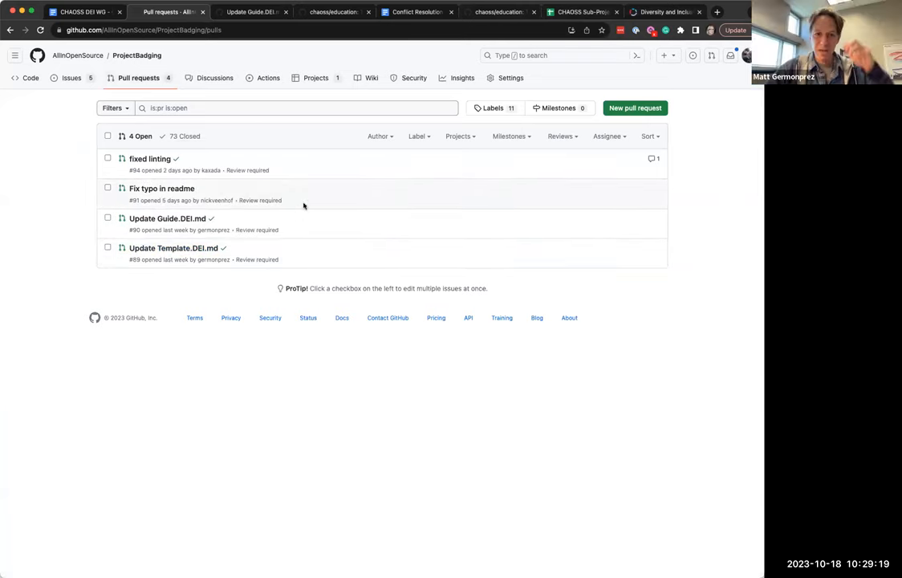
left_click(173, 247)
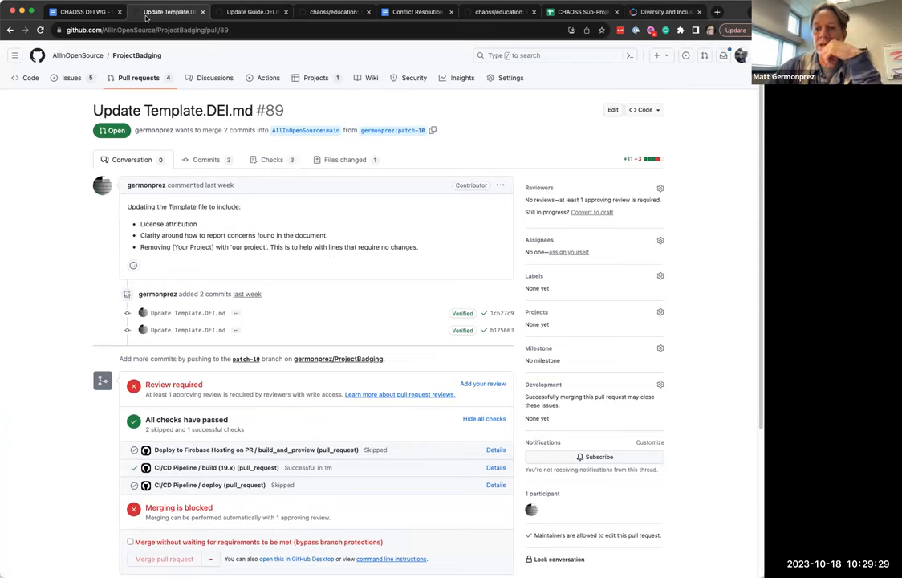
left_click(665, 11)
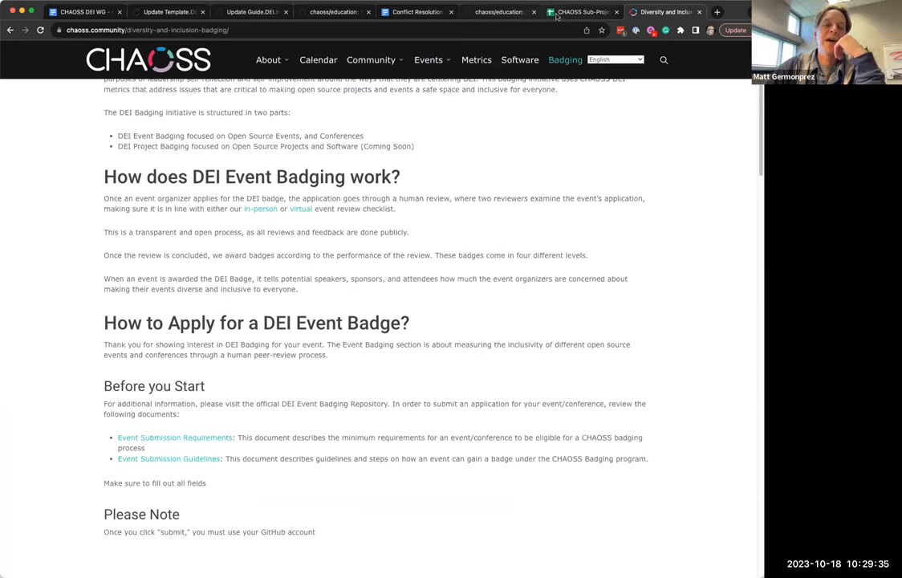
mouse_move(169, 11)
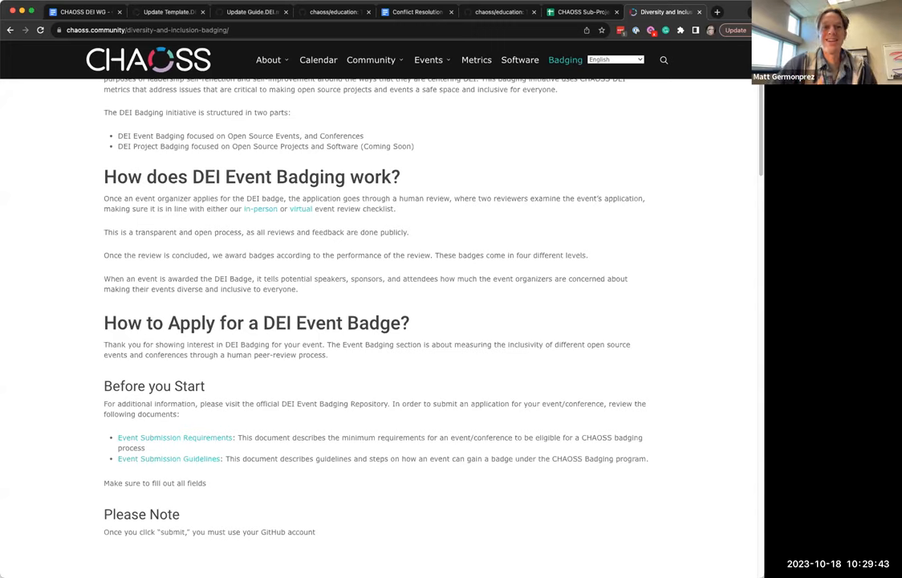
Leave the DEI Event Badging page for the CHAOSS DEI WG minutes document.
left_click(268, 60)
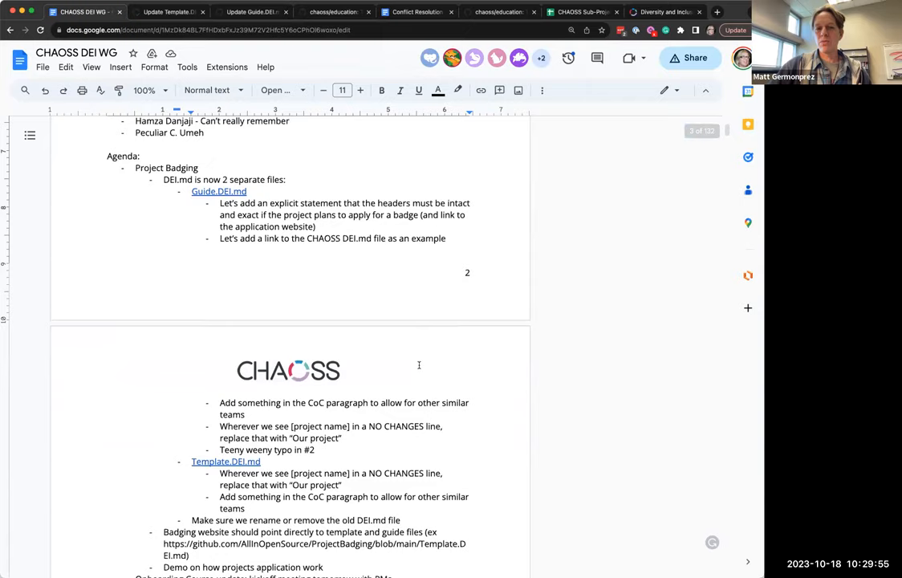
scroll("down", 3)
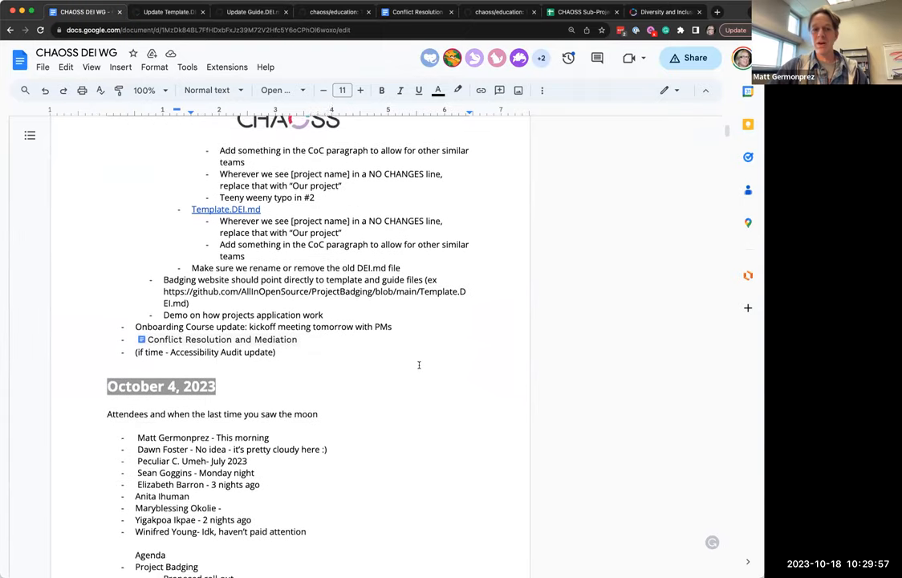
scroll("down", 3)
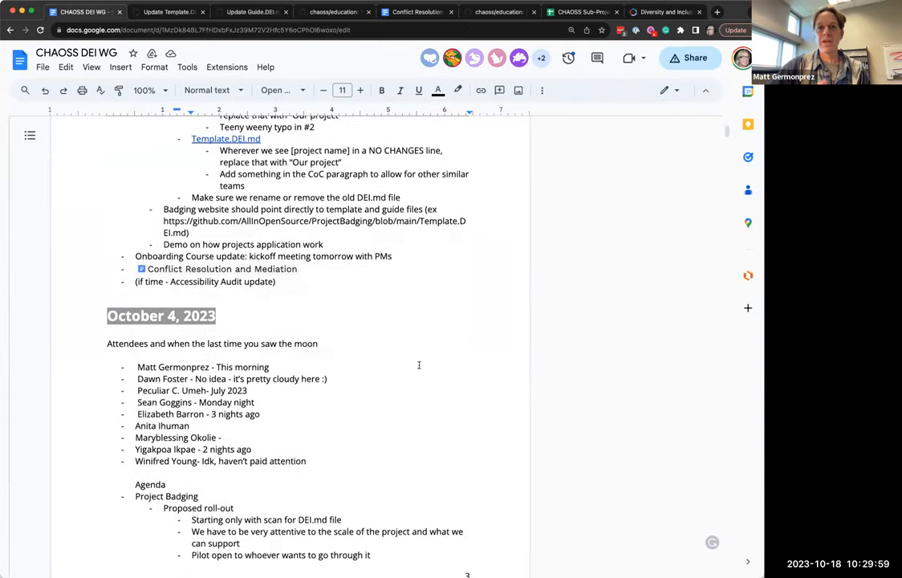
scroll("down", 3)
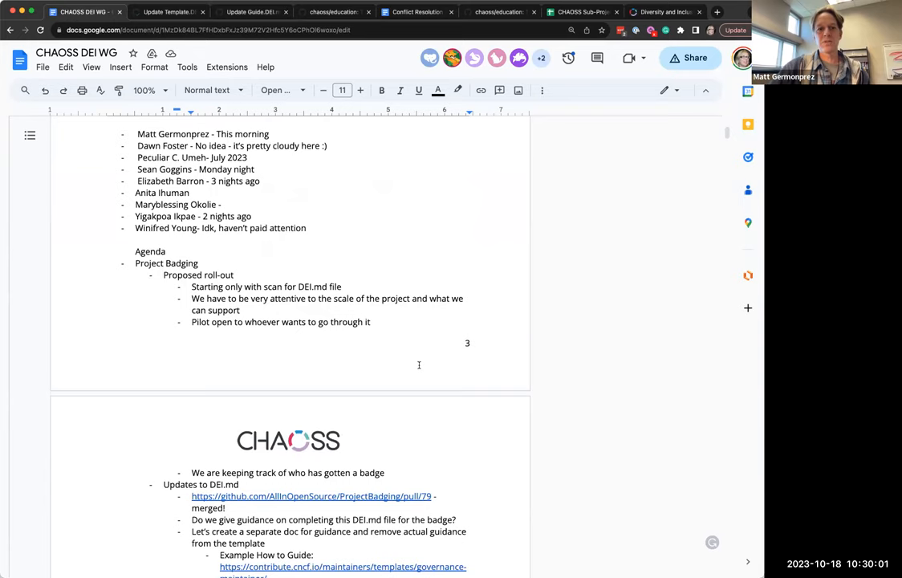
scroll("down", 3)
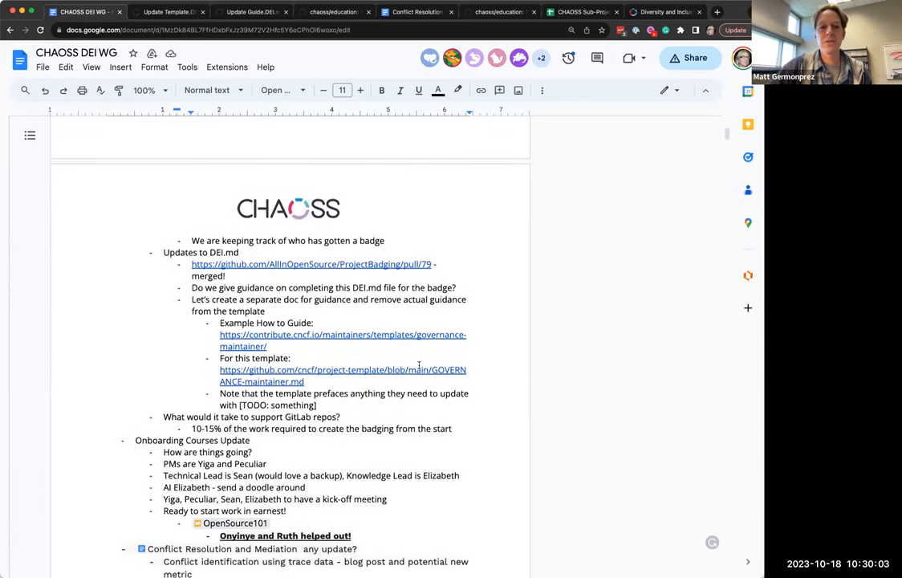
scroll("down", 3)
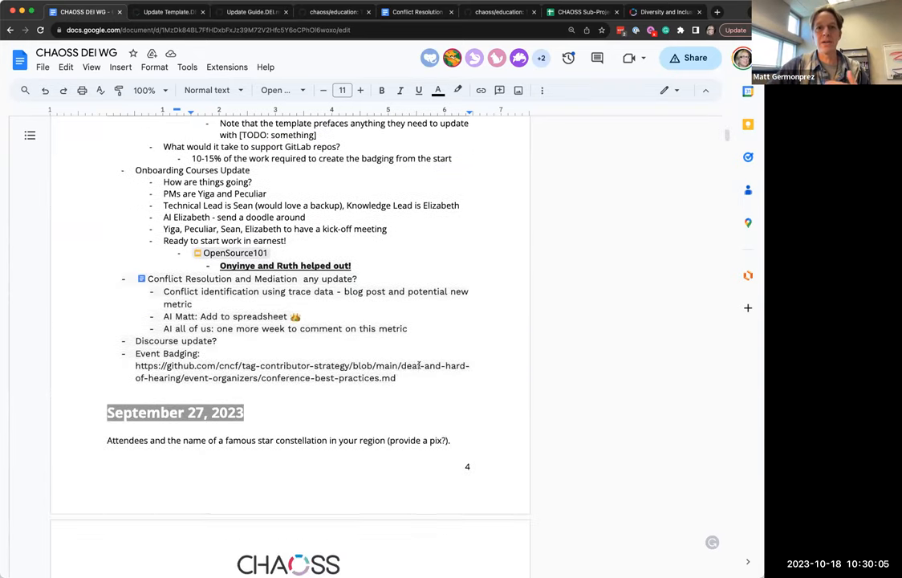
scroll("down", 3)
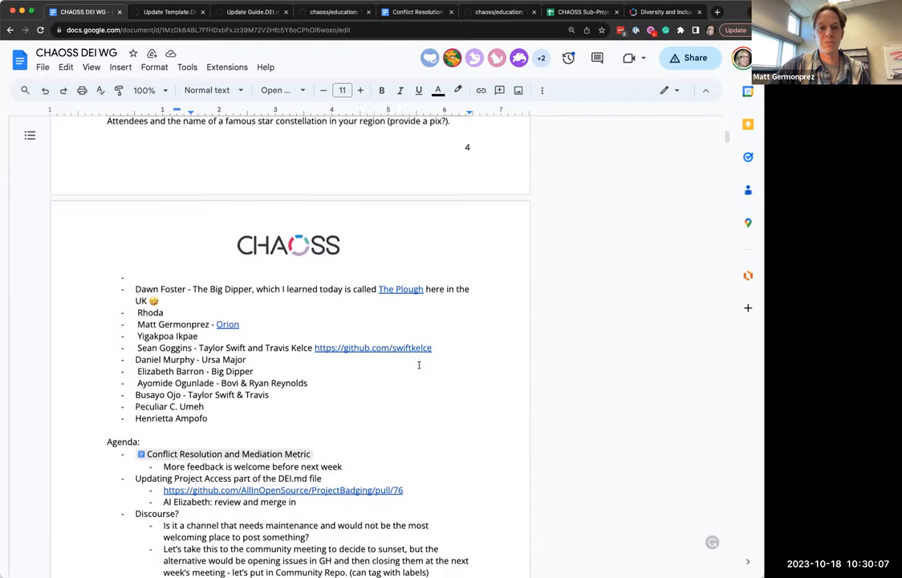
scroll("down", 3)
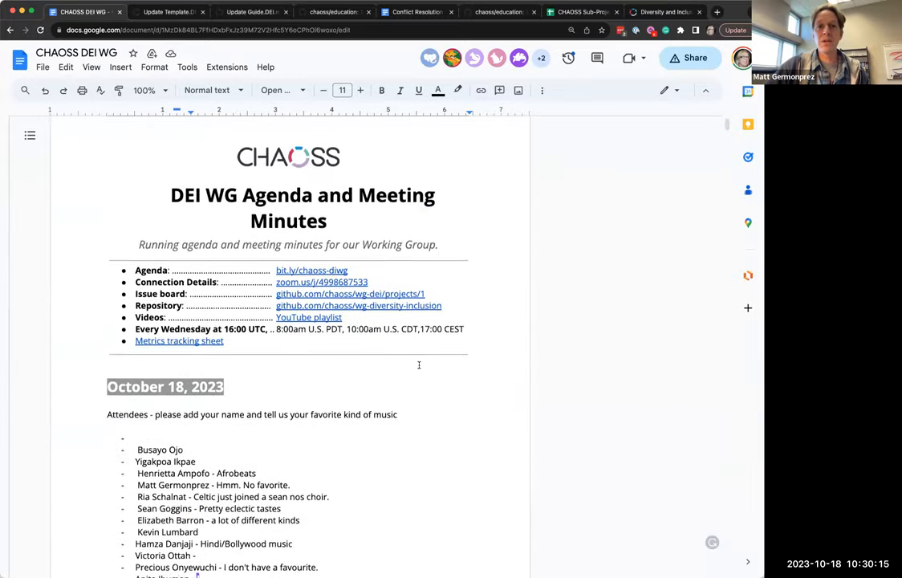
scroll("down", 3)
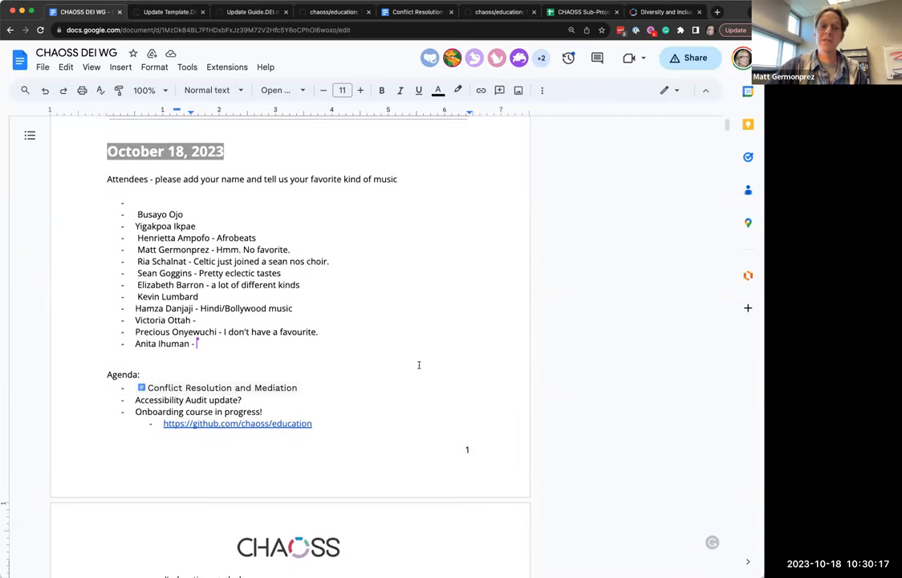
scroll("down", 3)
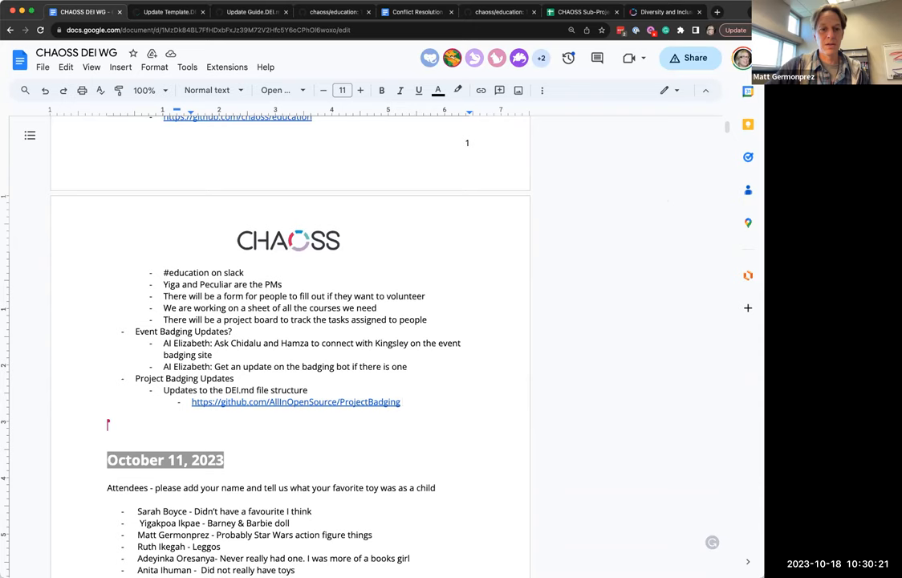
mouse_move(698, 199)
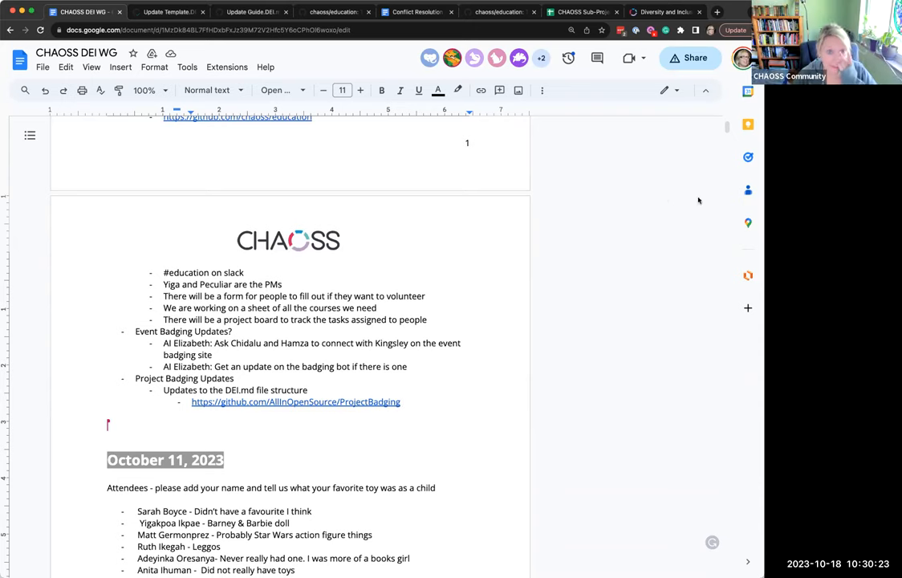
scroll("down", 3)
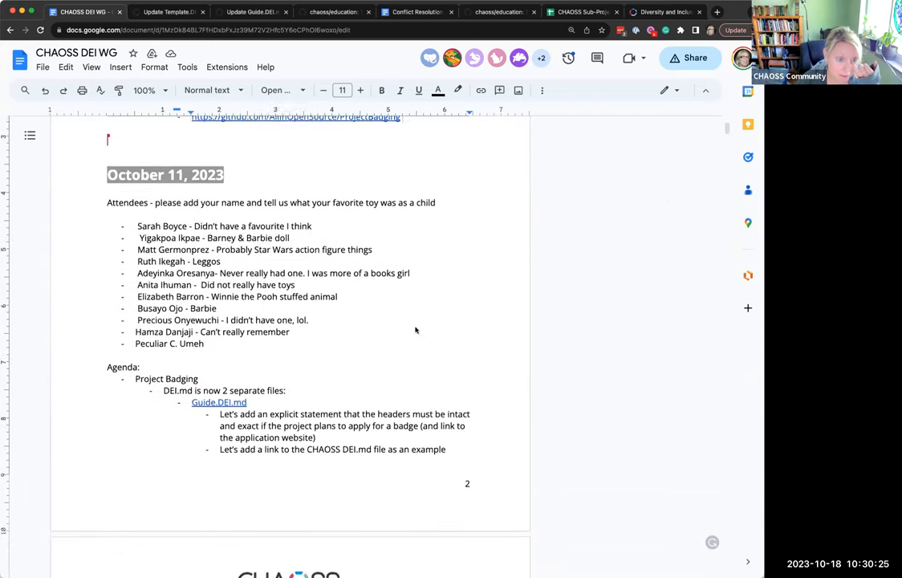
scroll("down", 3)
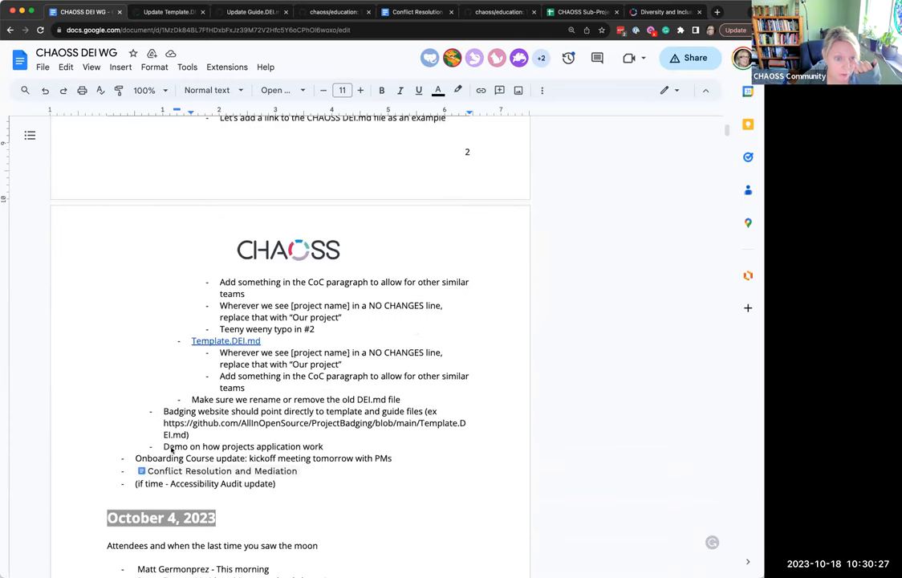
mouse_move(366, 347)
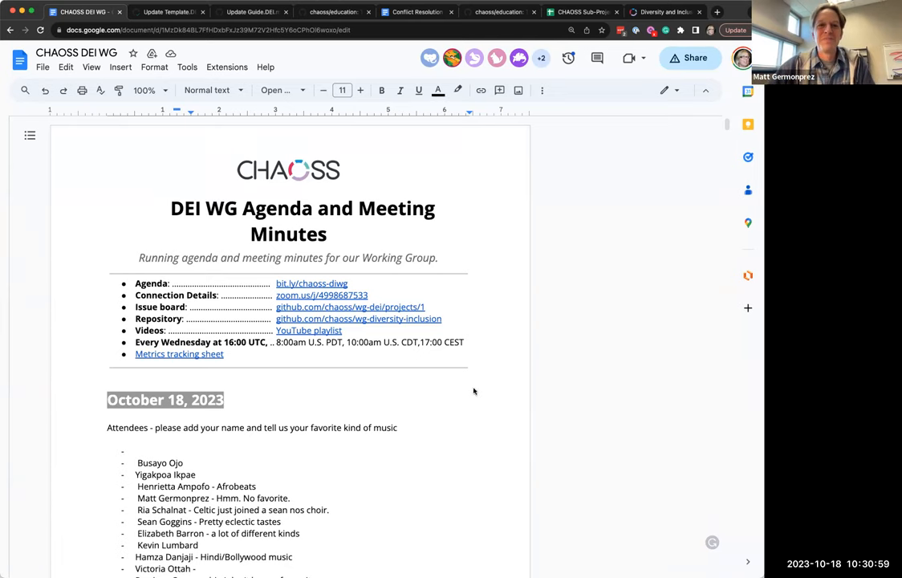
Start a new bullet reading "What" under Project Badging Updates in the October 11 notes.
scroll("down", 3)
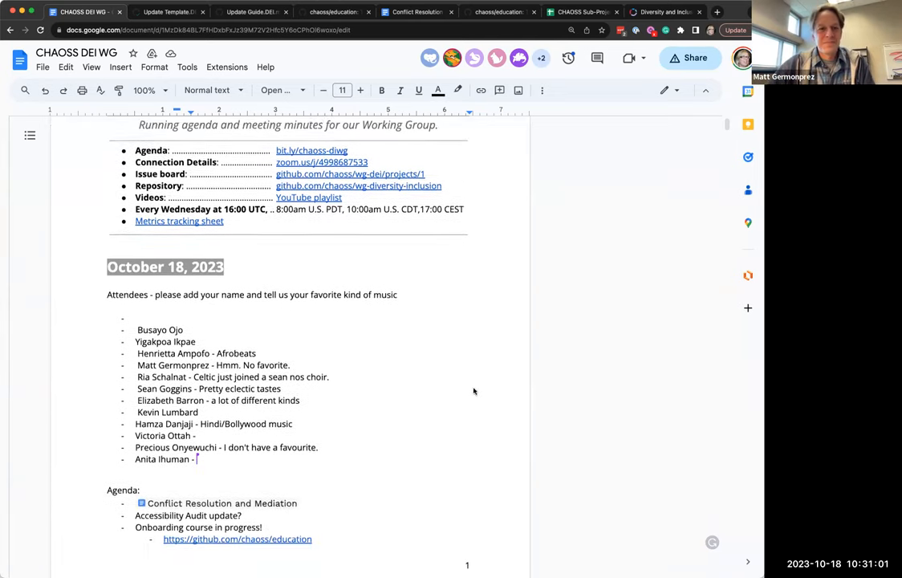
scroll("down", 3)
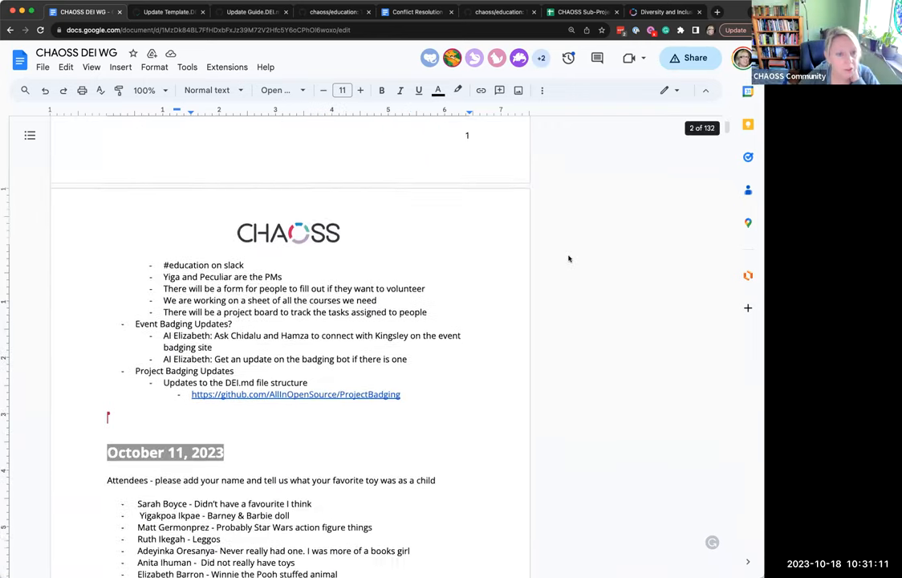
scroll("down", 3)
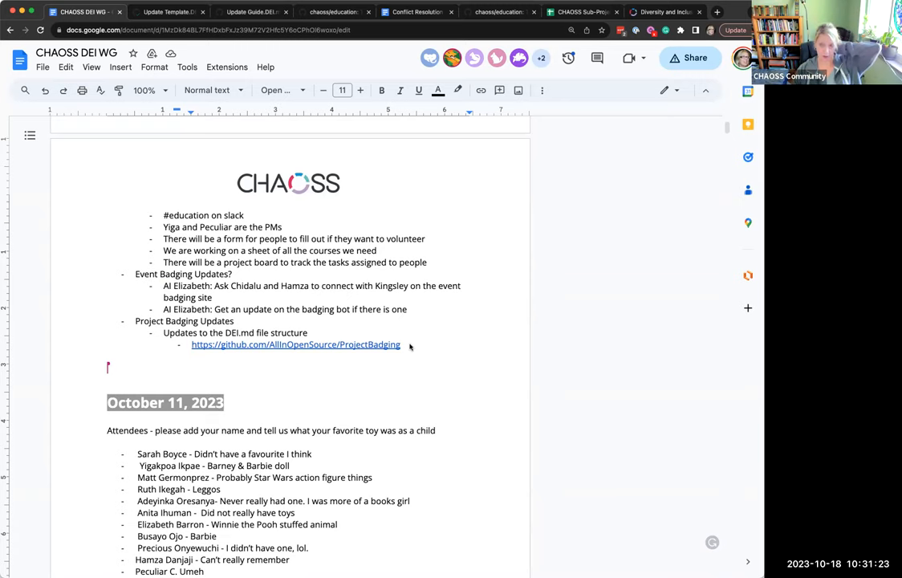
mouse_move(133, 355)
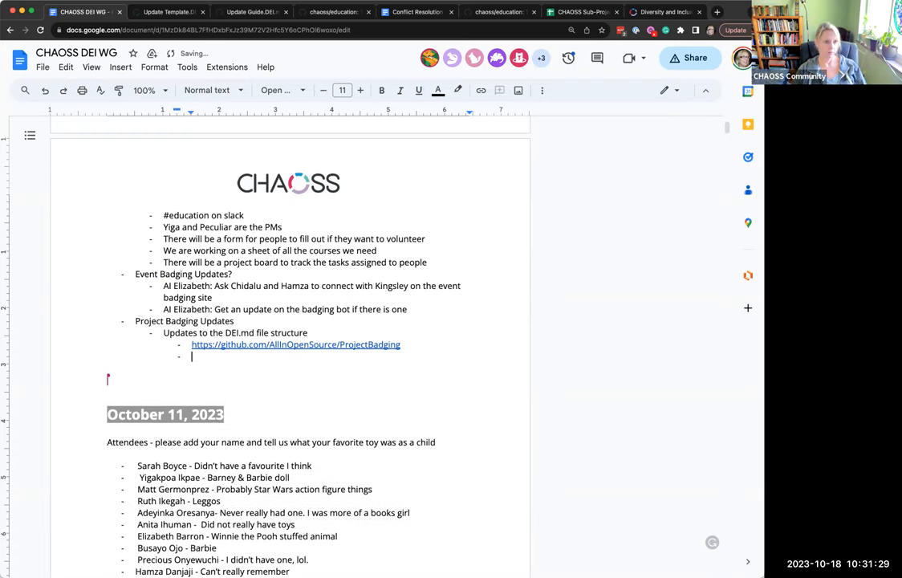
type("What")
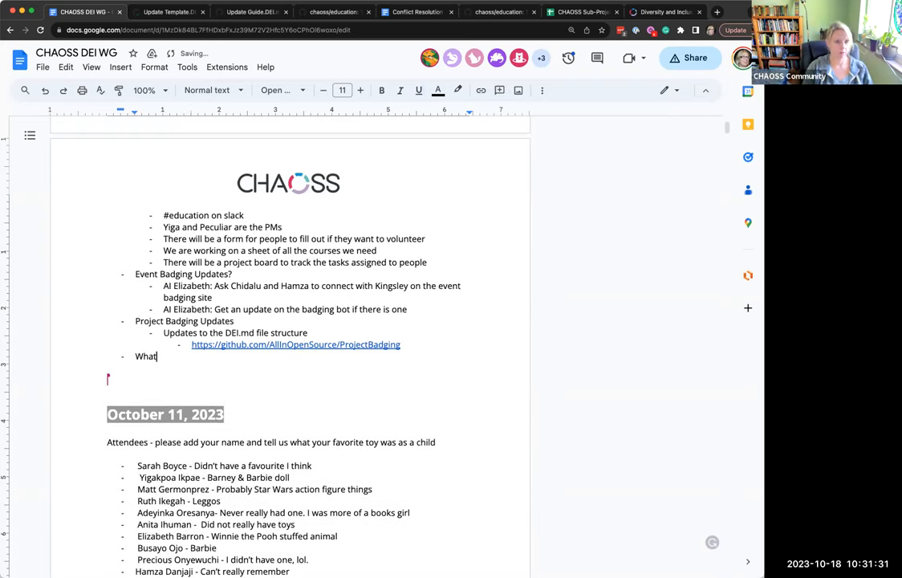